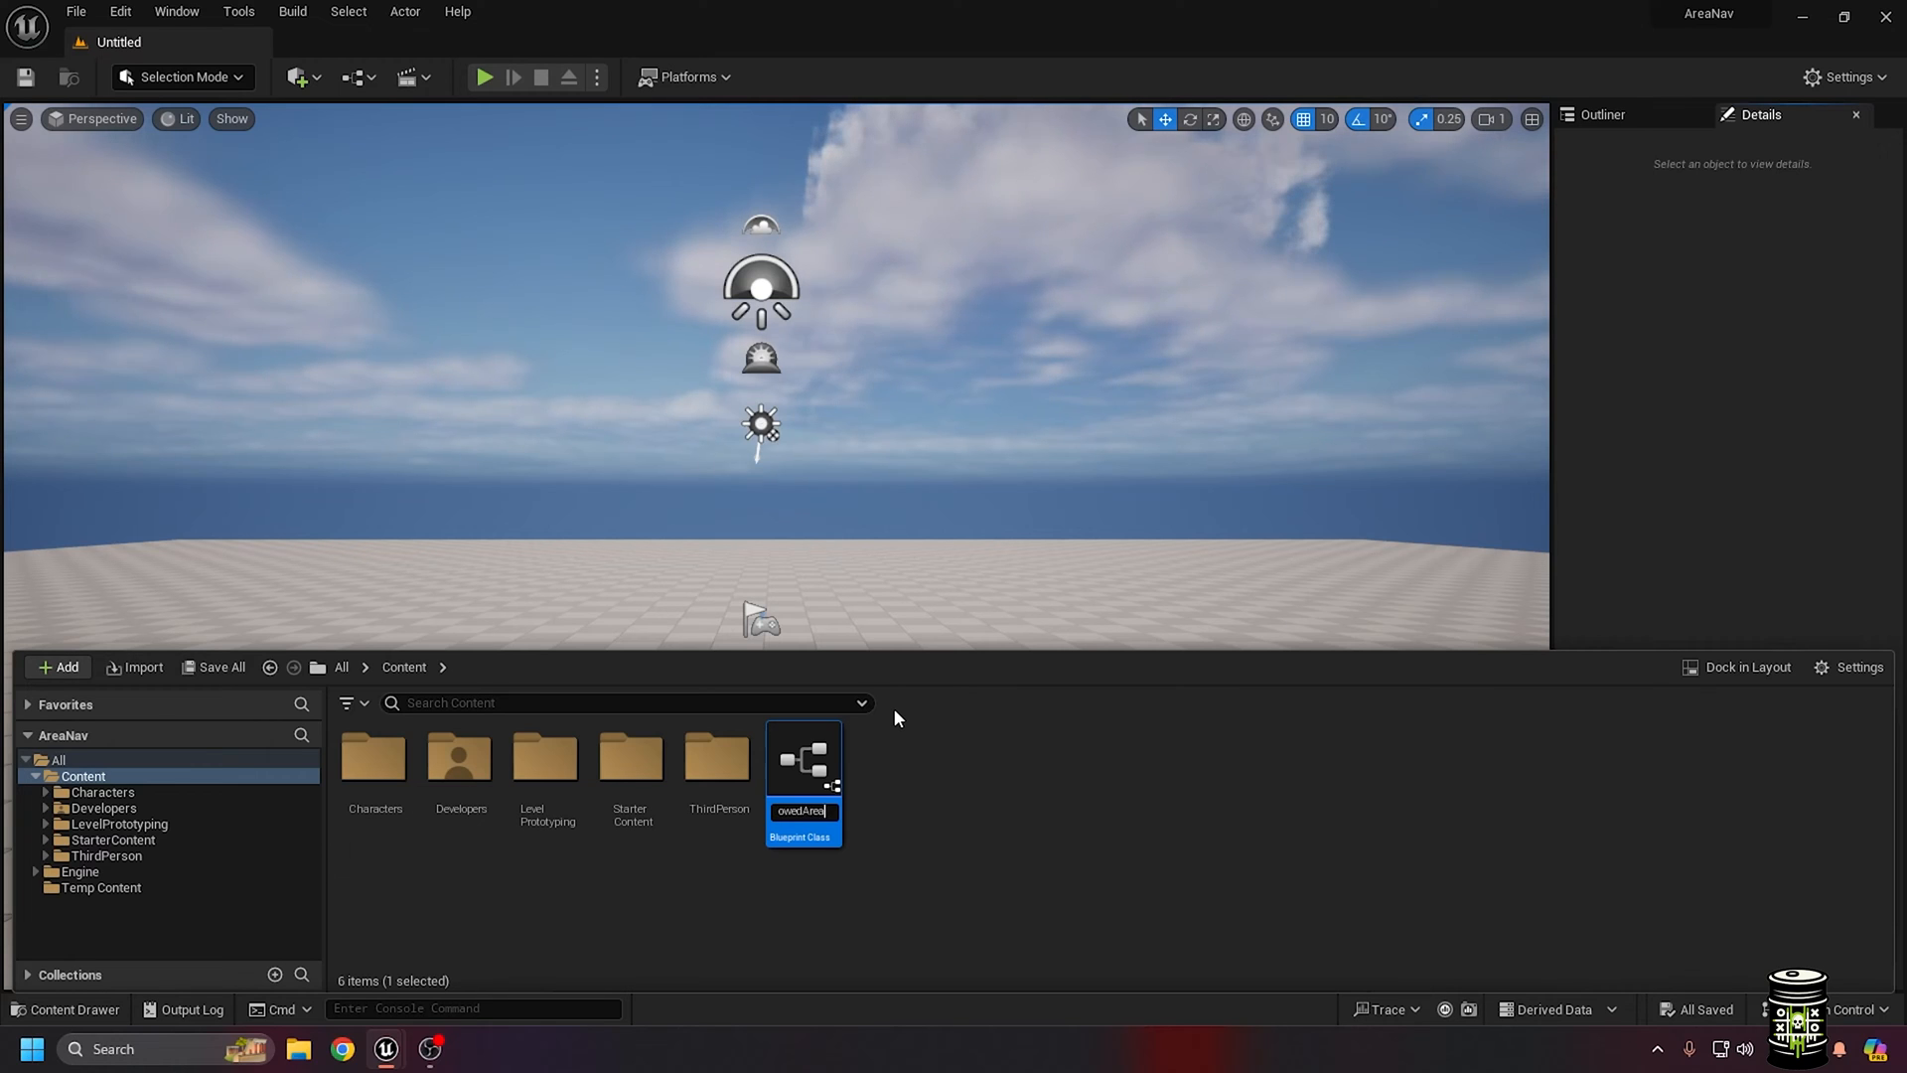
Open the new BP_AI_NPC blueprint and set its Skeletal Mesh Asset to SKM_Quinn
{"action": "double_click", "coordinate": [802, 754]}
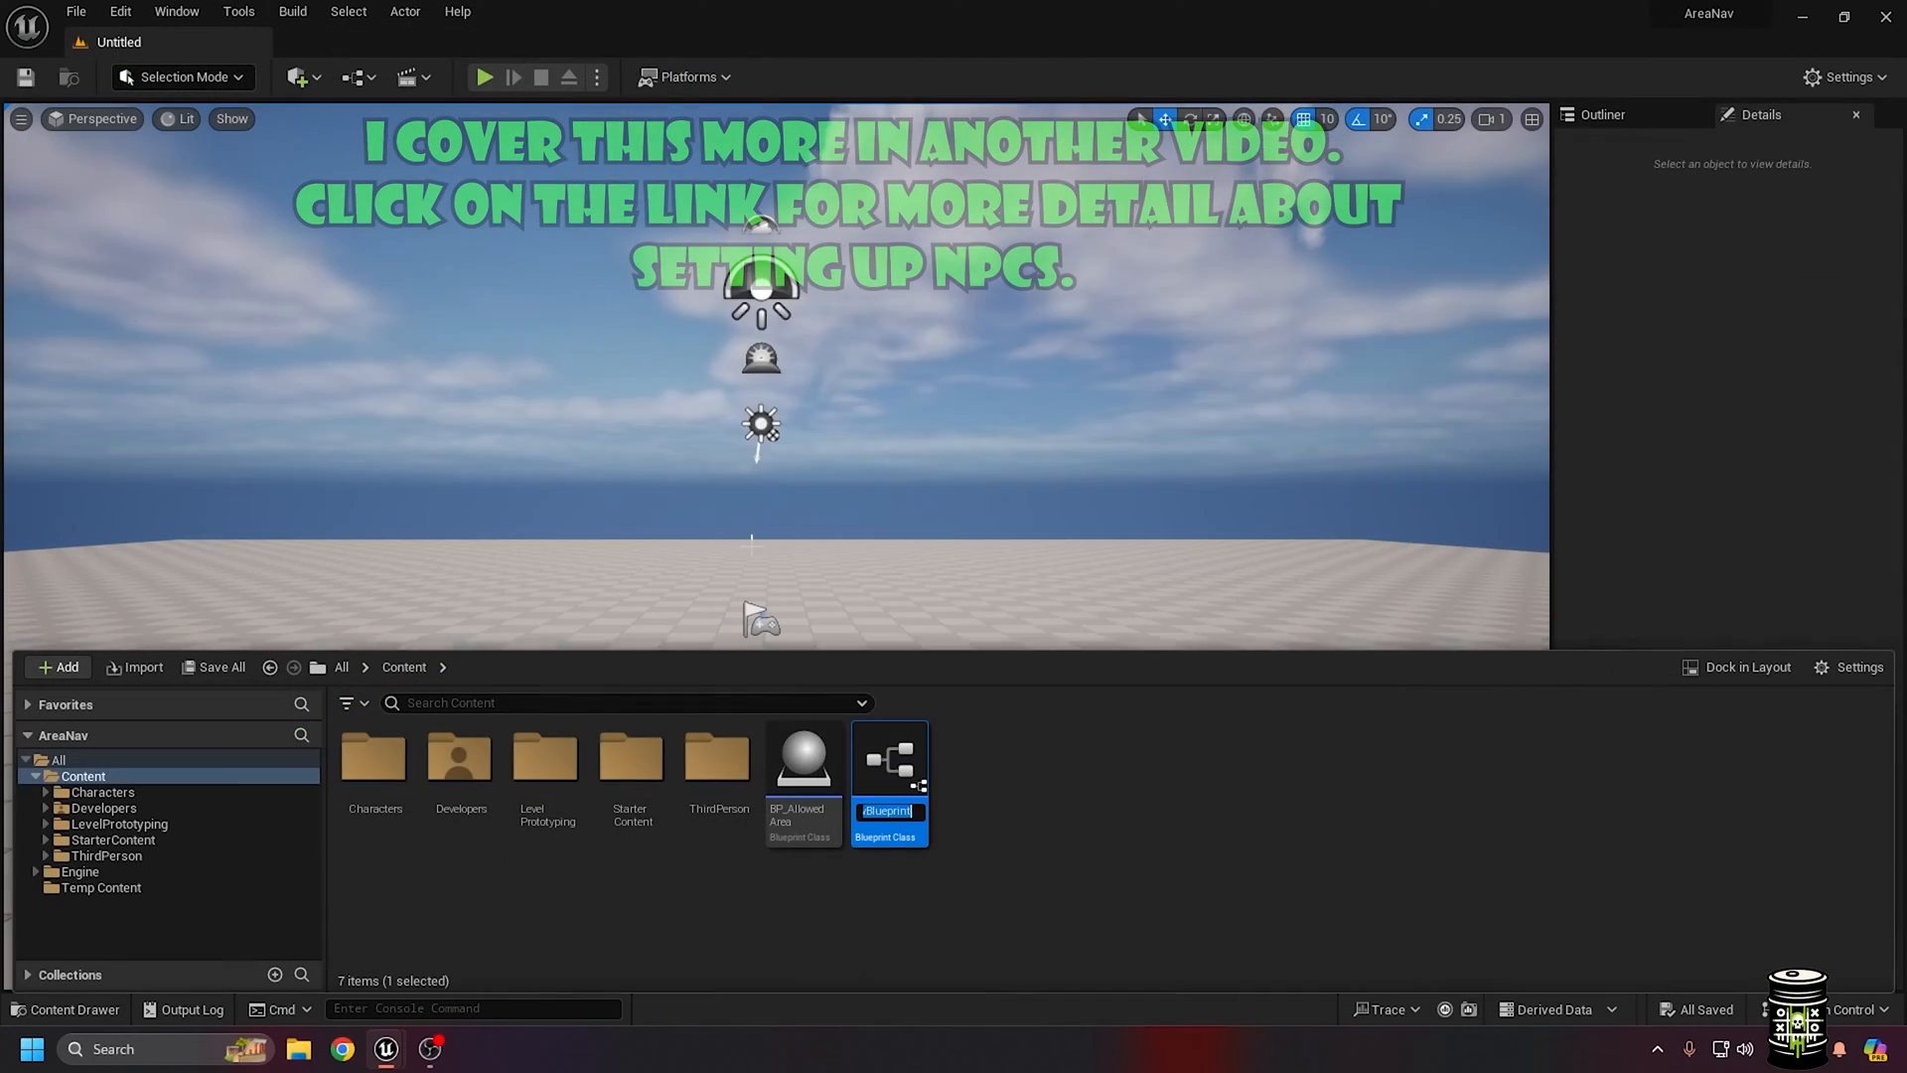
{"action": "double_click", "coordinate": [888, 760]}
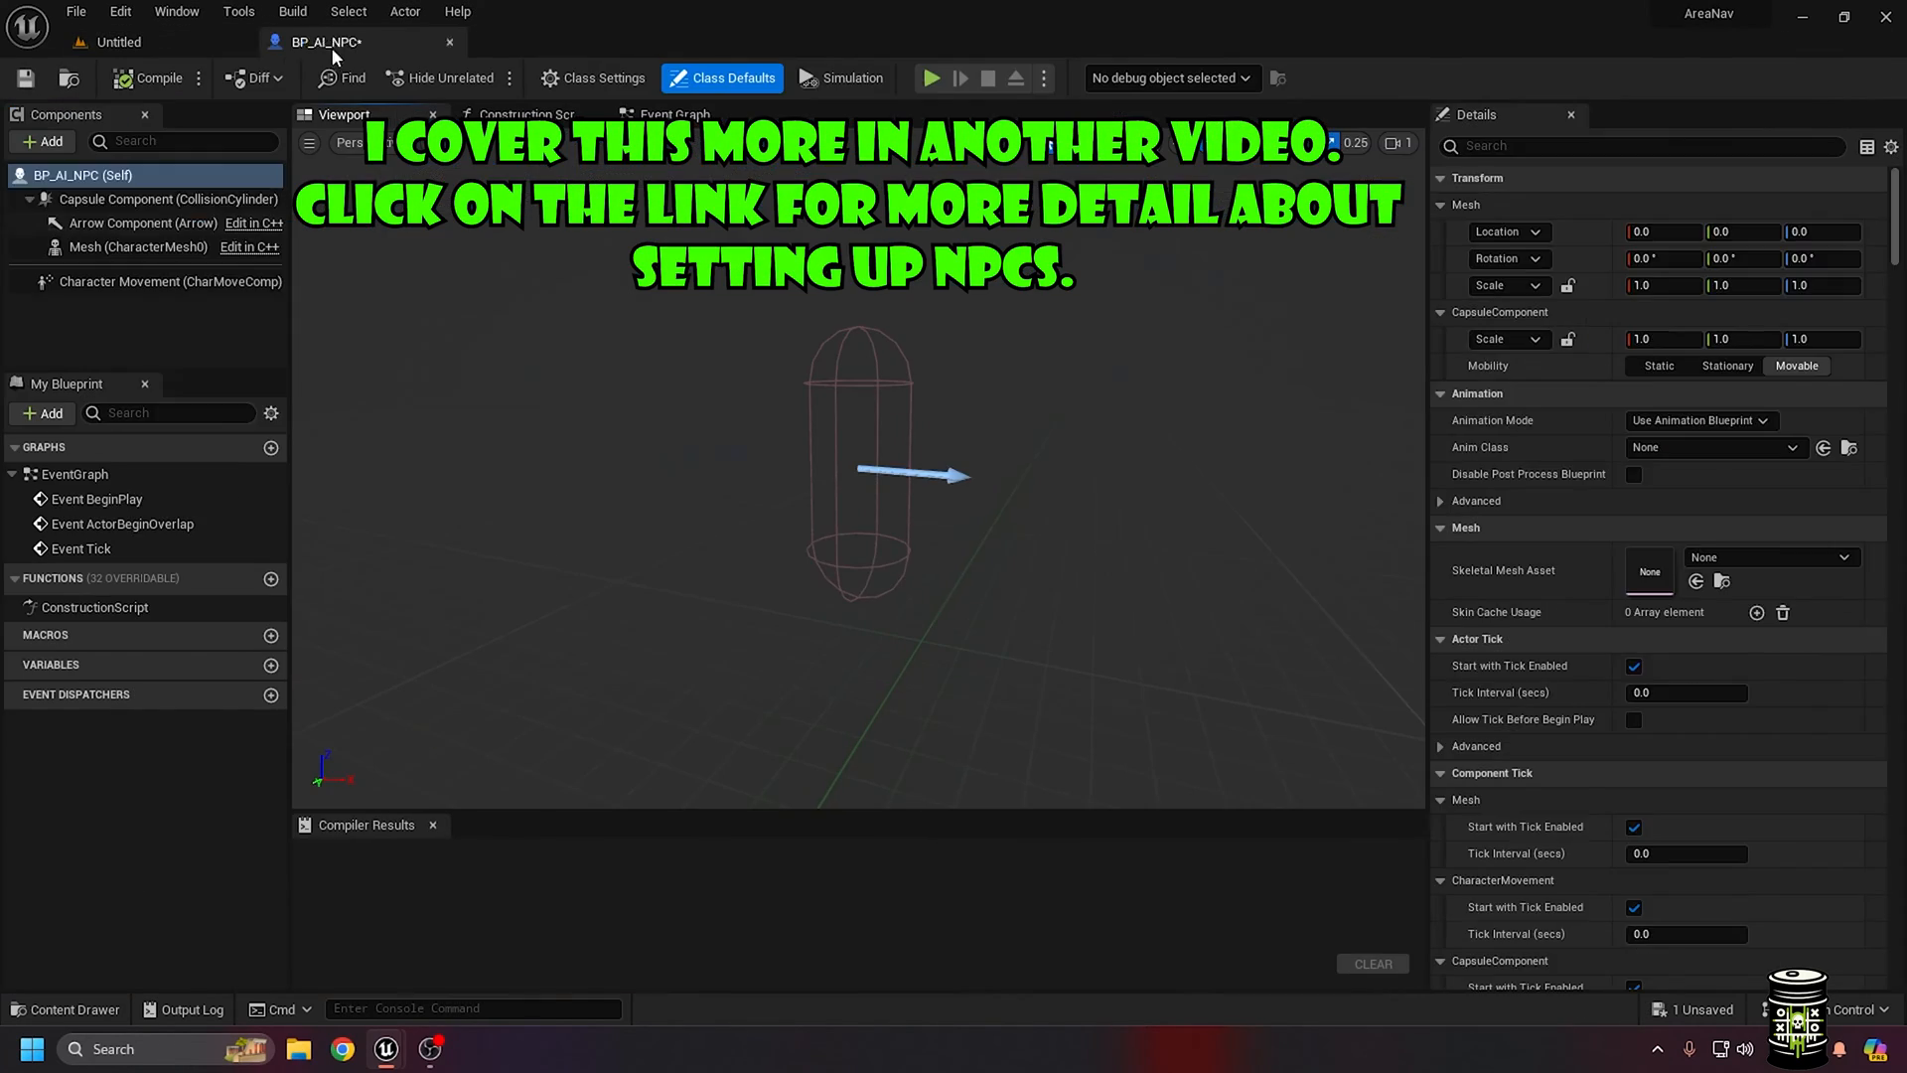
{"action": "left_click", "coordinate": [131, 247]}
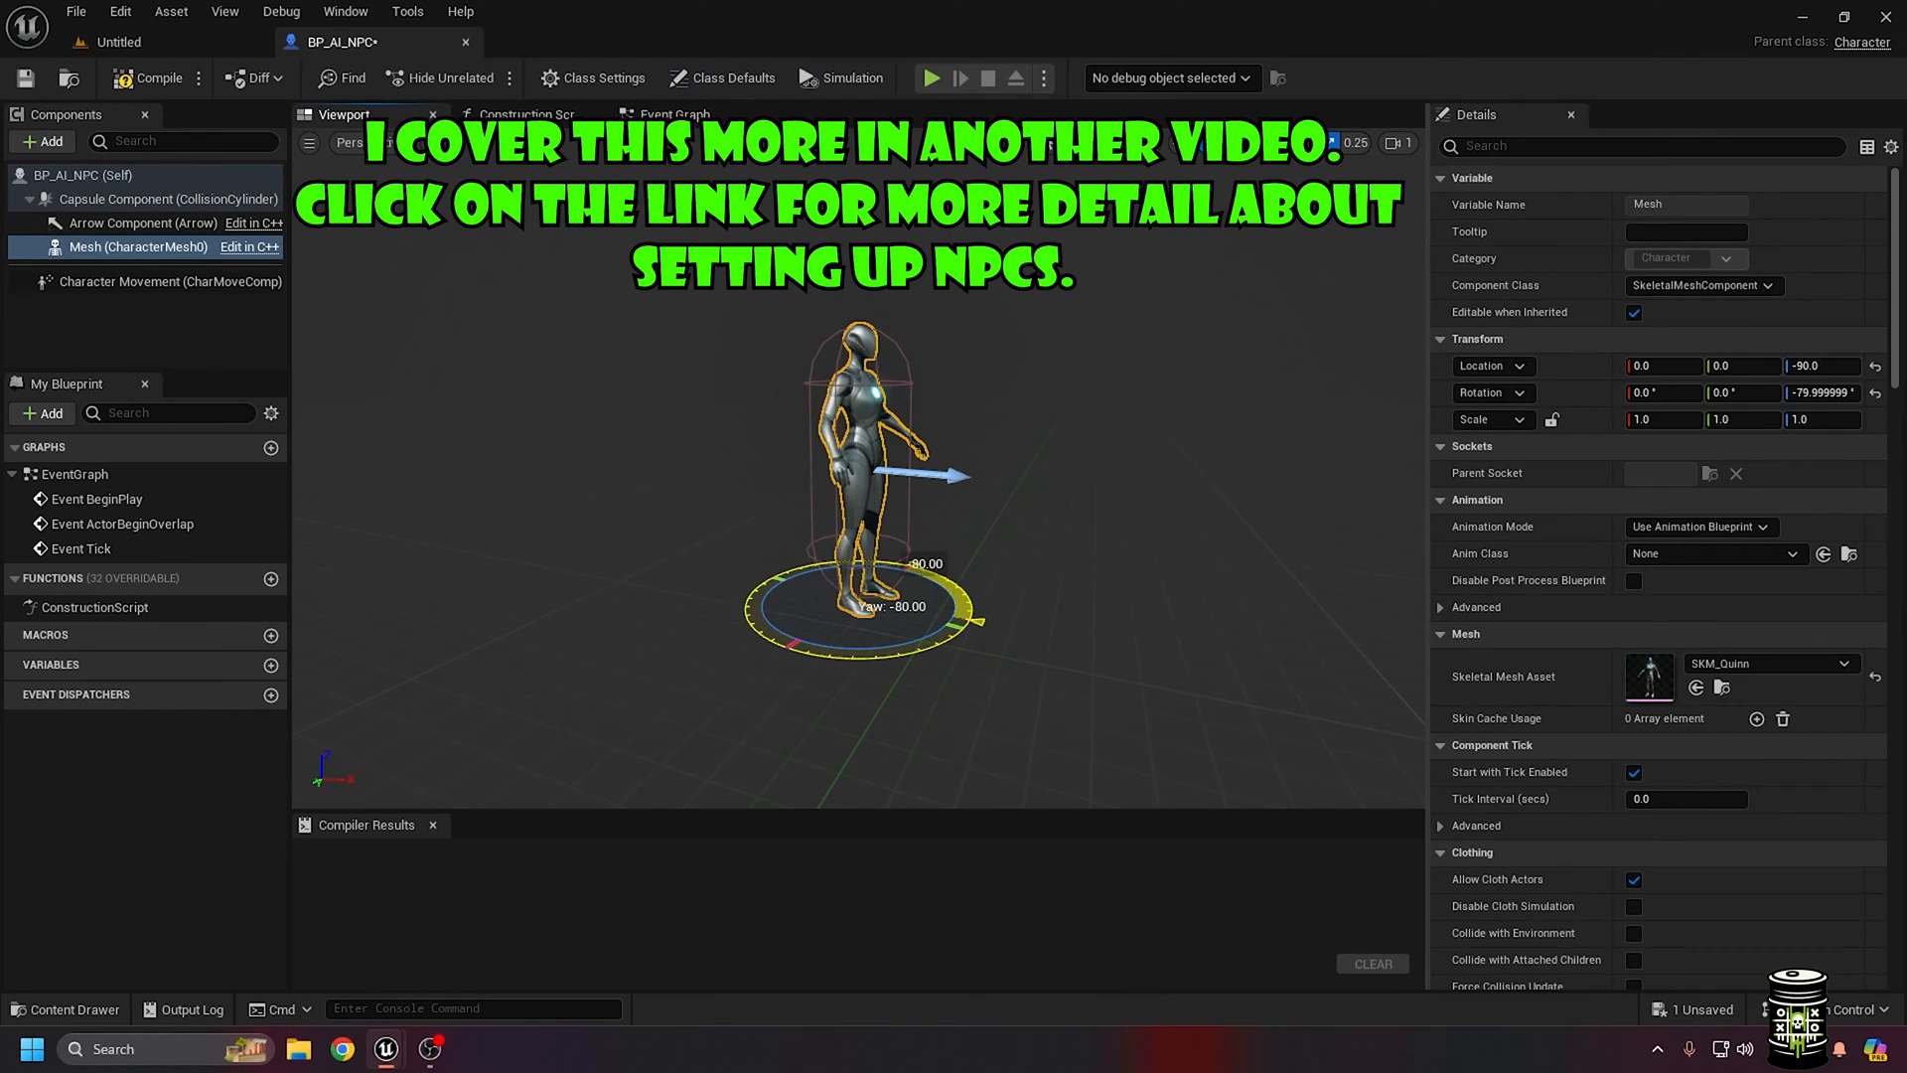
{"action": "left_click", "coordinate": [169, 282]}
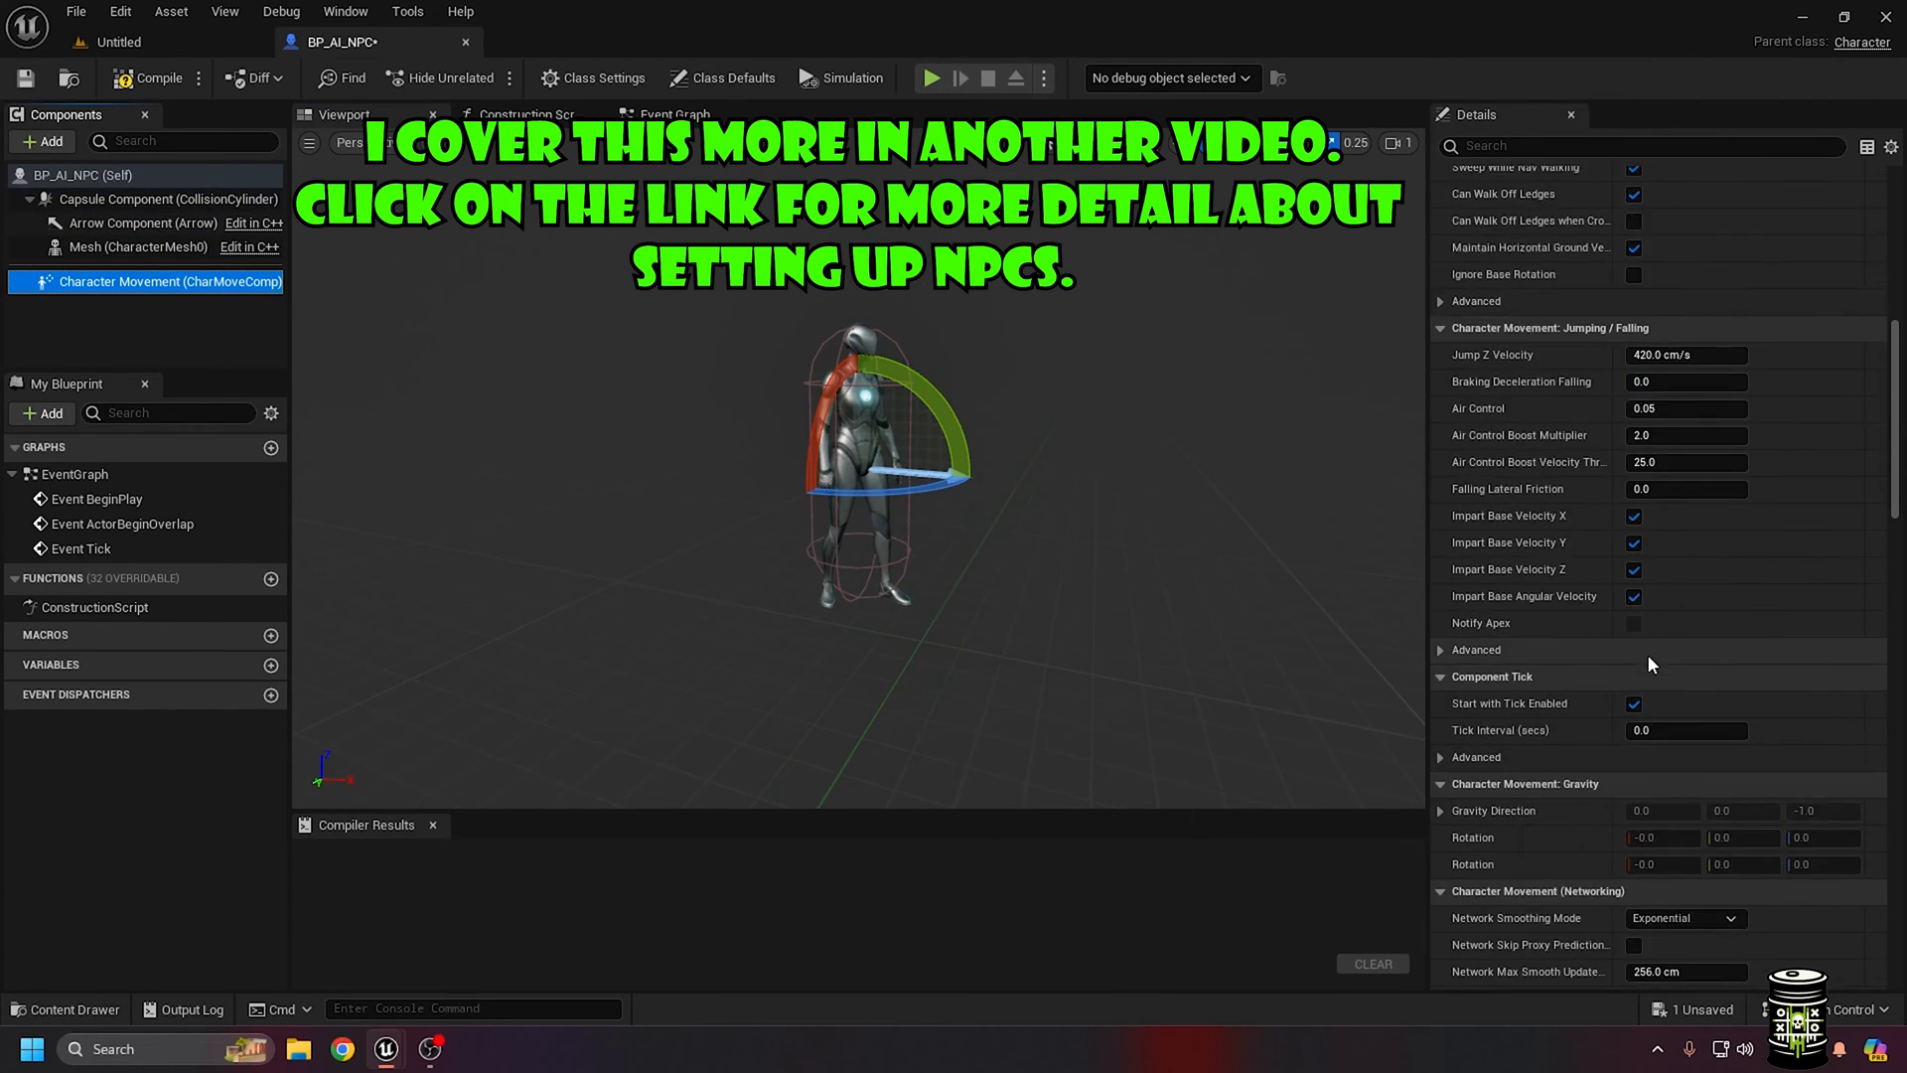
{"action": "scroll", "scroll_direction": "down", "scroll_amount": 3}
{"action": "type", "text": "BP"}
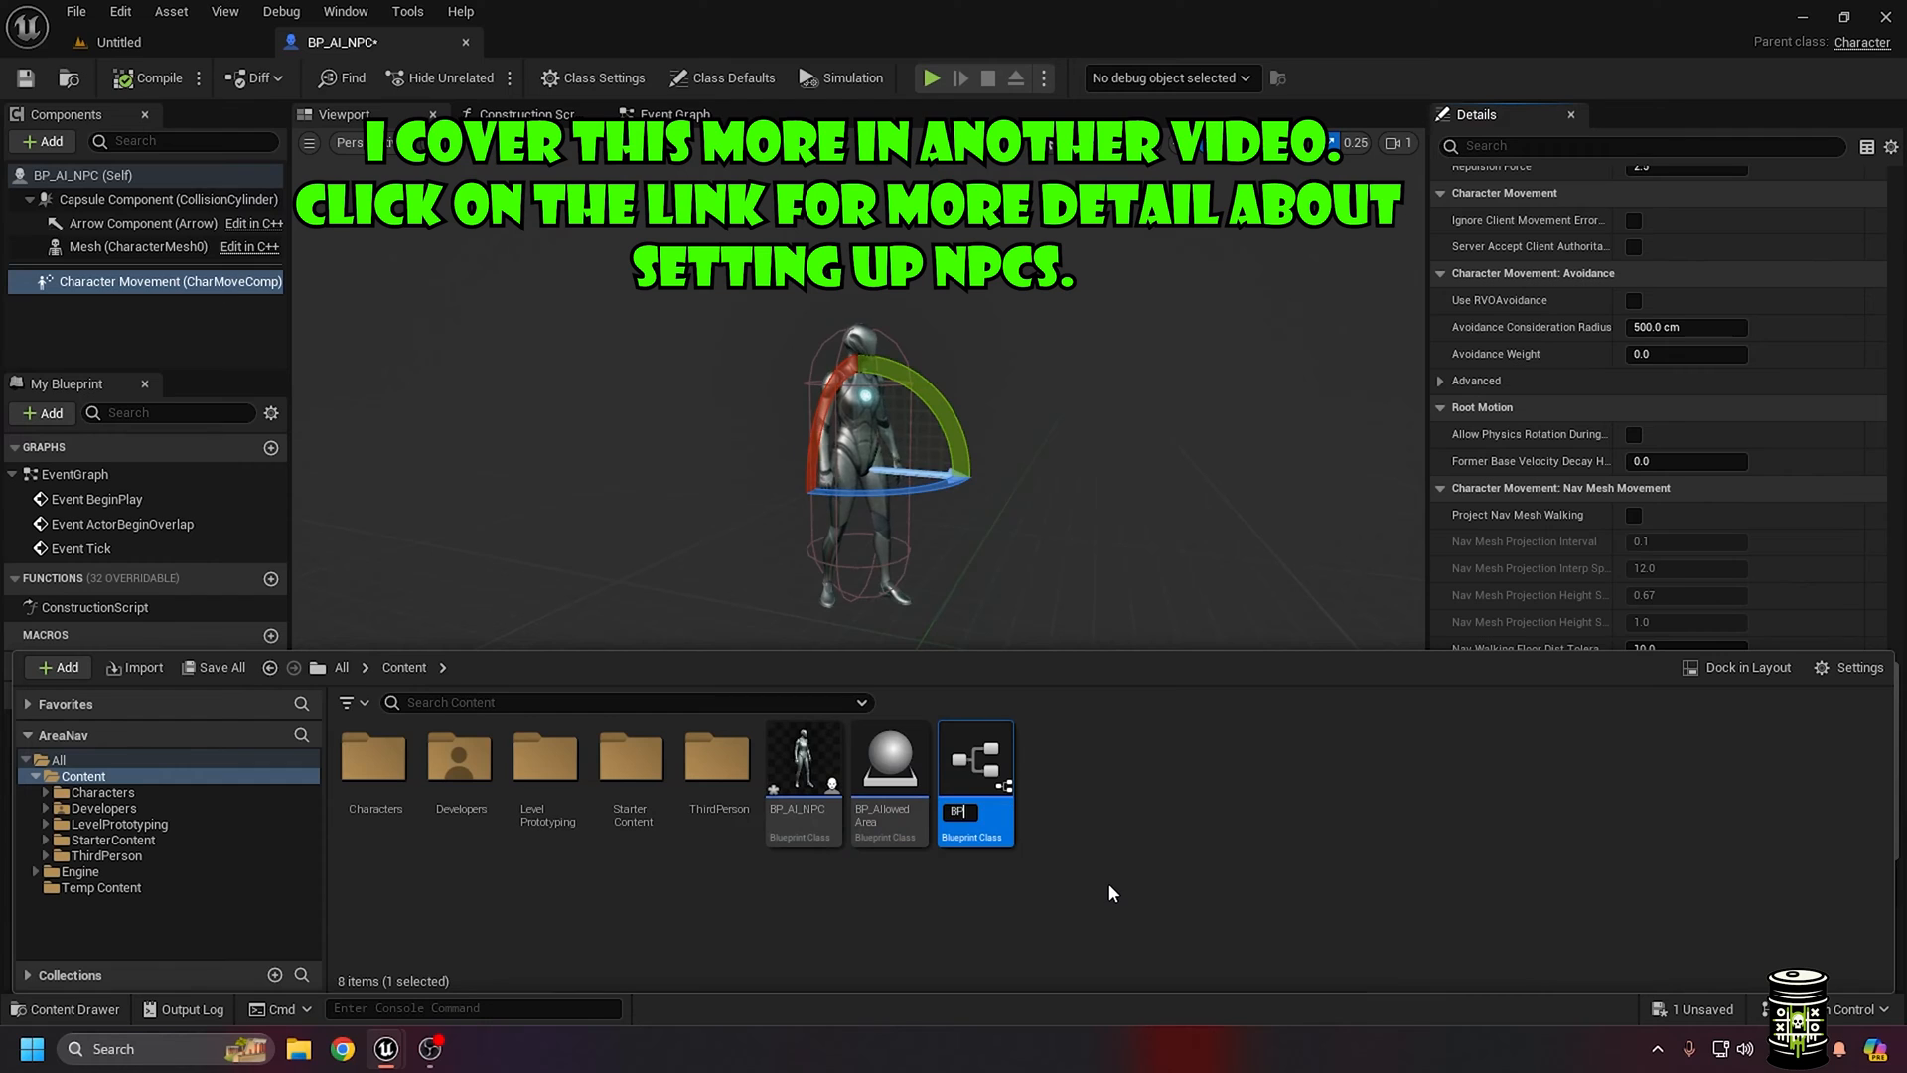
{"action": "mouse_move", "coordinate": [974, 760]}
{"action": "type", "text": "_NPC_AIController"}
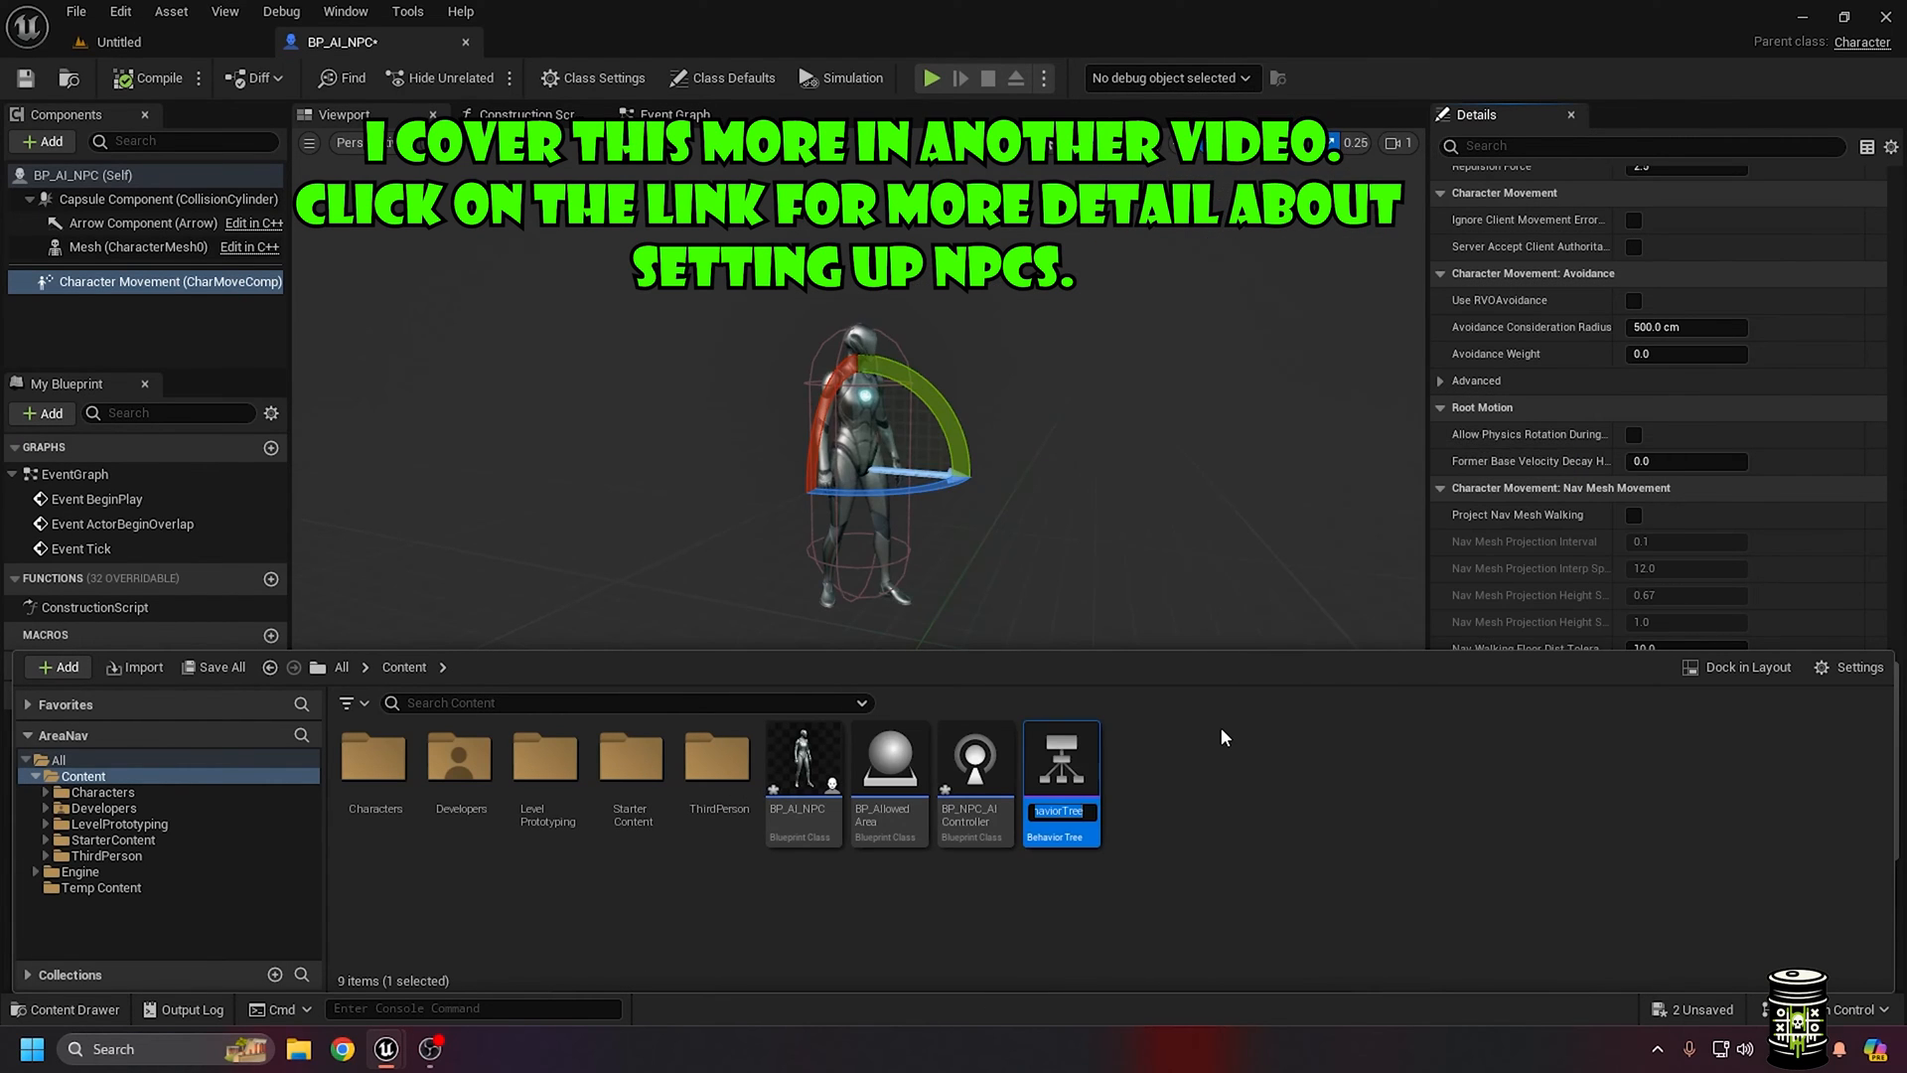
Open BP_NPC_AIController and BT_AI_NPC, and save the new task as BTTask_PatrolRandomPointInSetArea
{"action": "double_click", "coordinate": [1059, 758]}
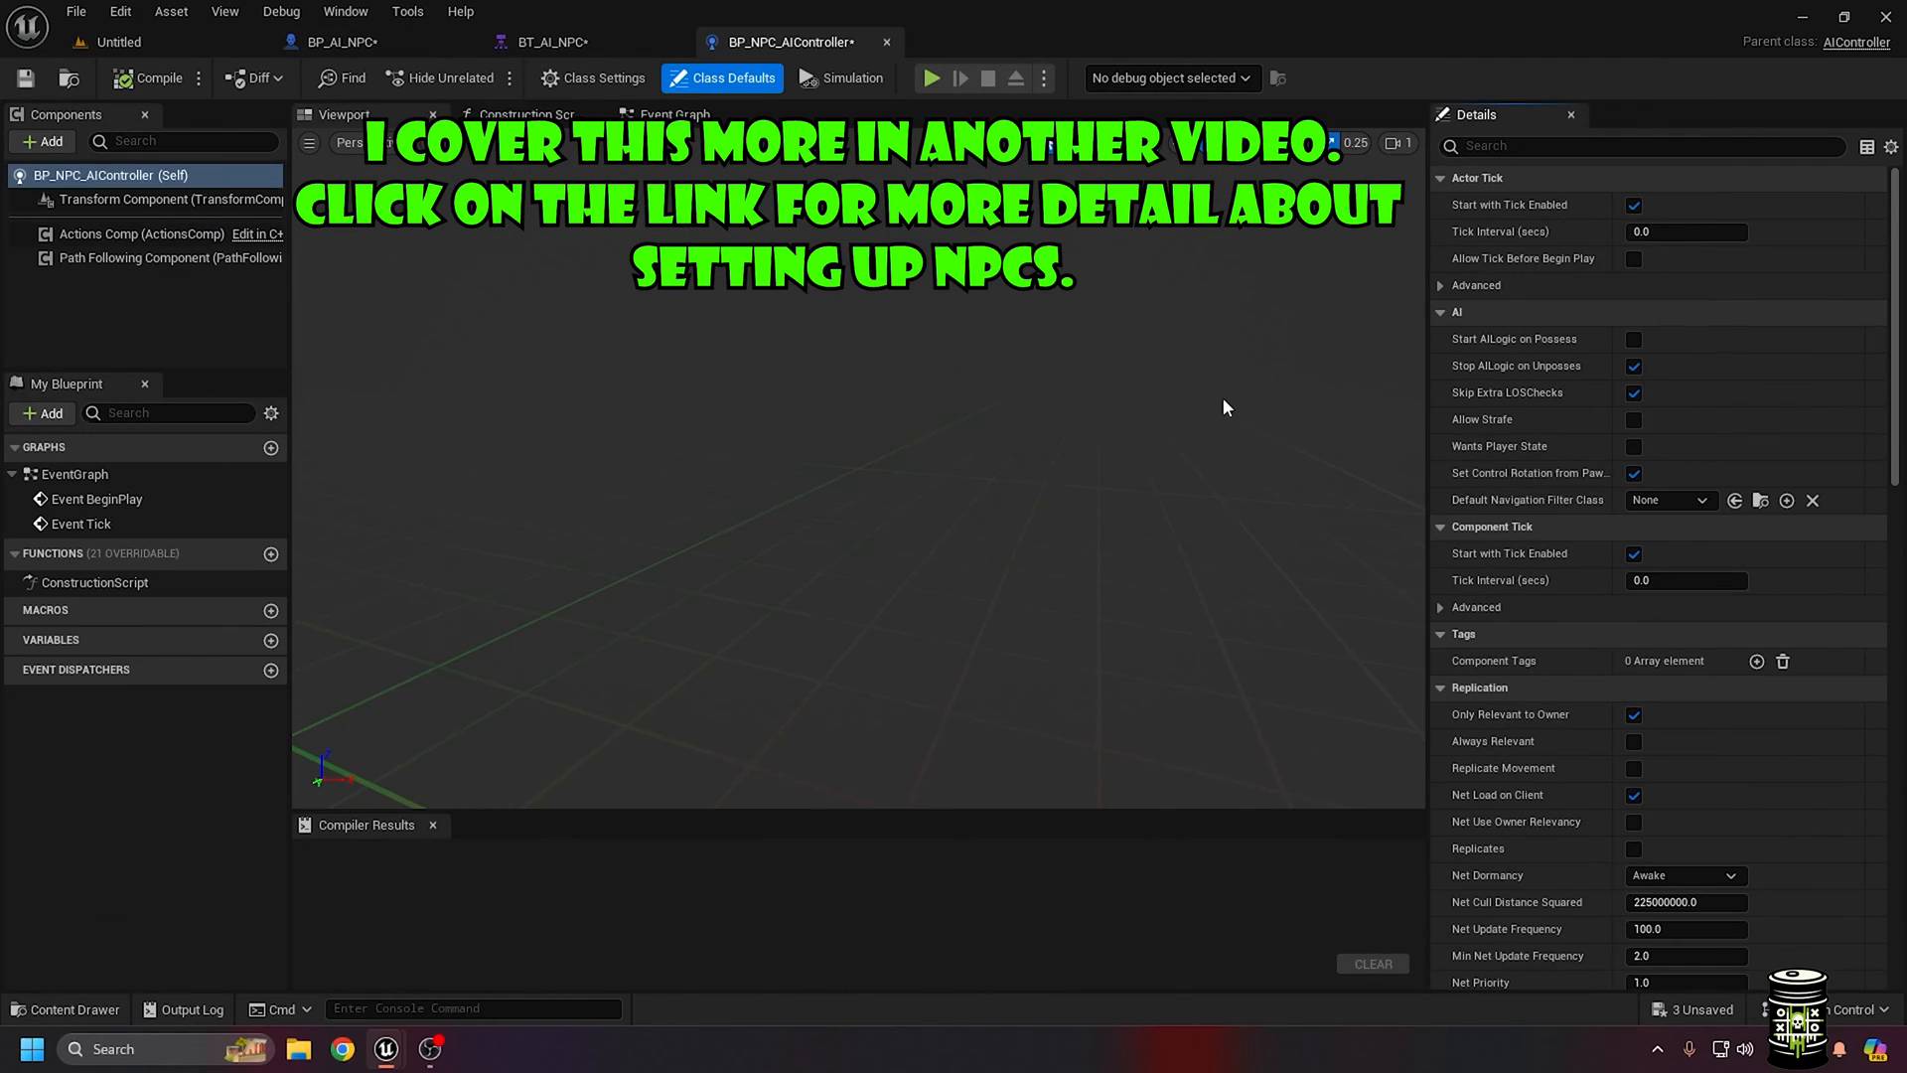
{"action": "left_click", "coordinate": [671, 113]}
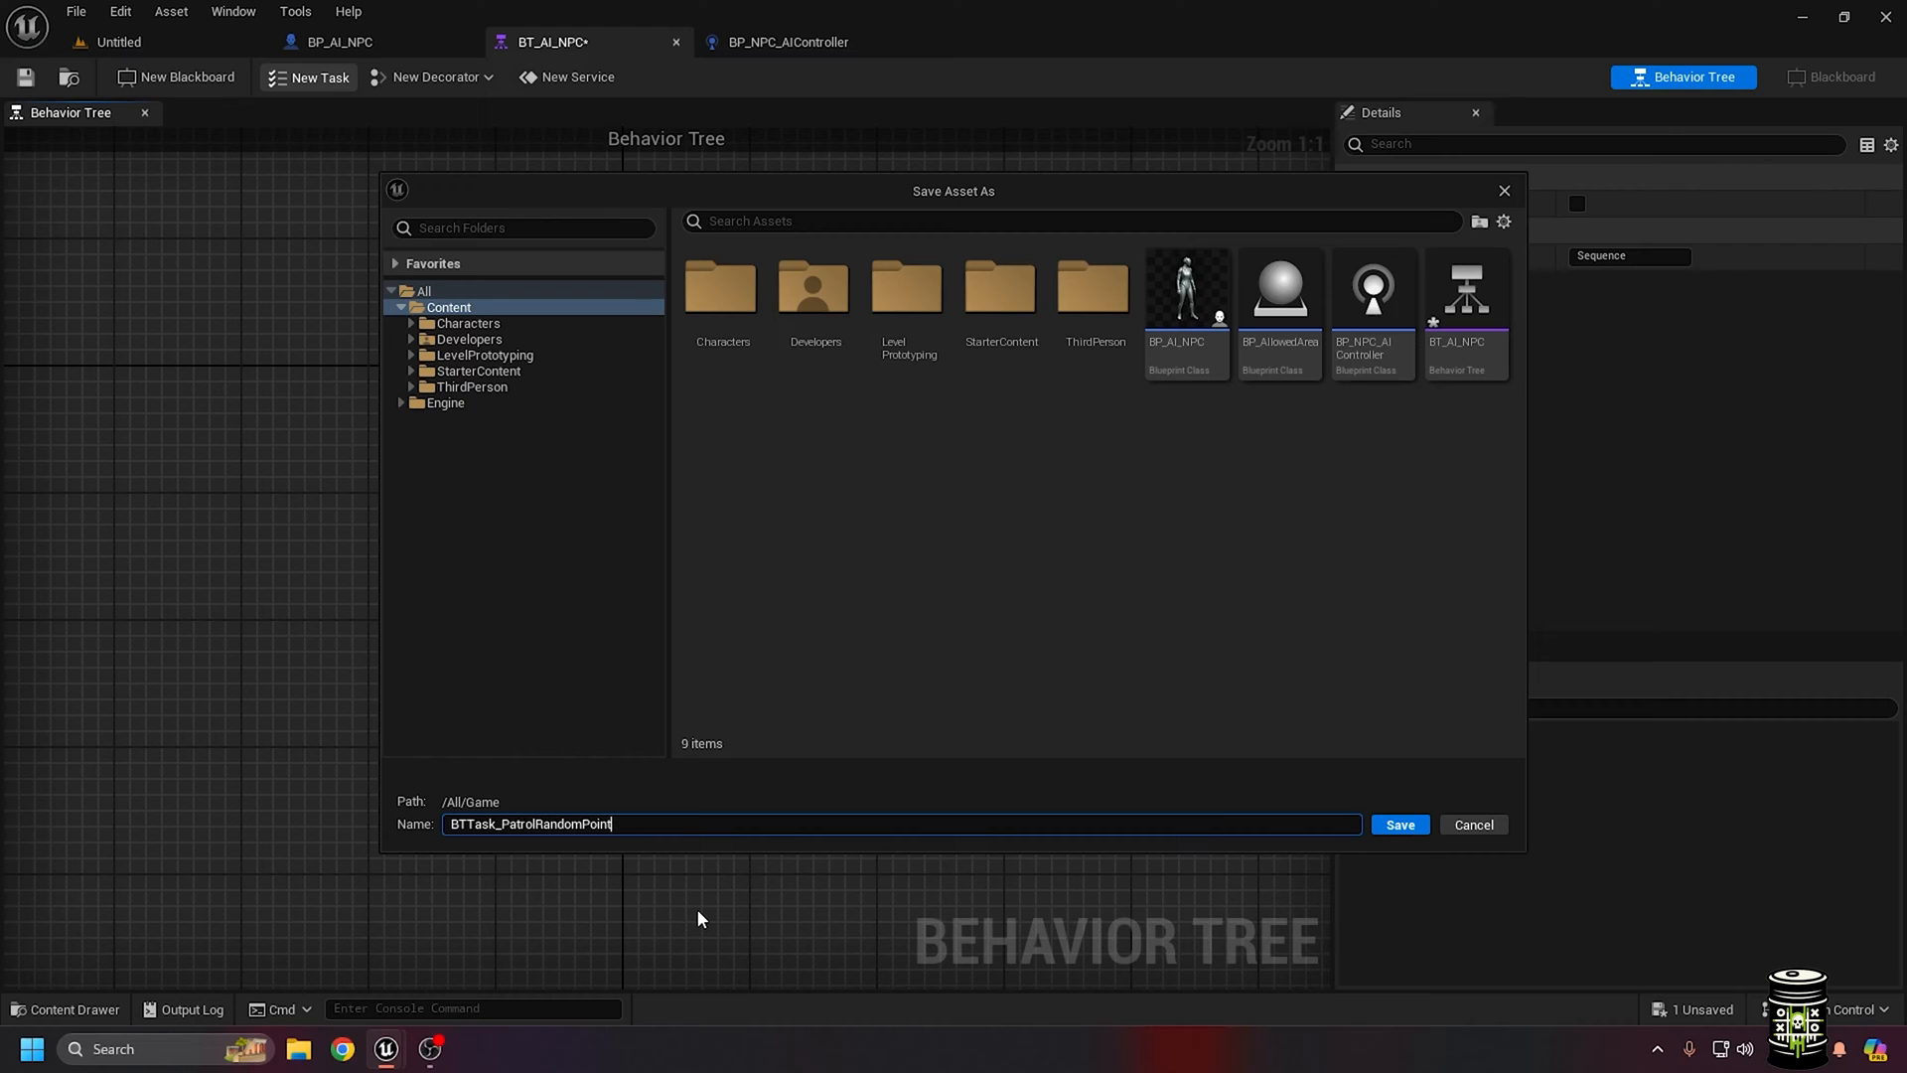
{"action": "type", "text": "InSetArea"}
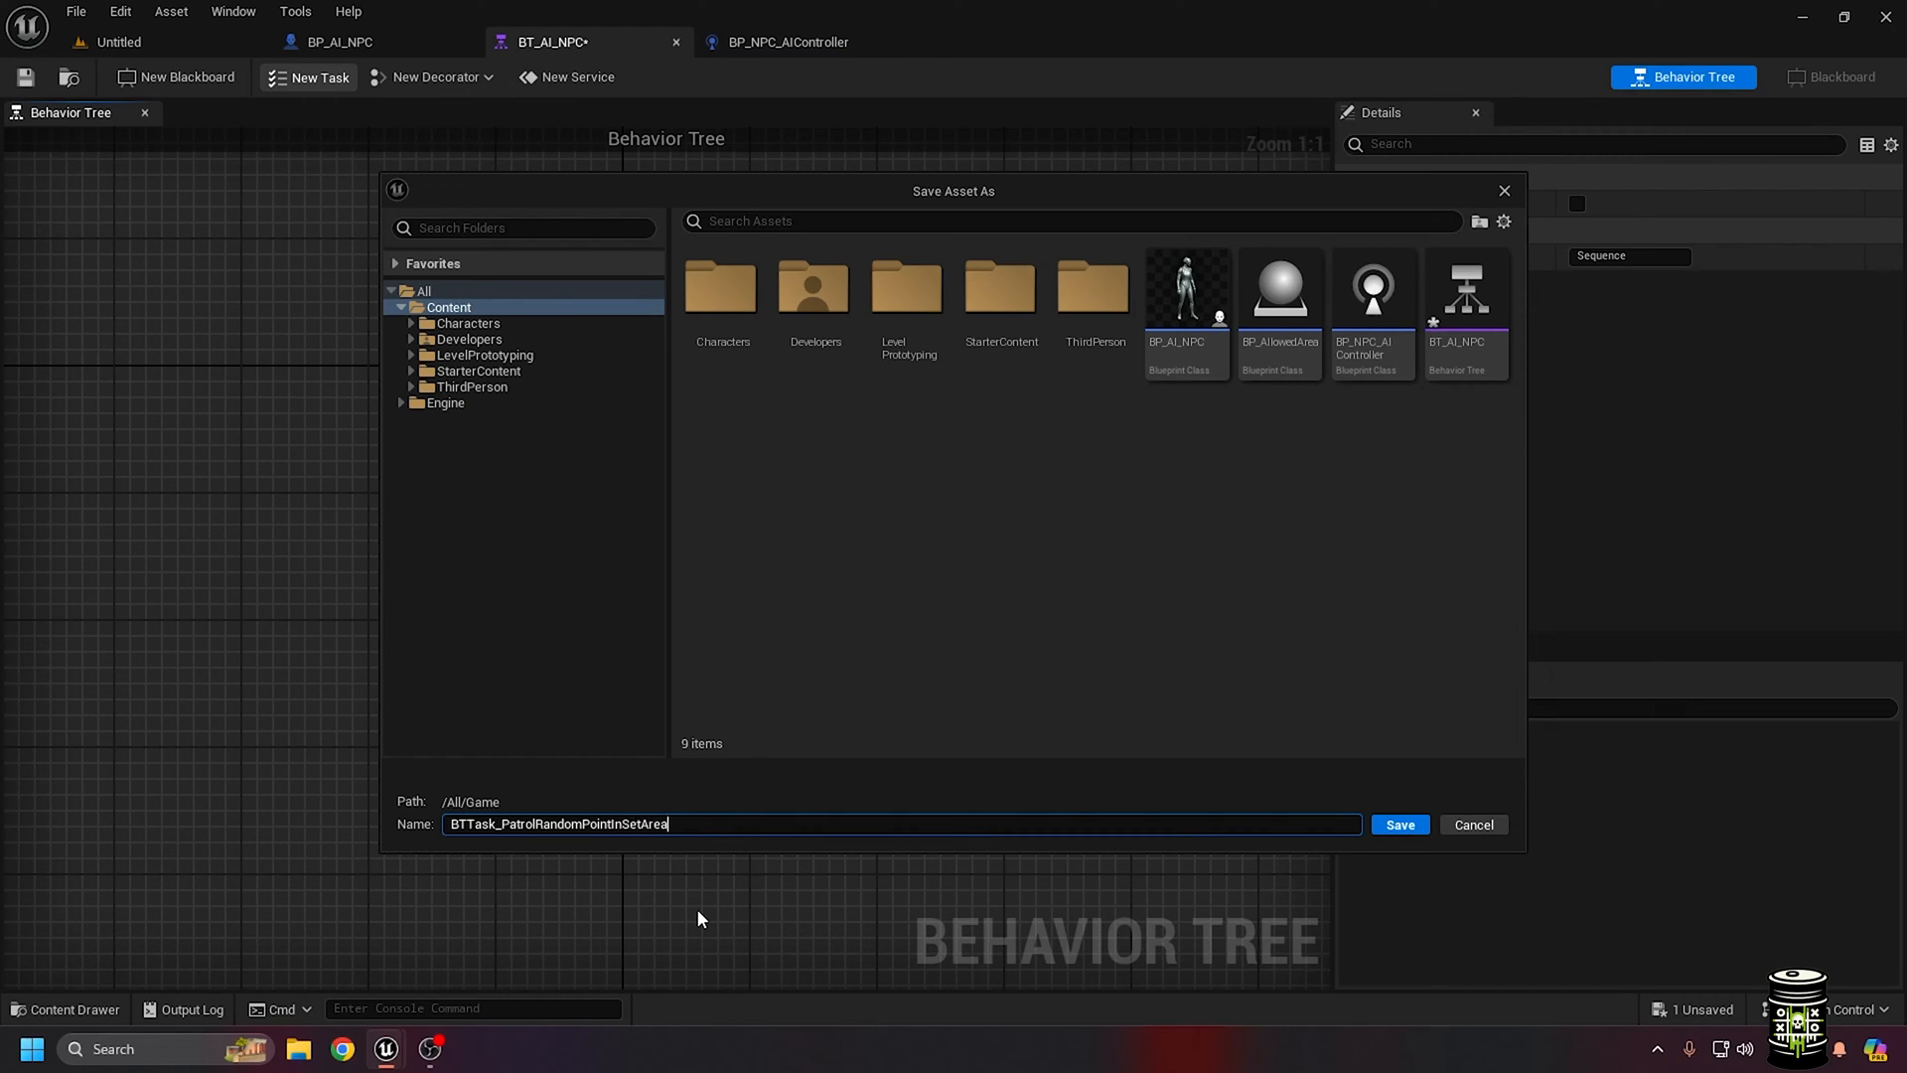
{"action": "left_click", "coordinate": [1398, 824]}
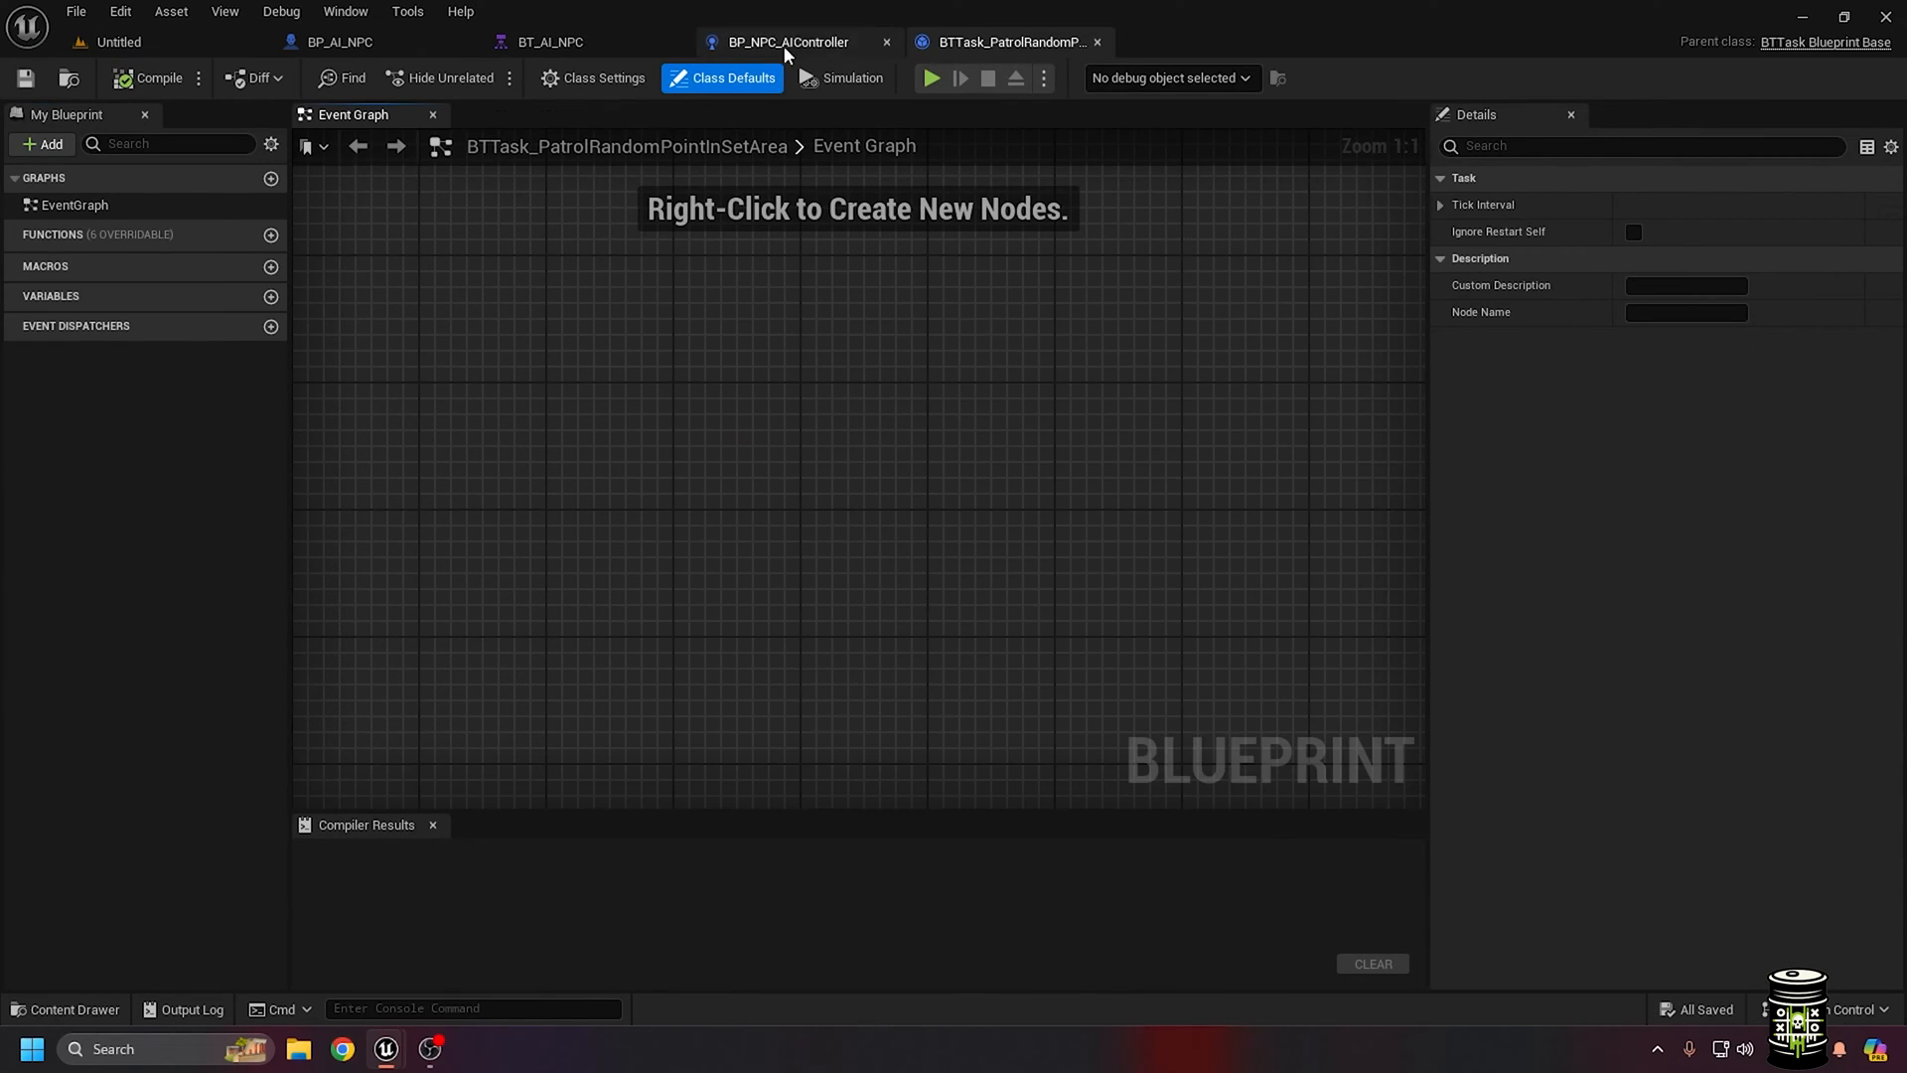
Set the NPC's AI Controller Class to BP_NPC_AIController and add an Area Allowed variable of type BP_AllowedArea
{"action": "left_click", "coordinate": [340, 41]}
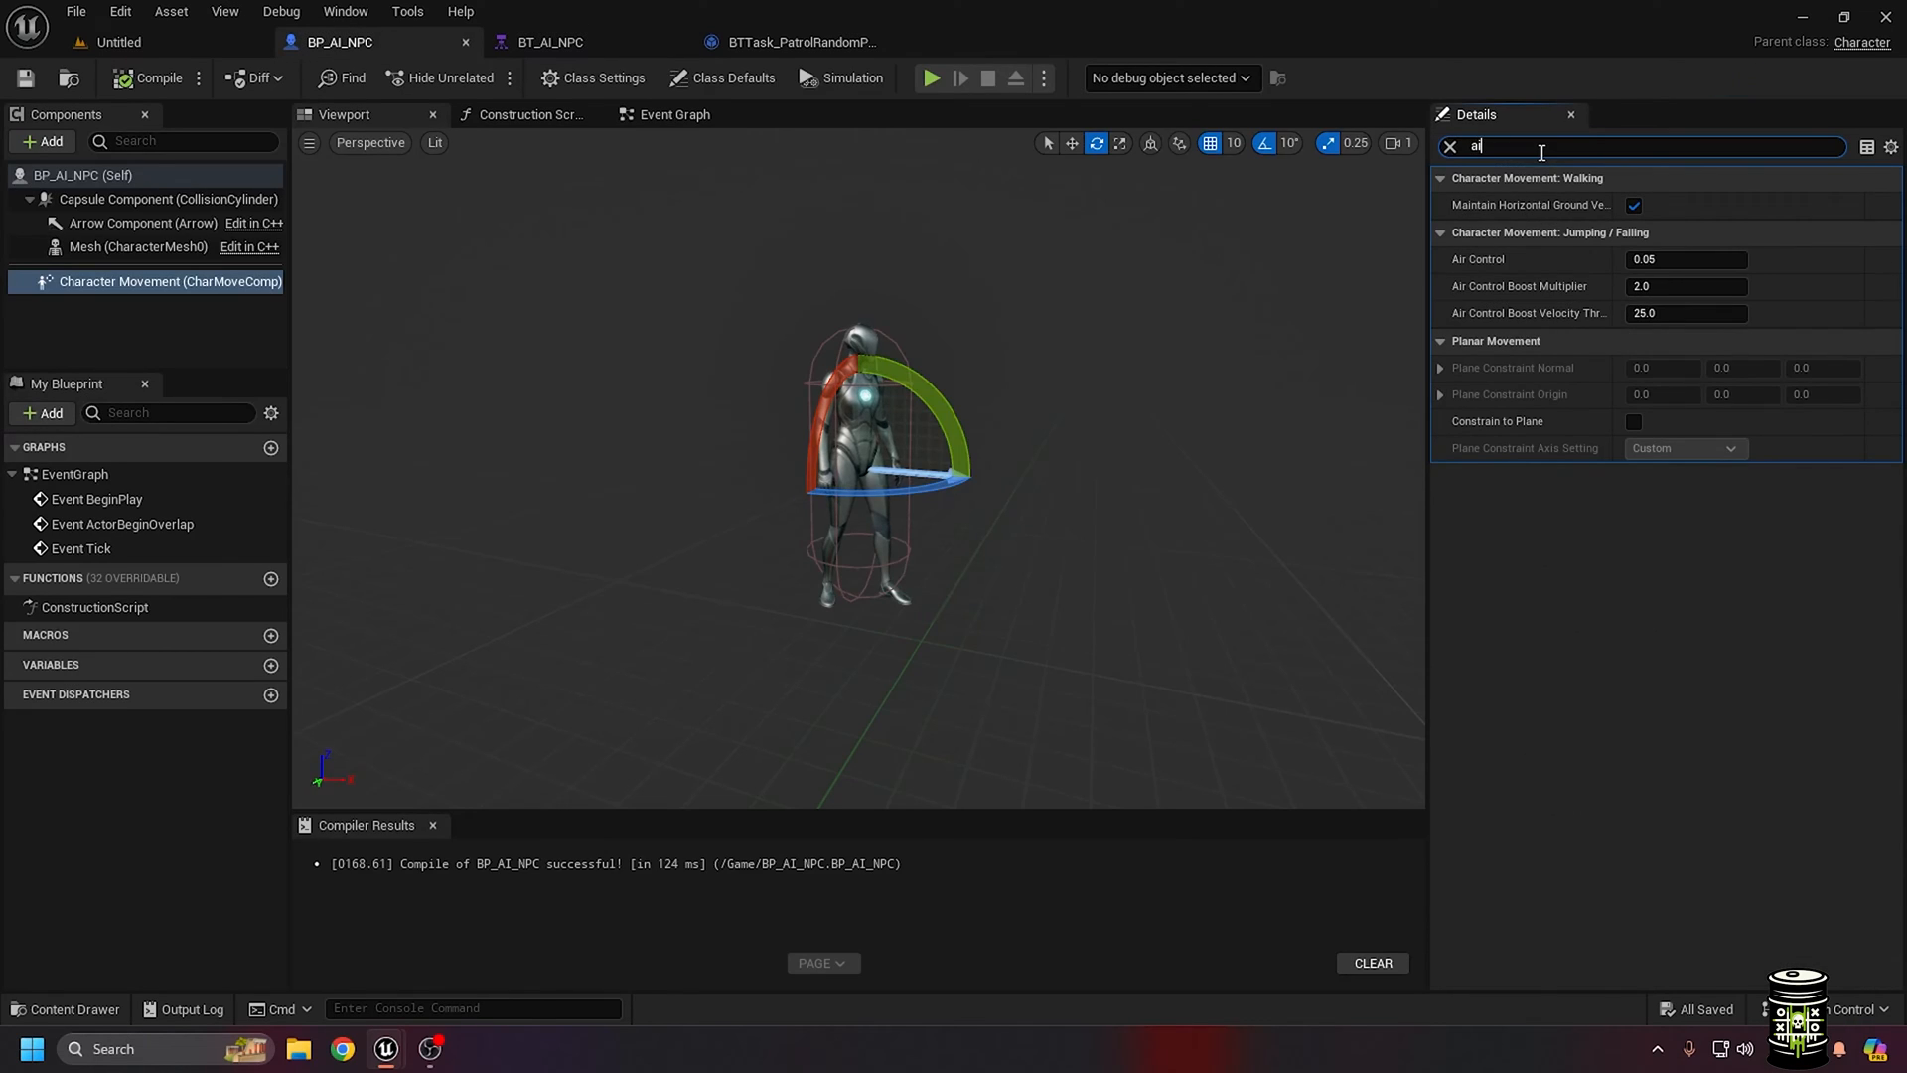
{"action": "left_click", "coordinate": [1721, 808]}
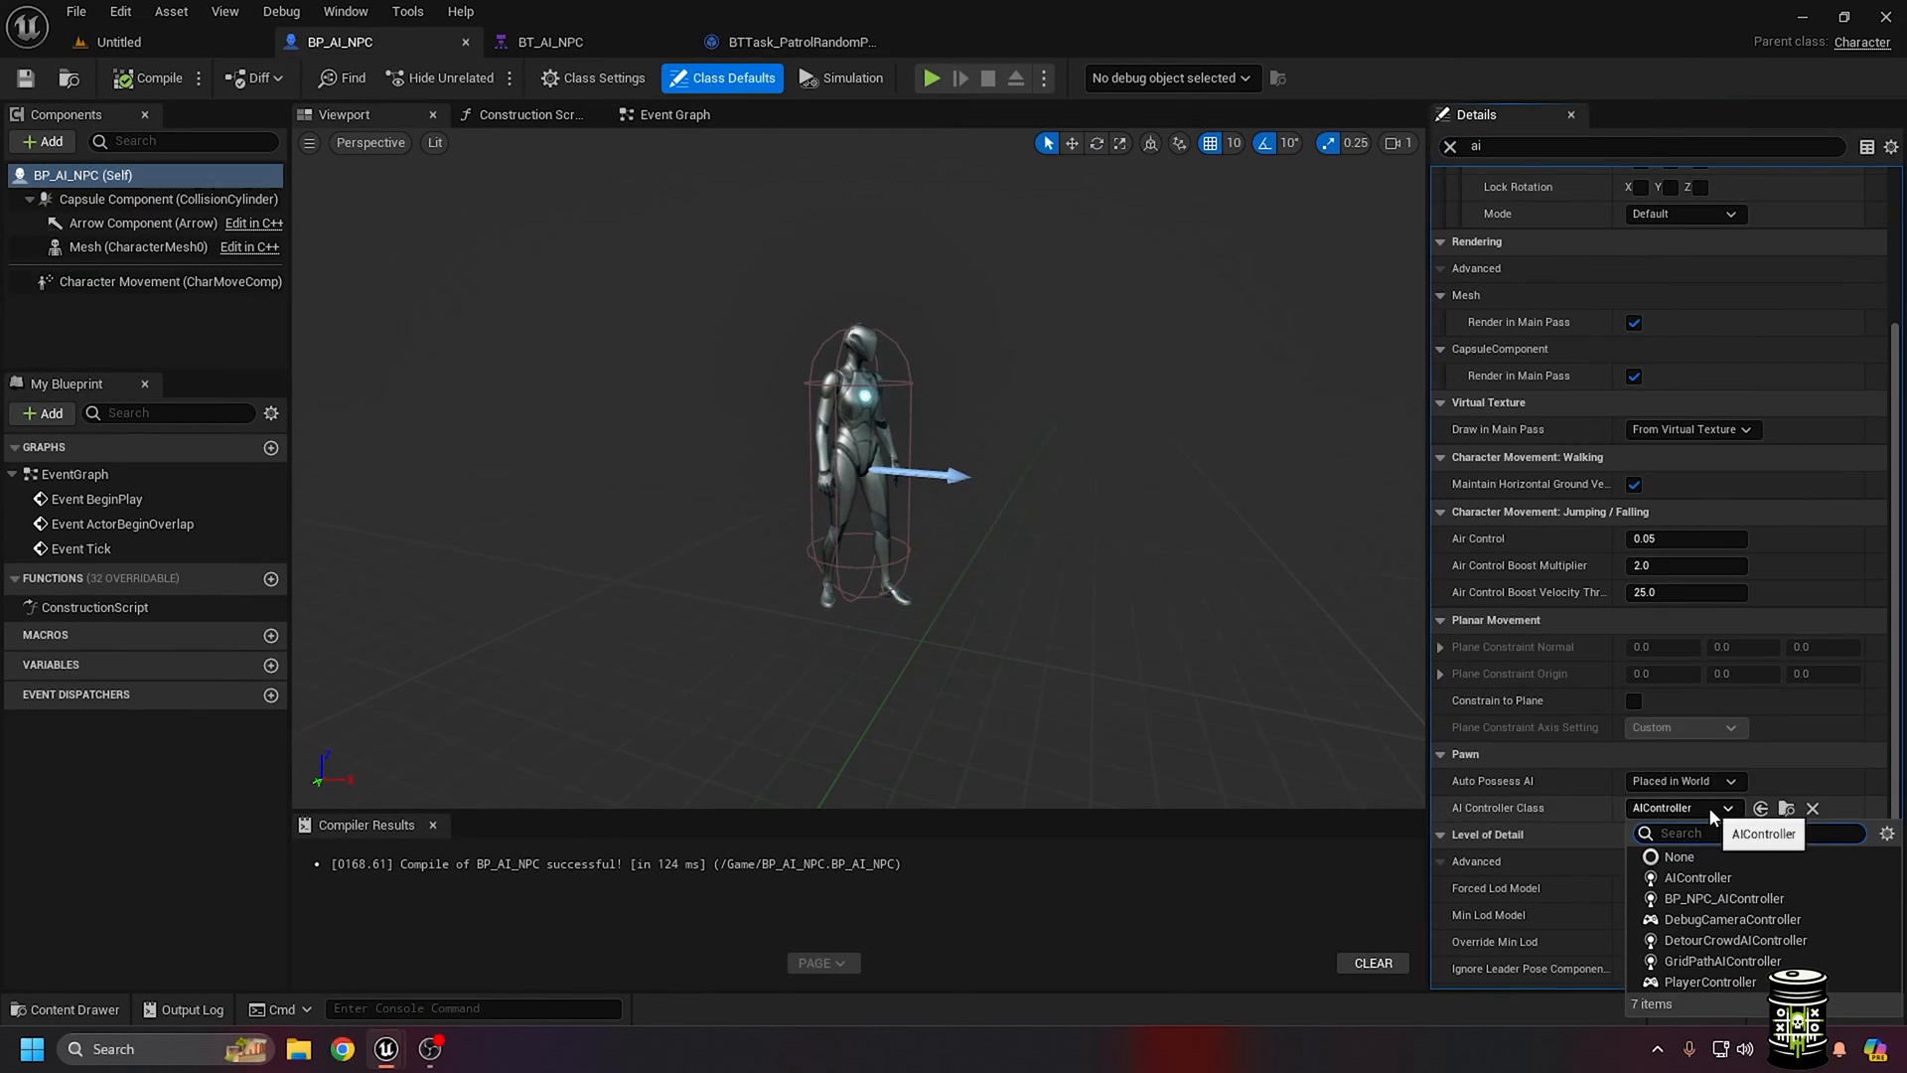
{"action": "left_click", "coordinate": [270, 666]}
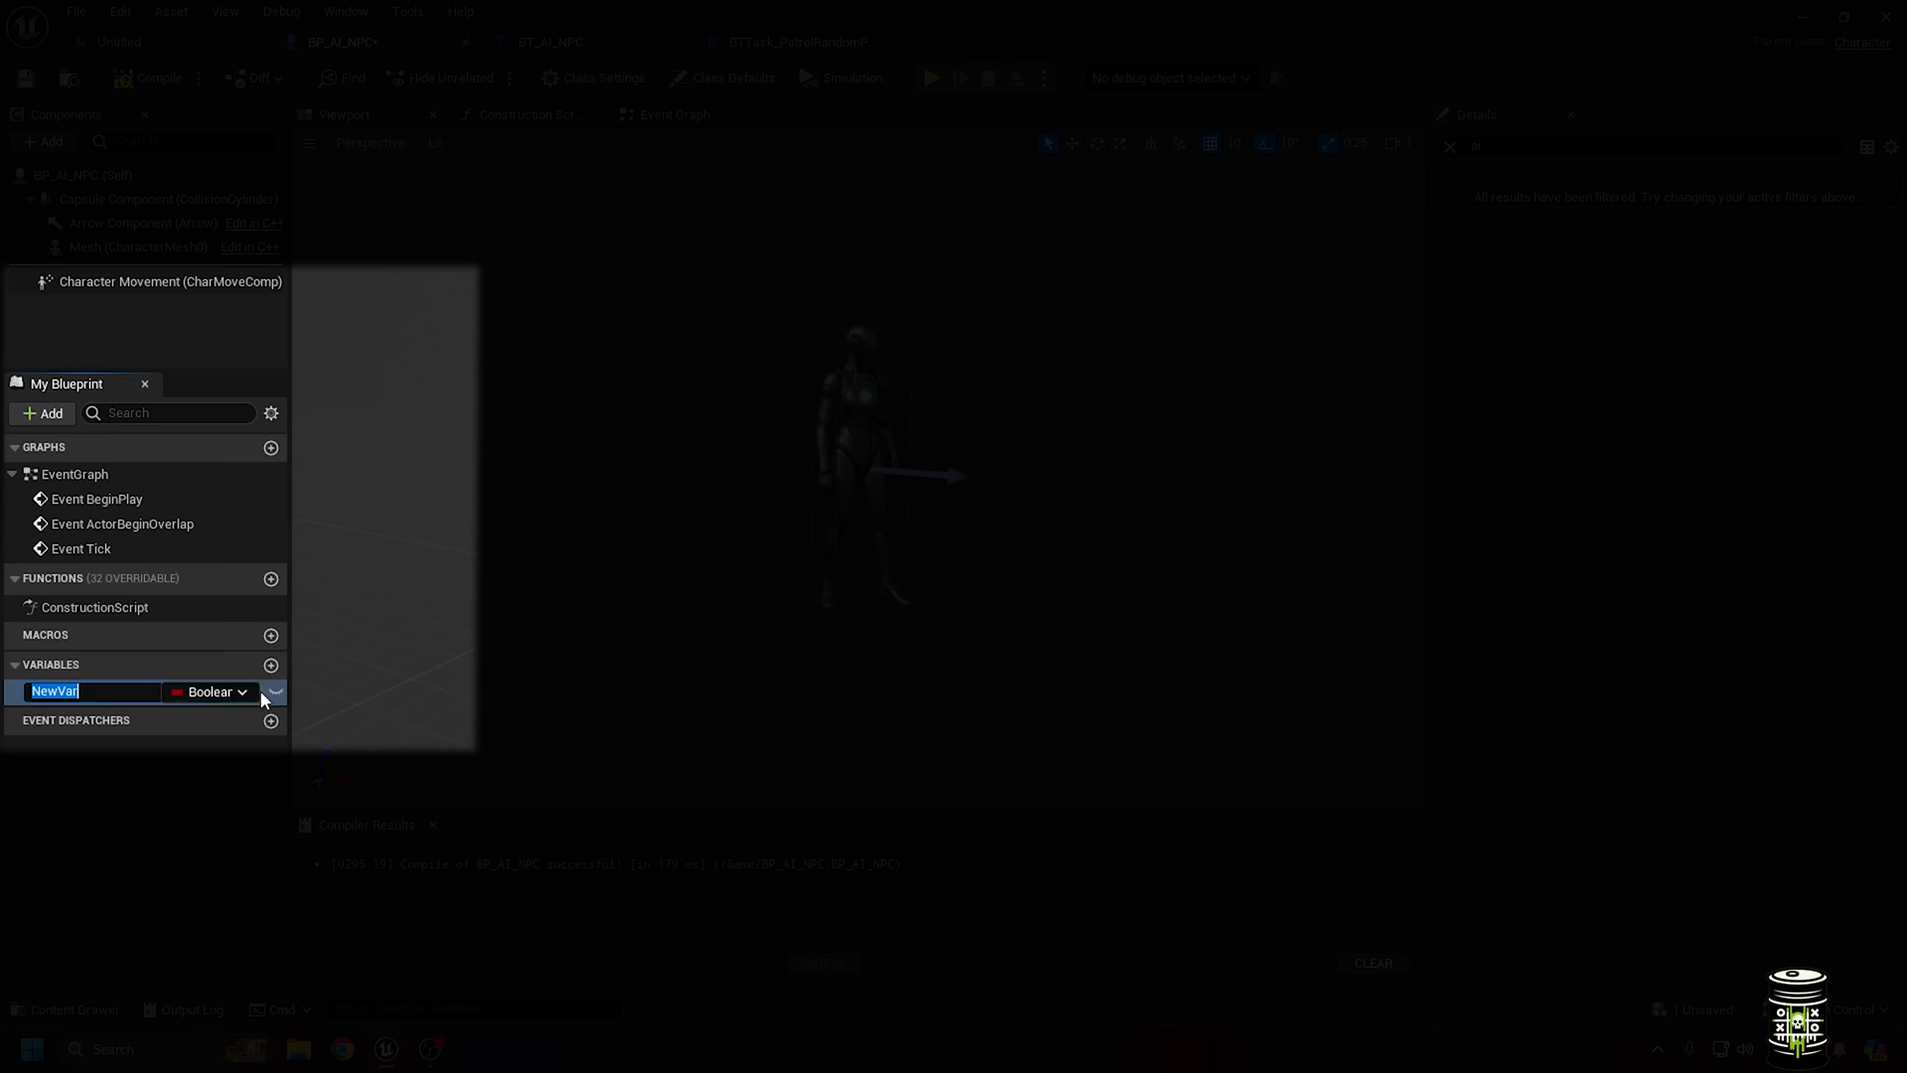
{"action": "type", "text": "Area AI"}
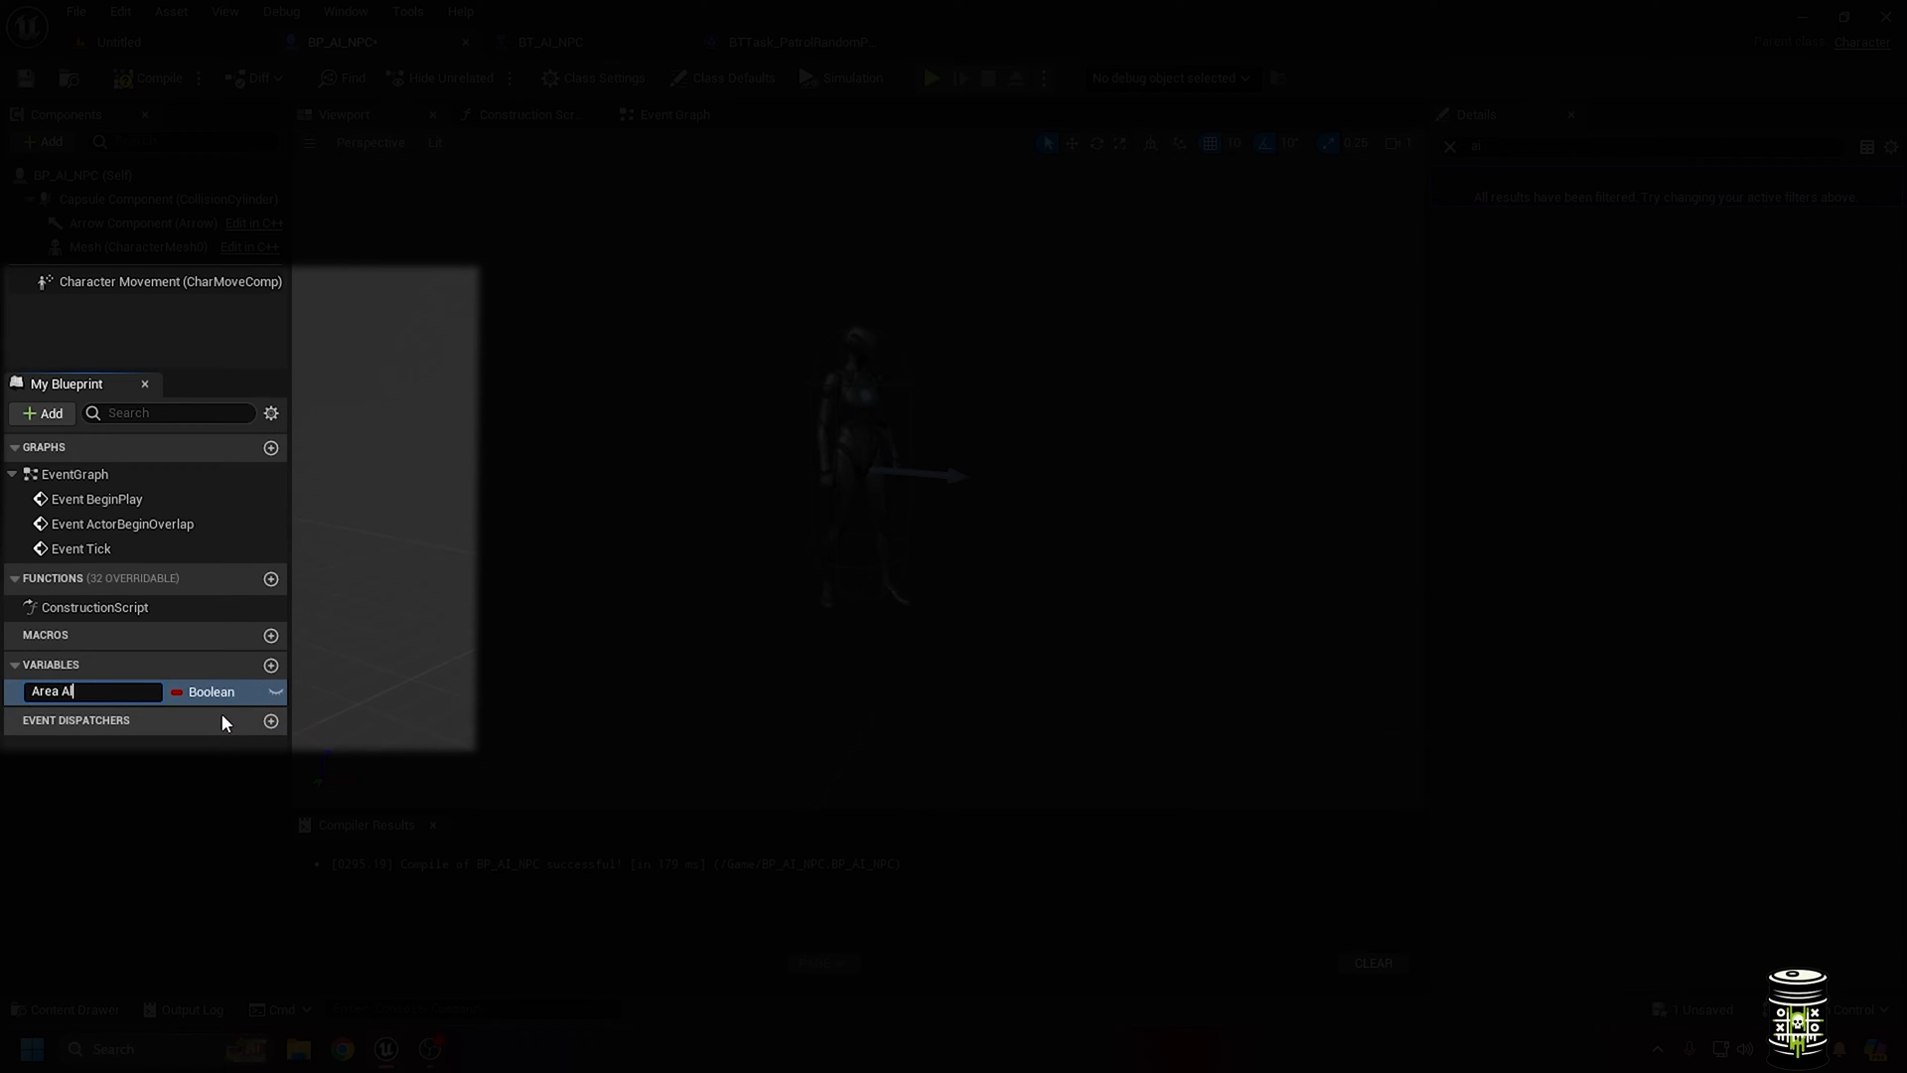
{"action": "left_click", "coordinate": [226, 692]}
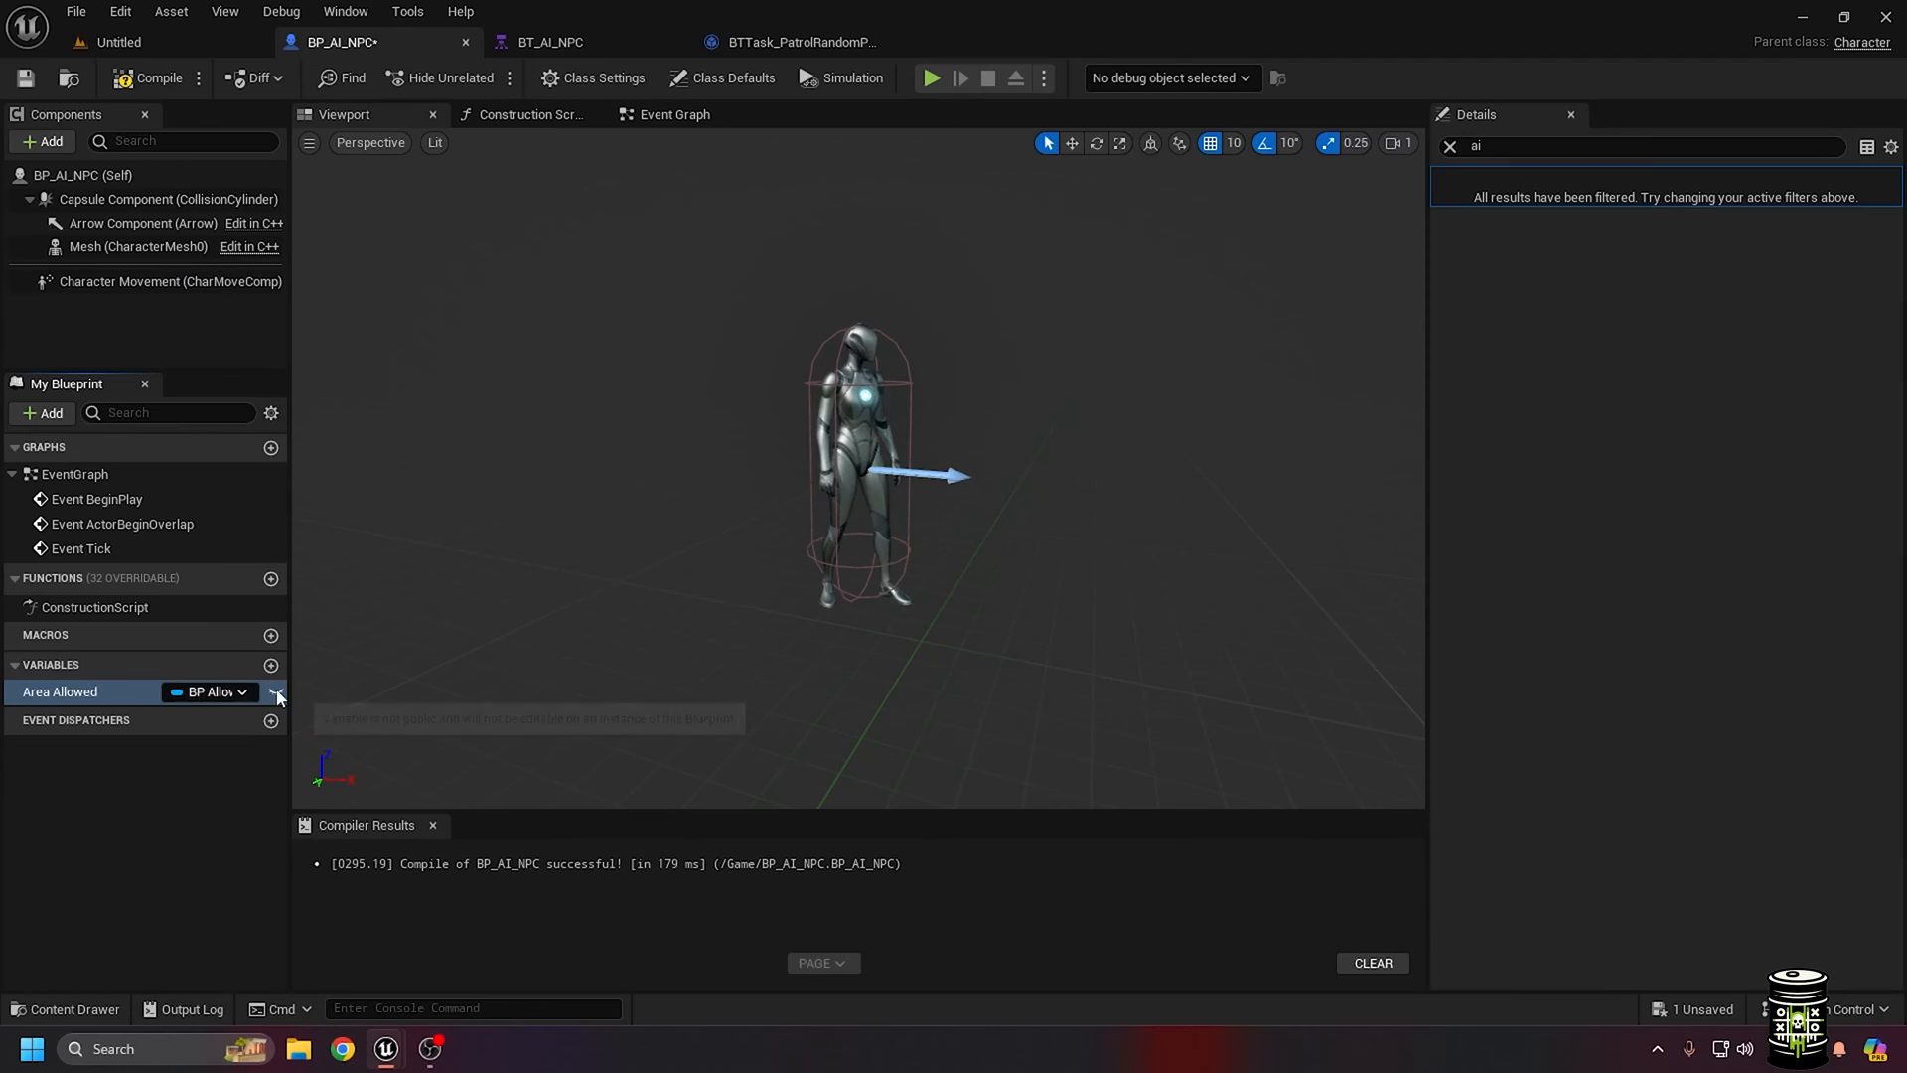
Open the patrol random point task from the behavior tree's task list
{"action": "left_click", "coordinate": [548, 42]}
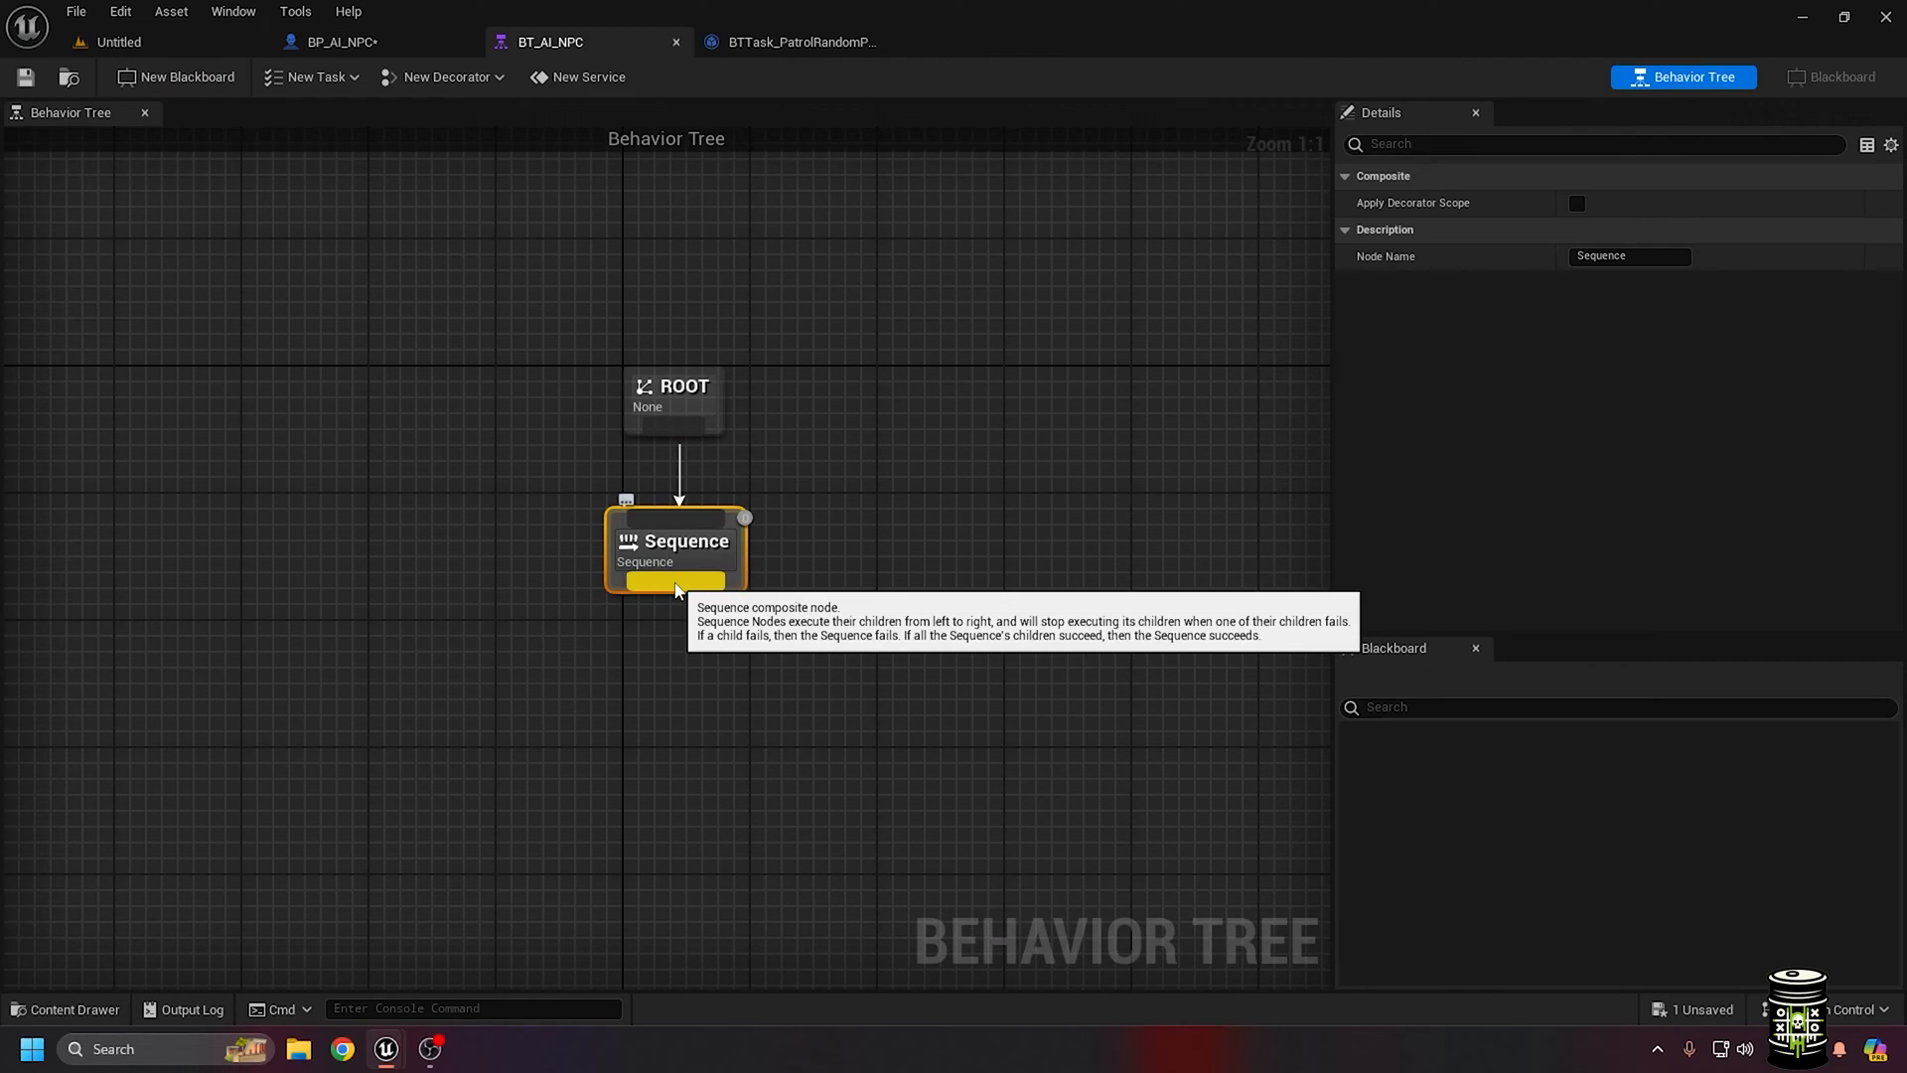
{"action": "left_click", "coordinate": [311, 76]}
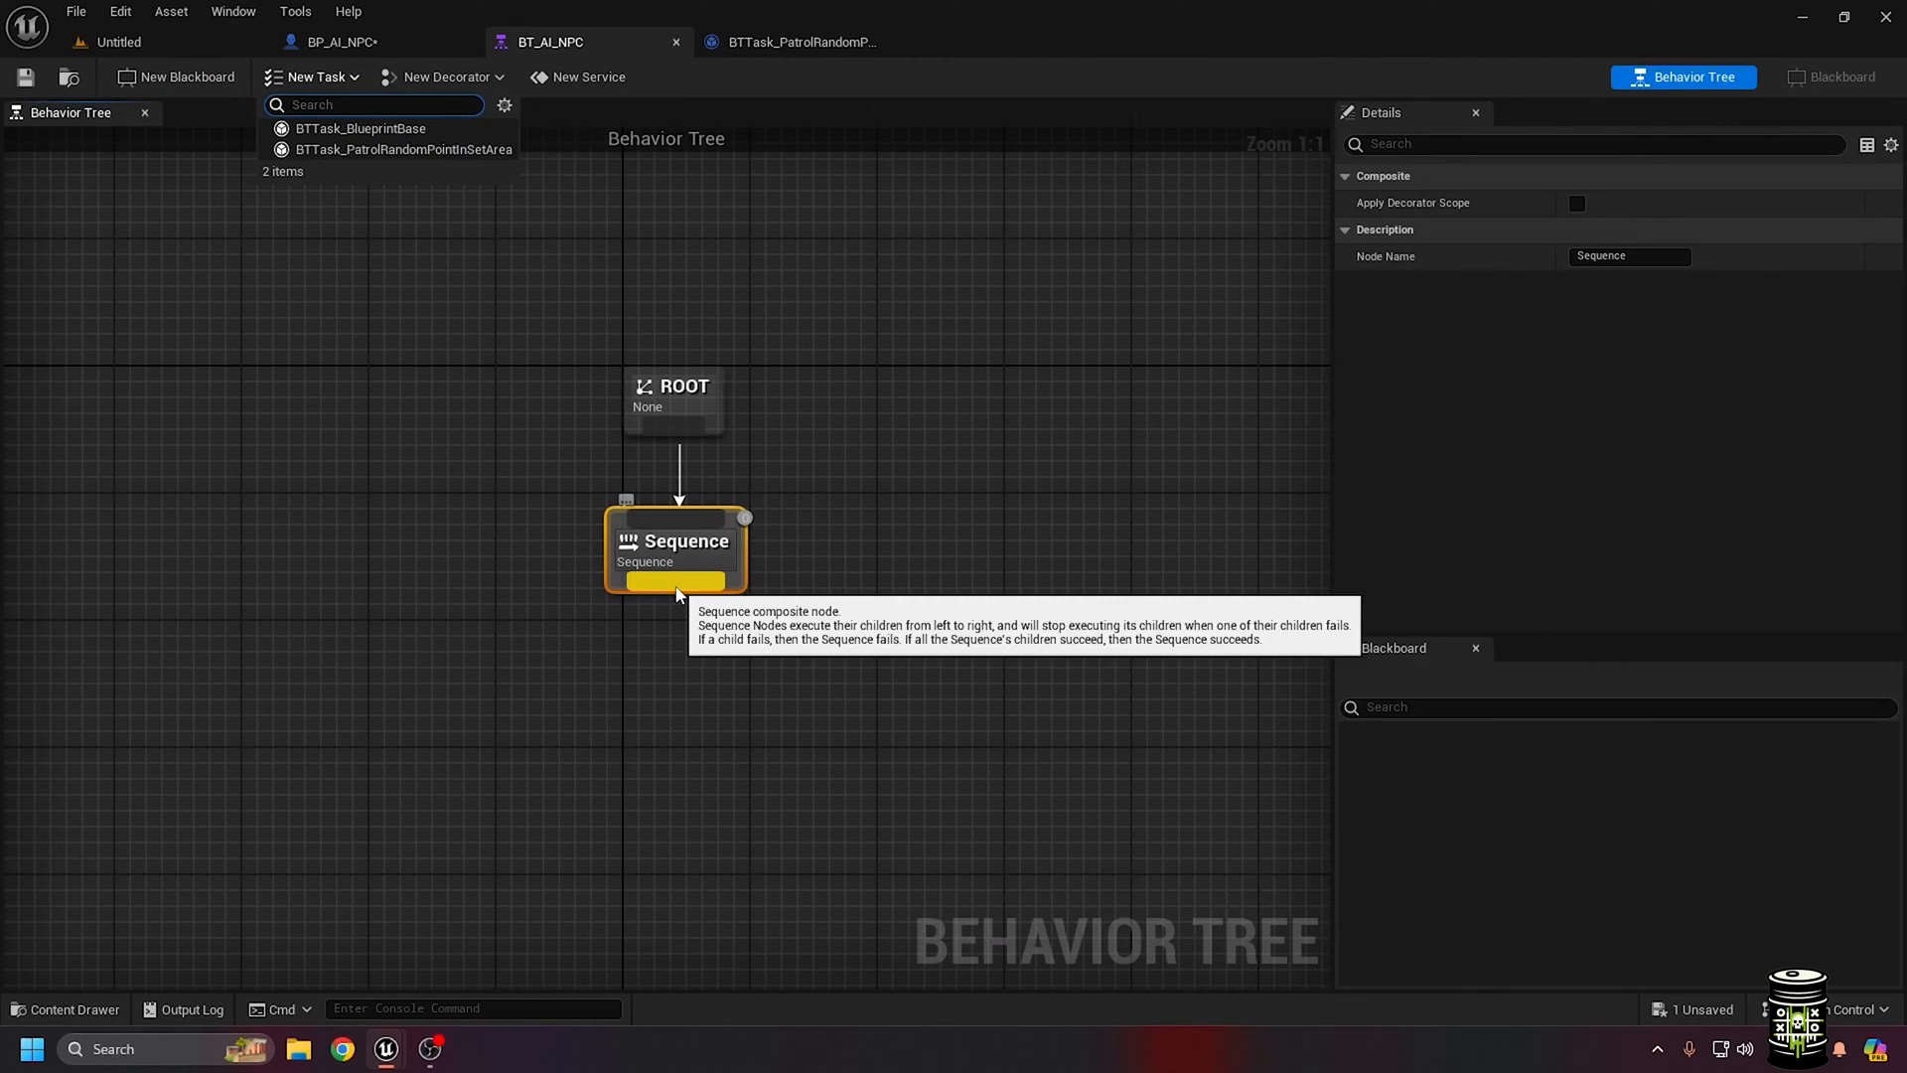
{"action": "left_click", "coordinate": [402, 148]}
{"action": "type", "text": "get"}
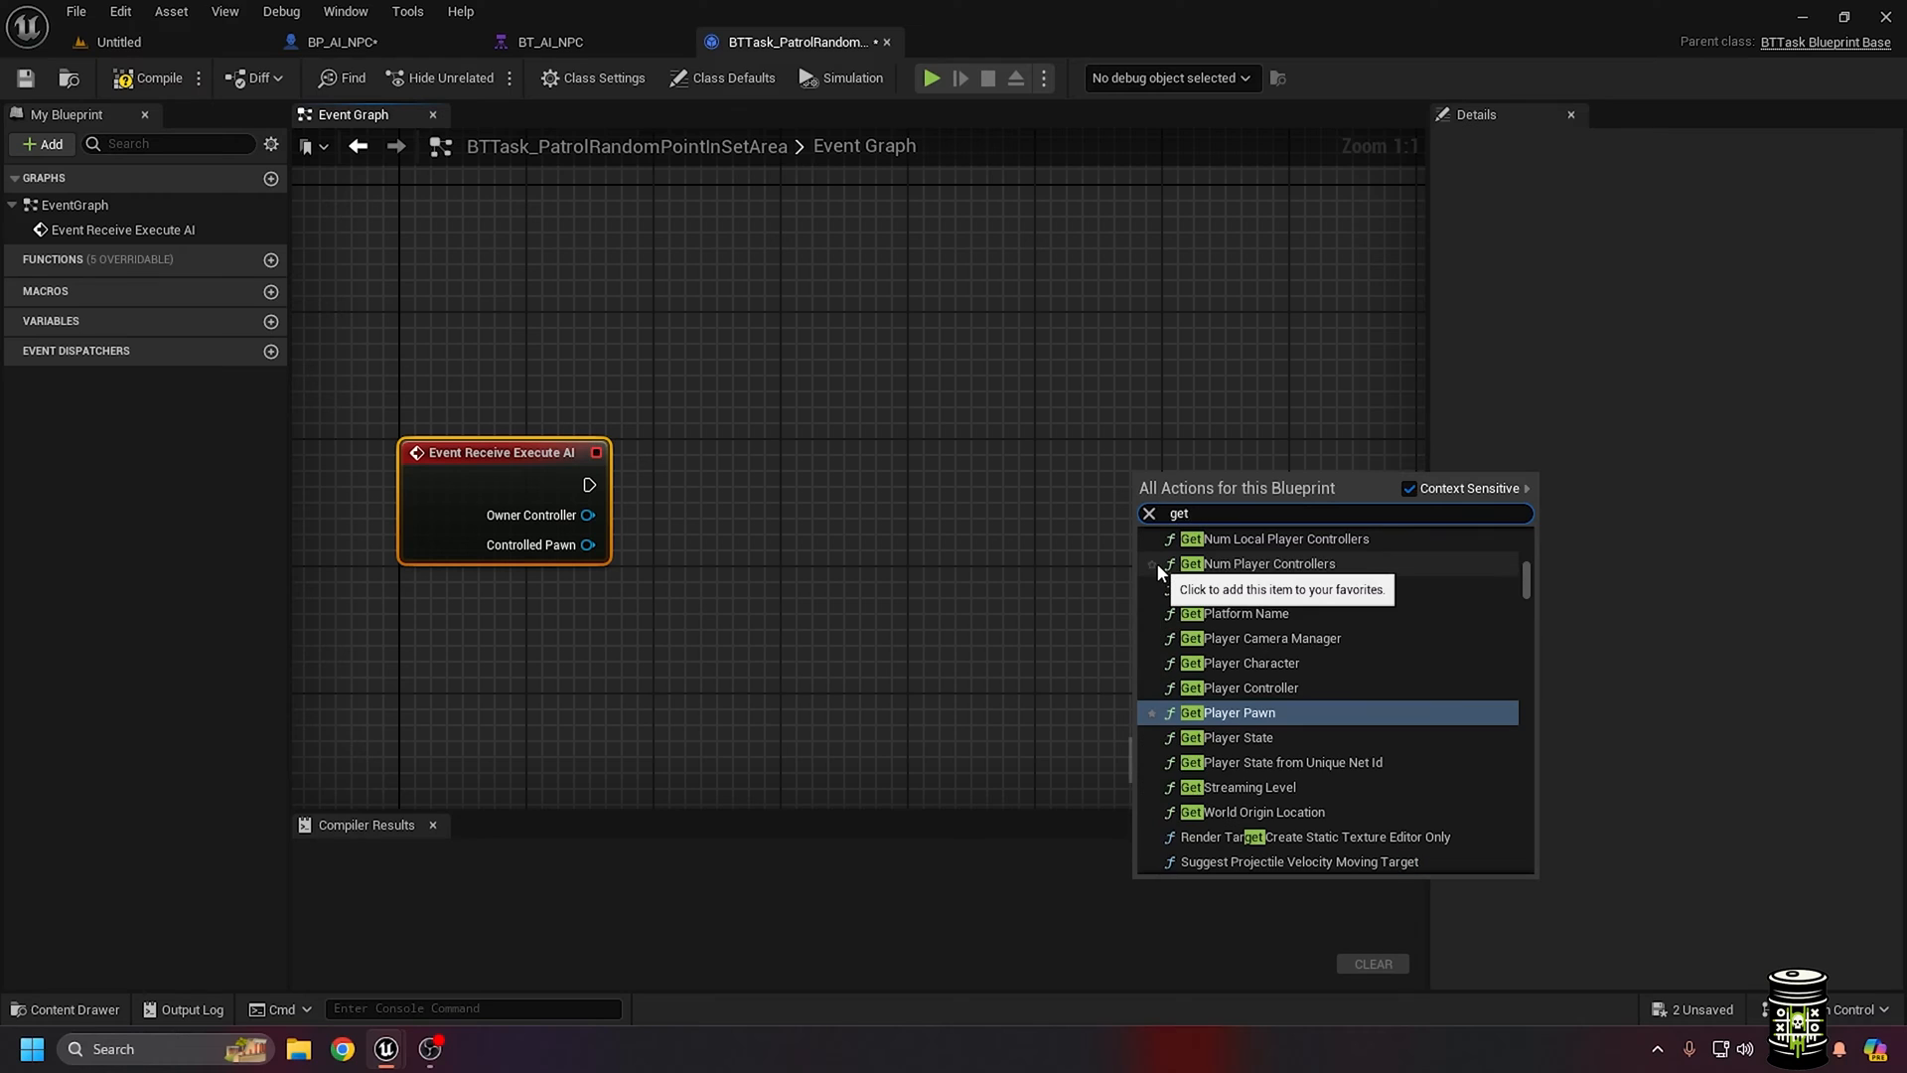
Add a random navigable location node with radius from the area's box size via MAX
{"action": "type", "text": "random"}
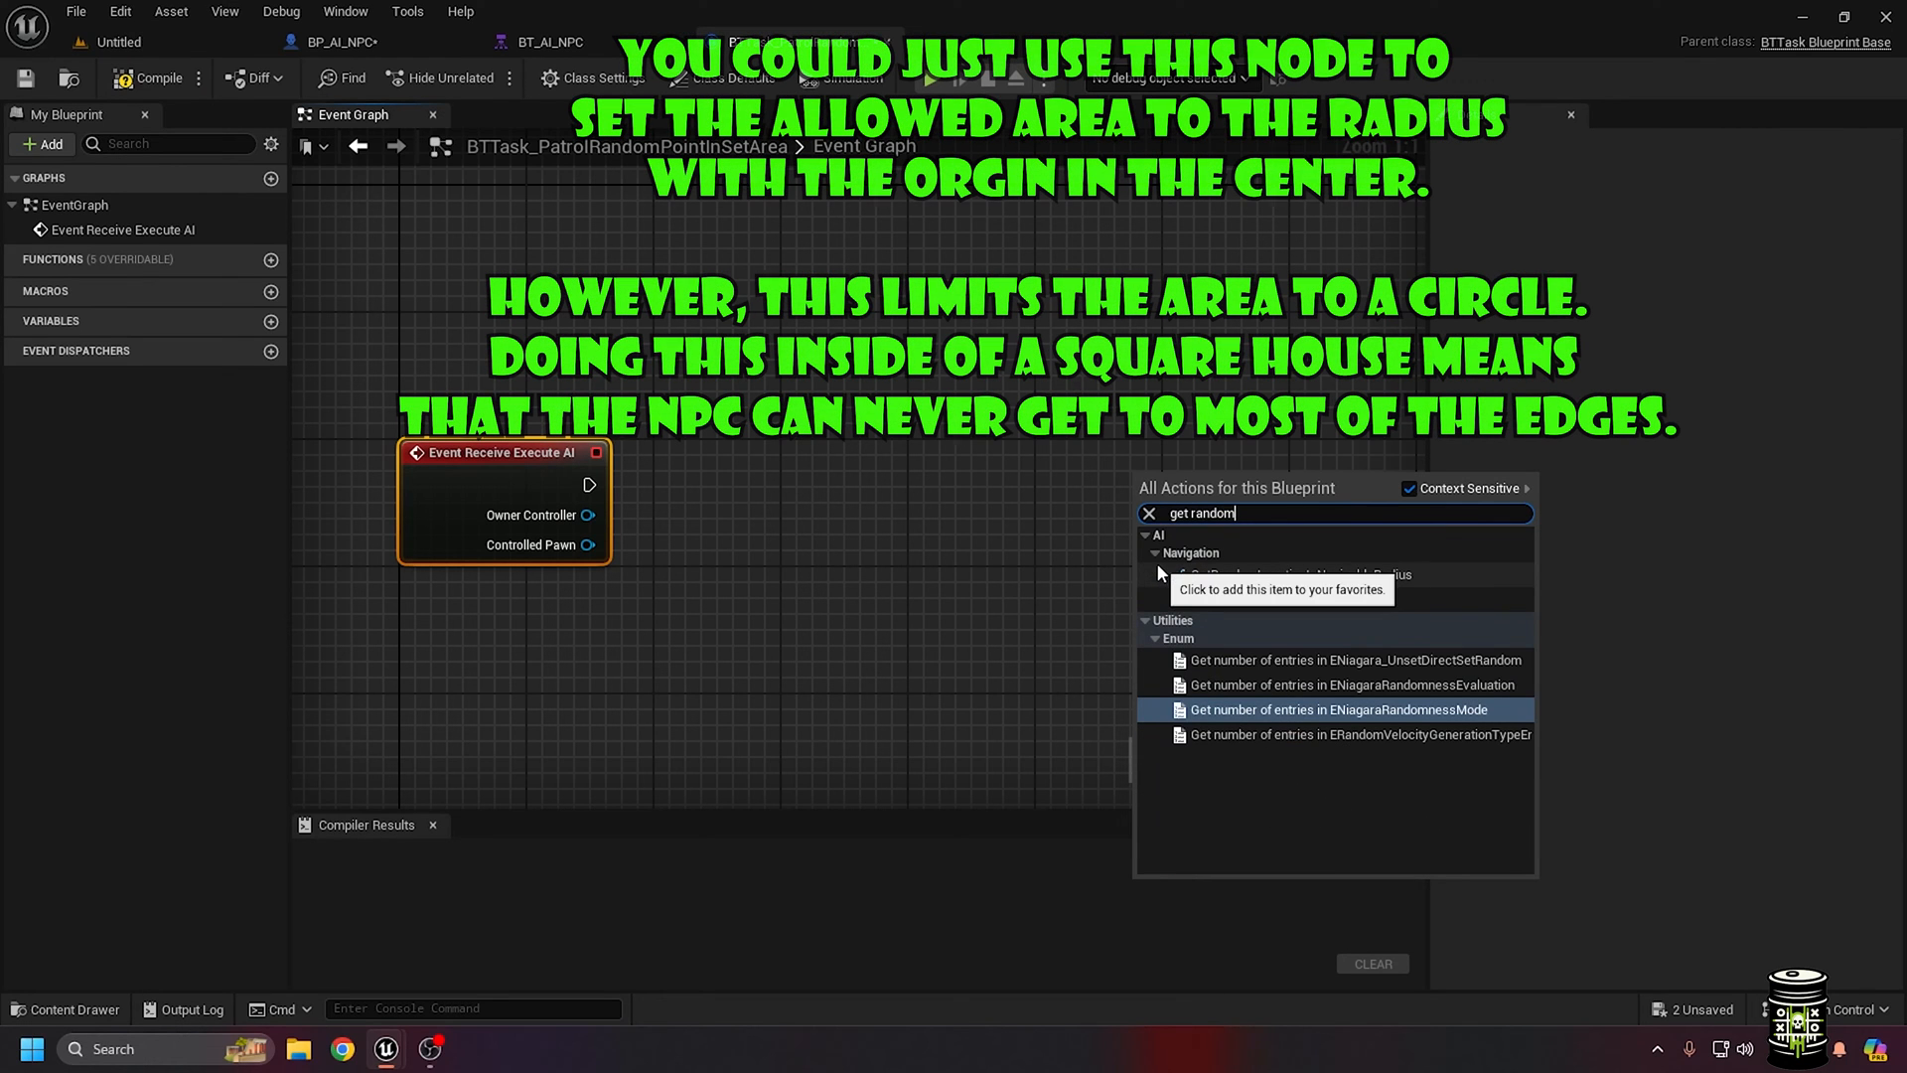
{"action": "left_click", "coordinate": [1269, 574]}
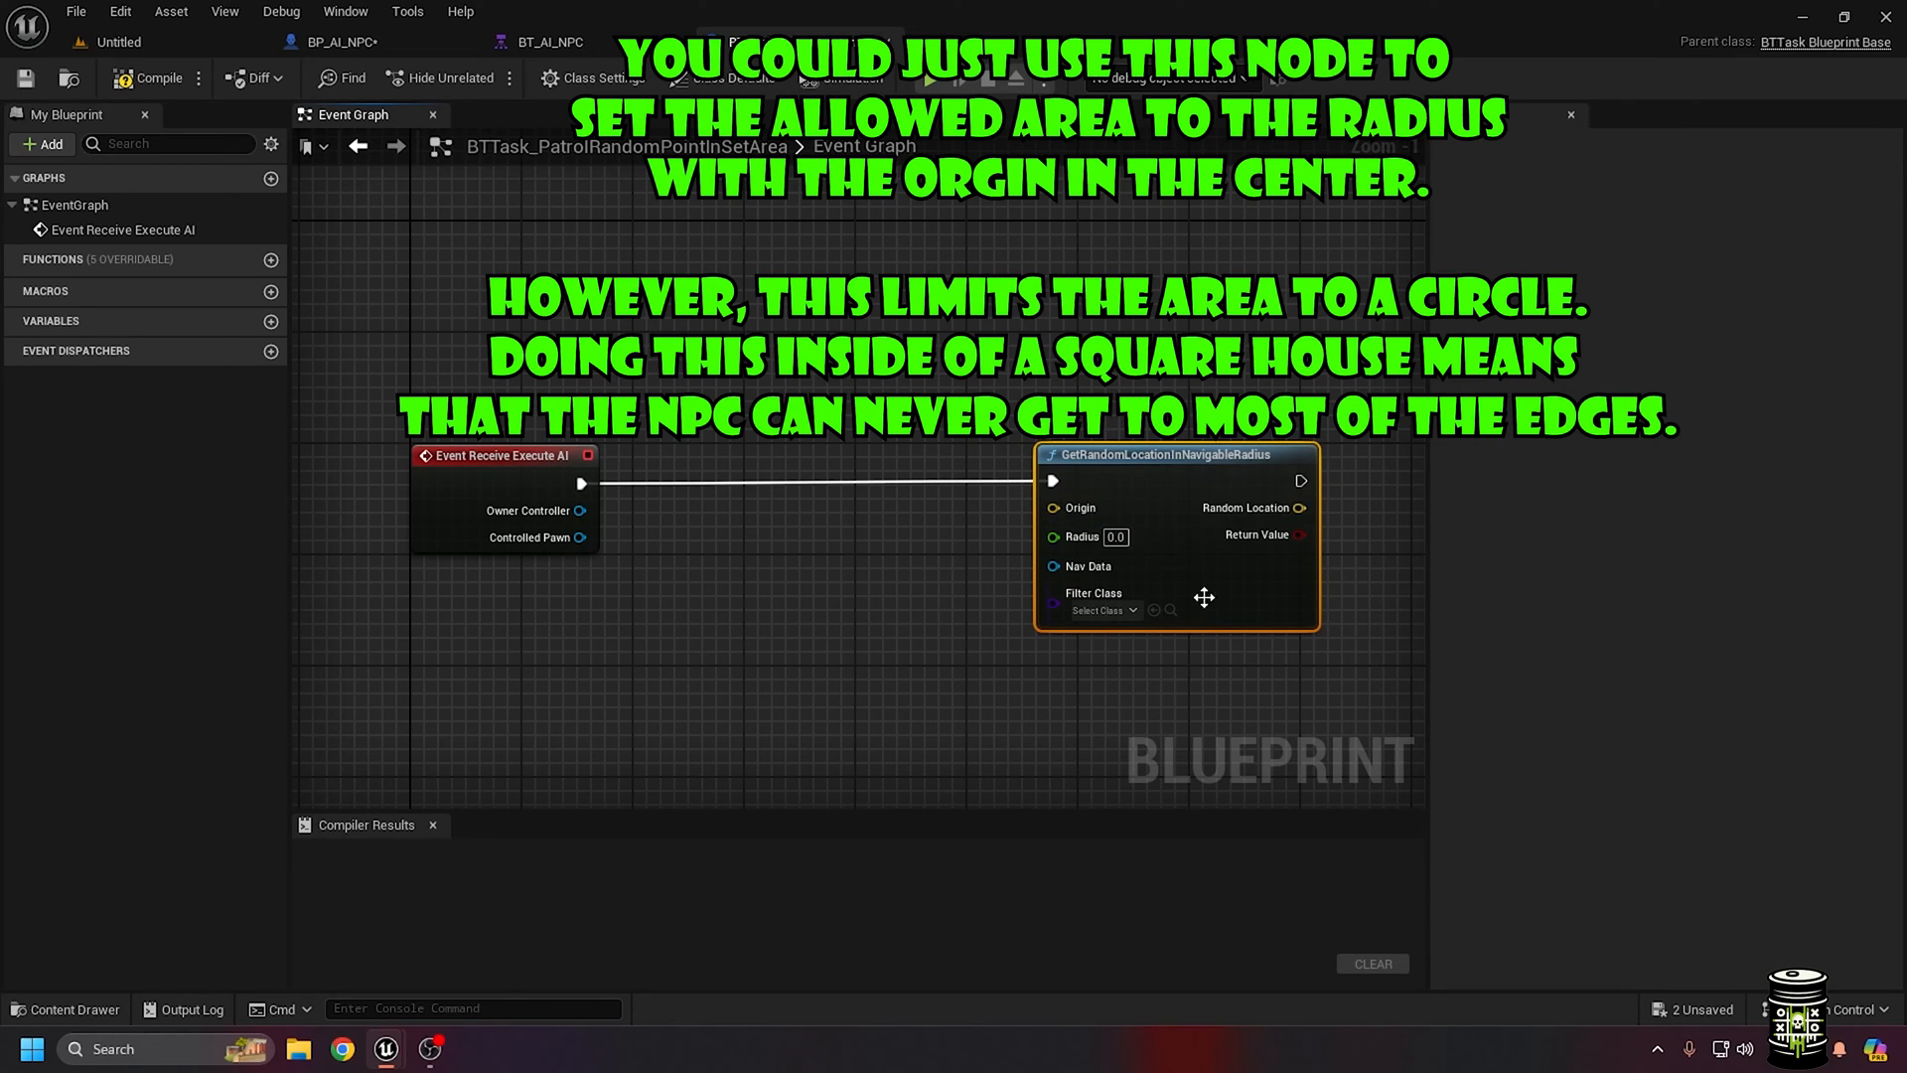
{"action": "mouse_move", "coordinate": [572, 537]}
{"action": "type", "text": "box"}
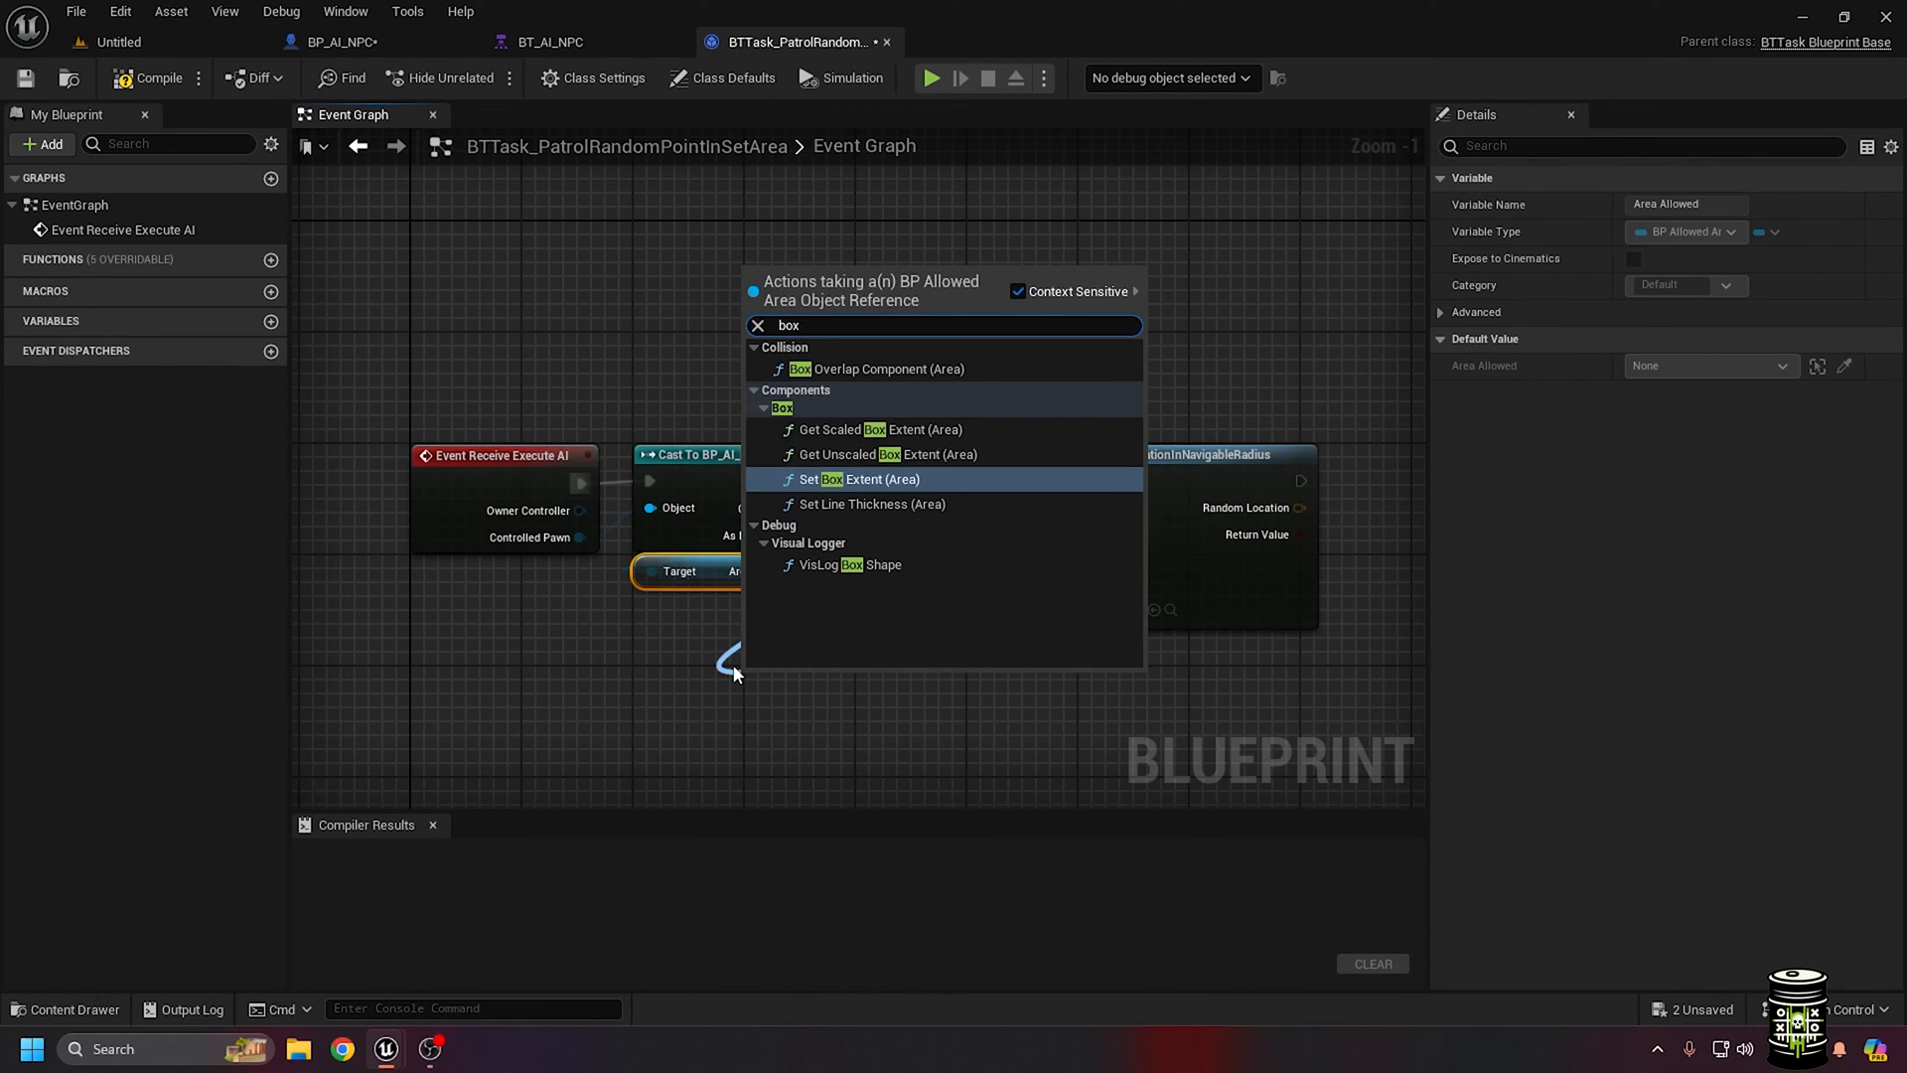
{"action": "left_click", "coordinate": [858, 478]}
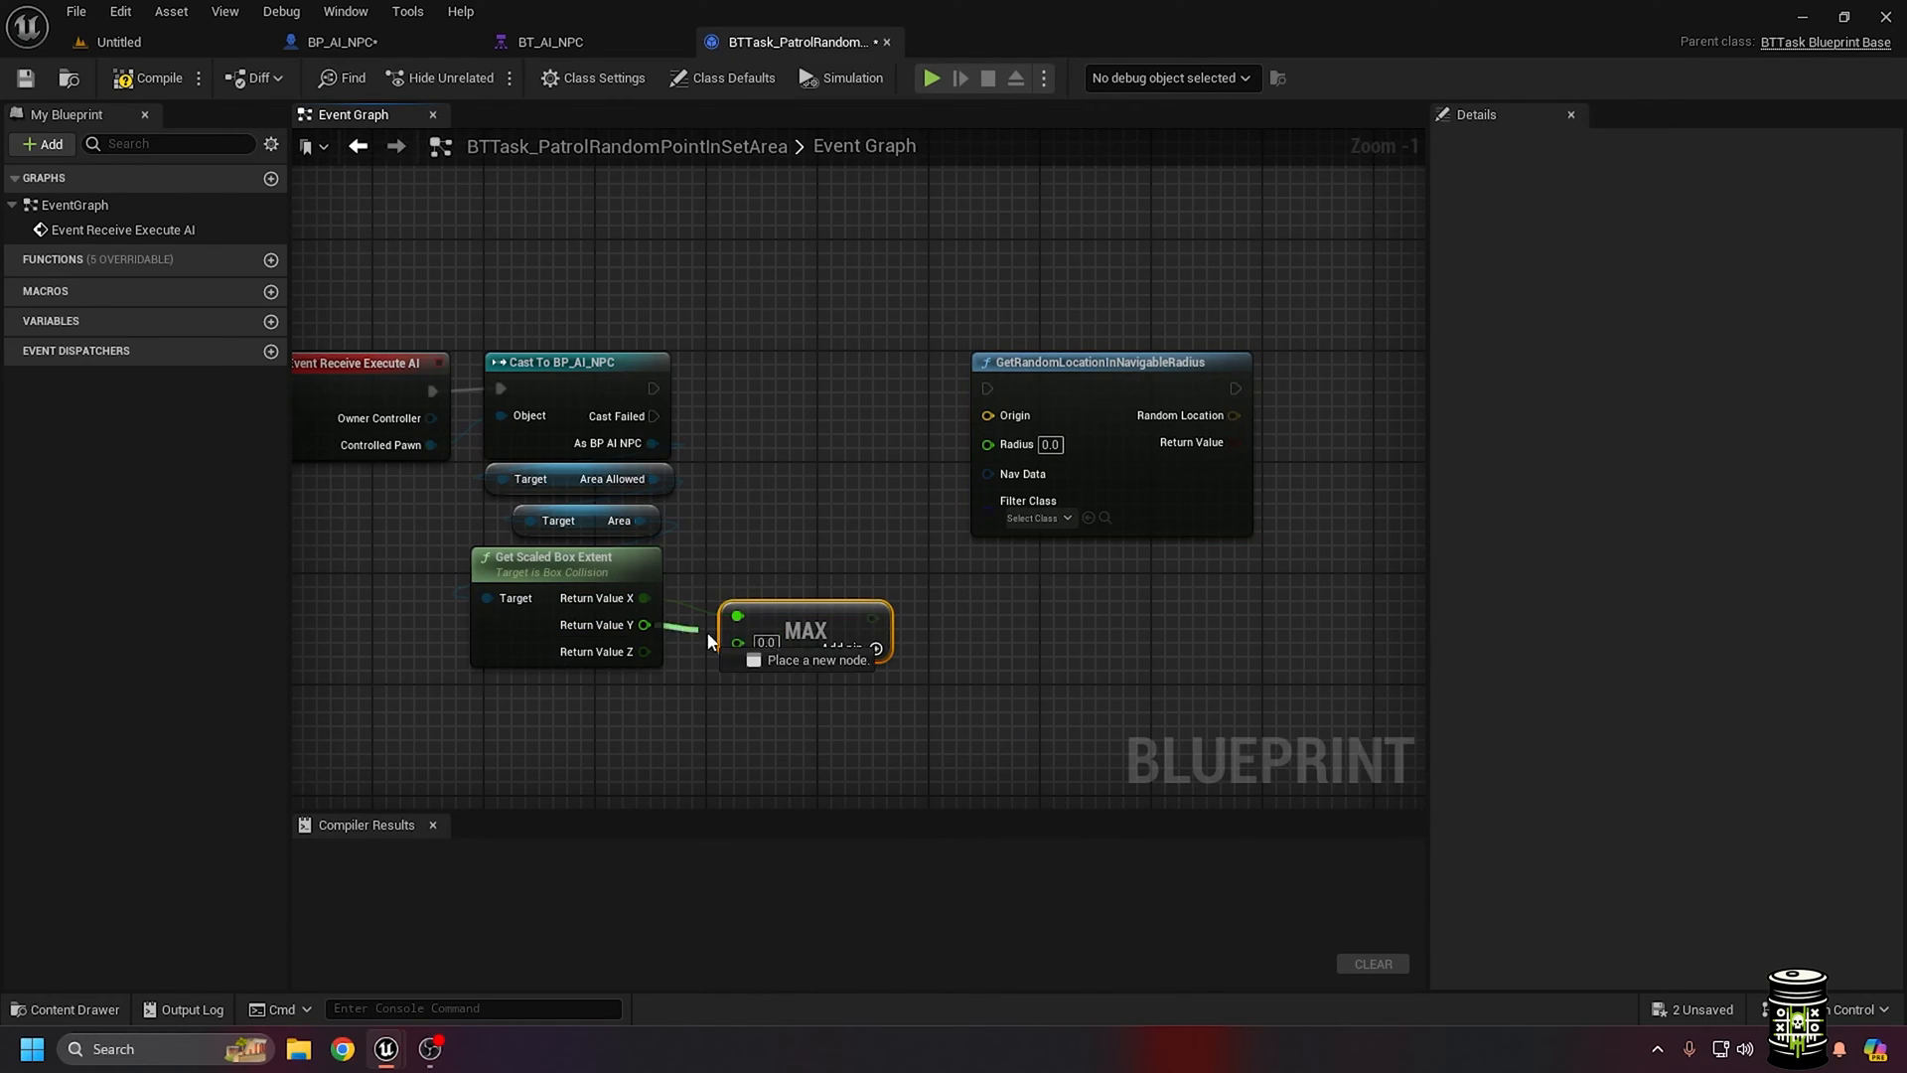
{"action": "left_click", "coordinate": [803, 633]}
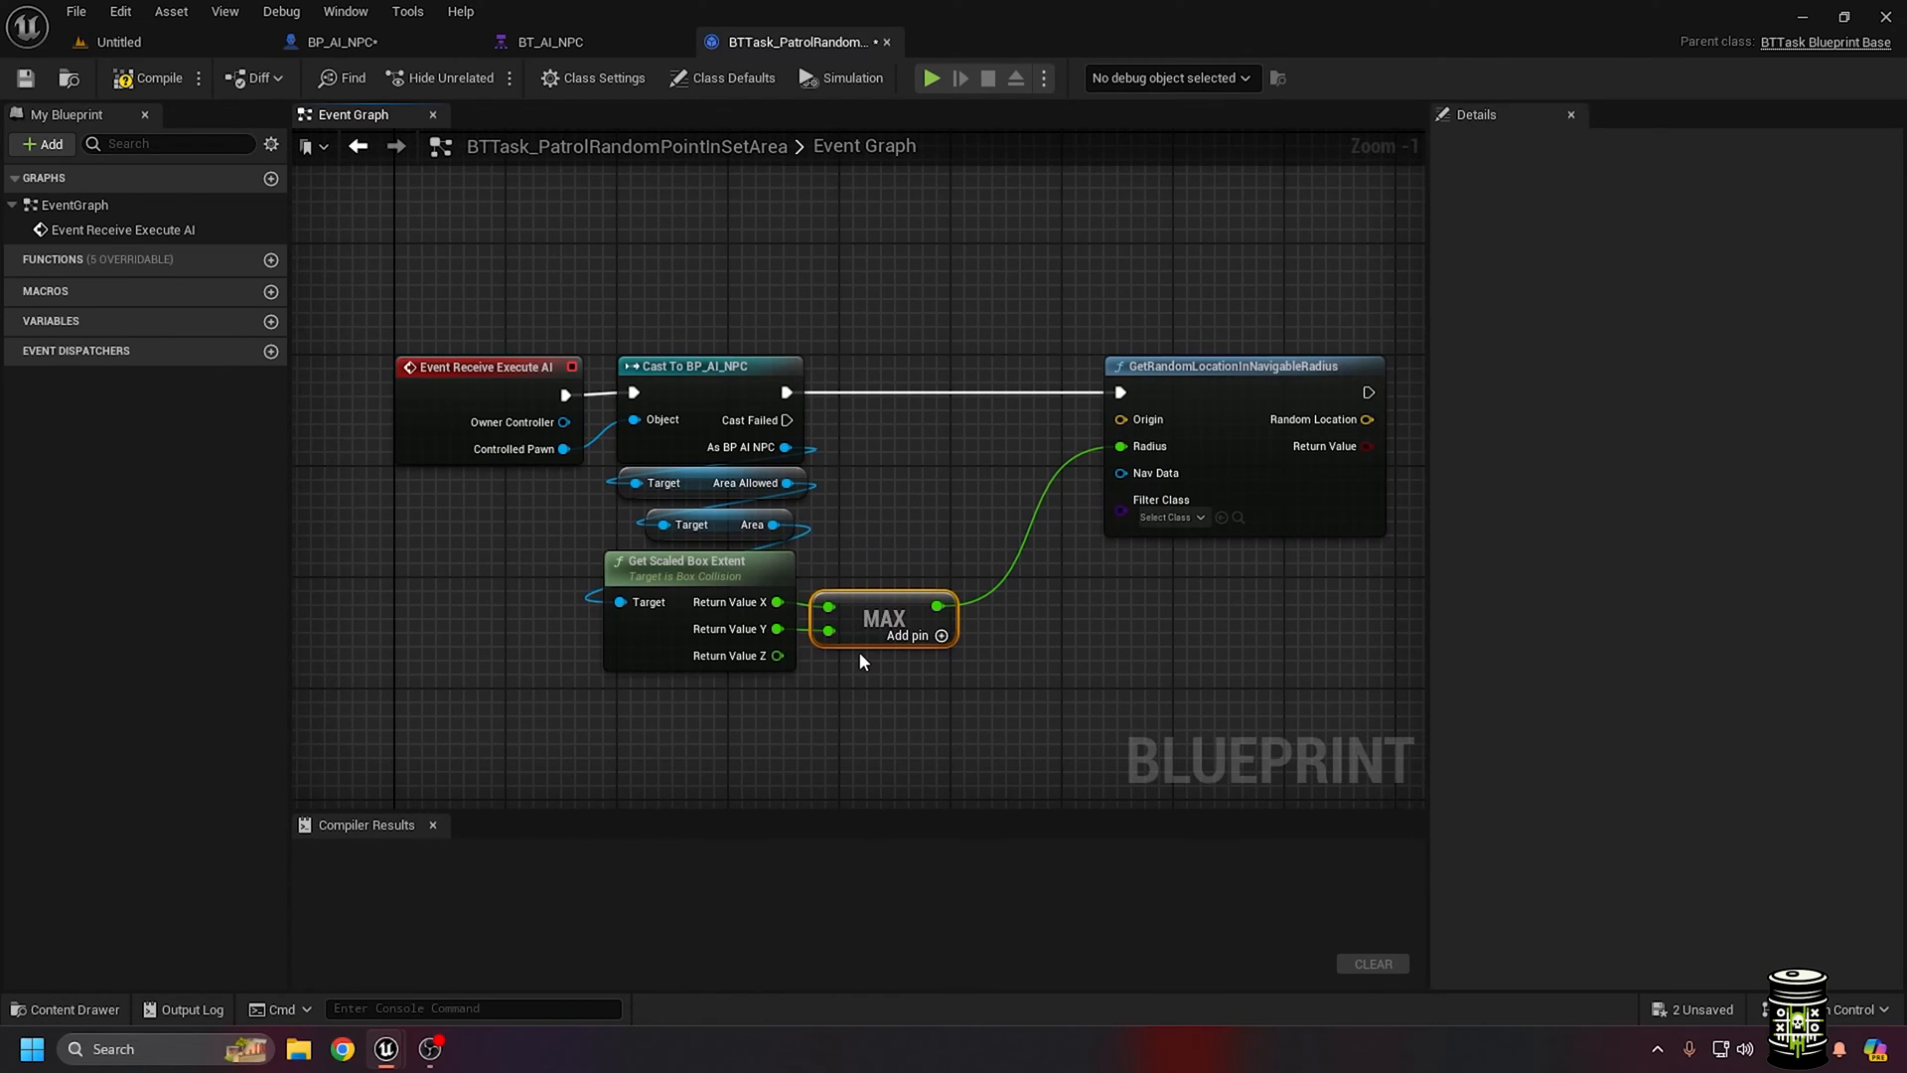
{"action": "mouse_move", "coordinate": [787, 482]}
{"action": "type", "text": "get act"}
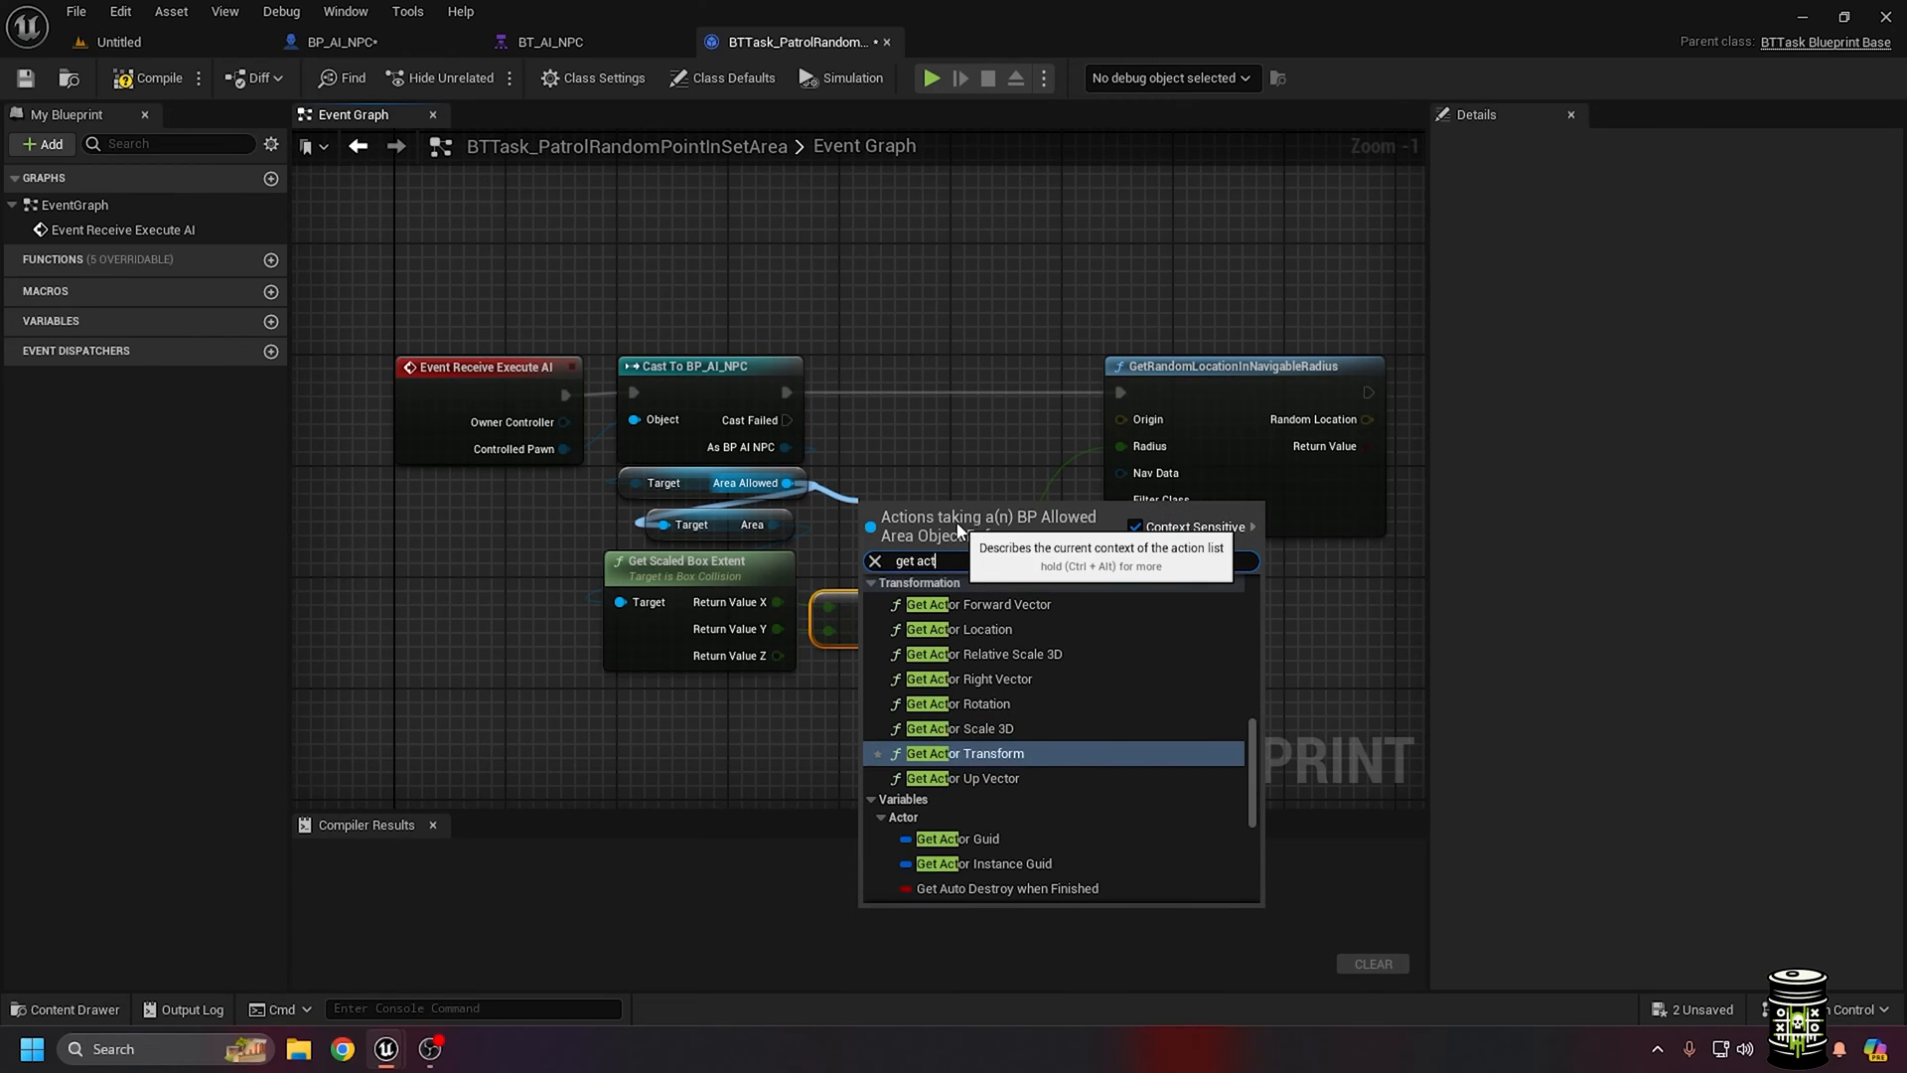
Feed the allowed area's location into Origin and spawn a Trigger Sphere at the point
{"action": "left_click", "coordinate": [961, 628]}
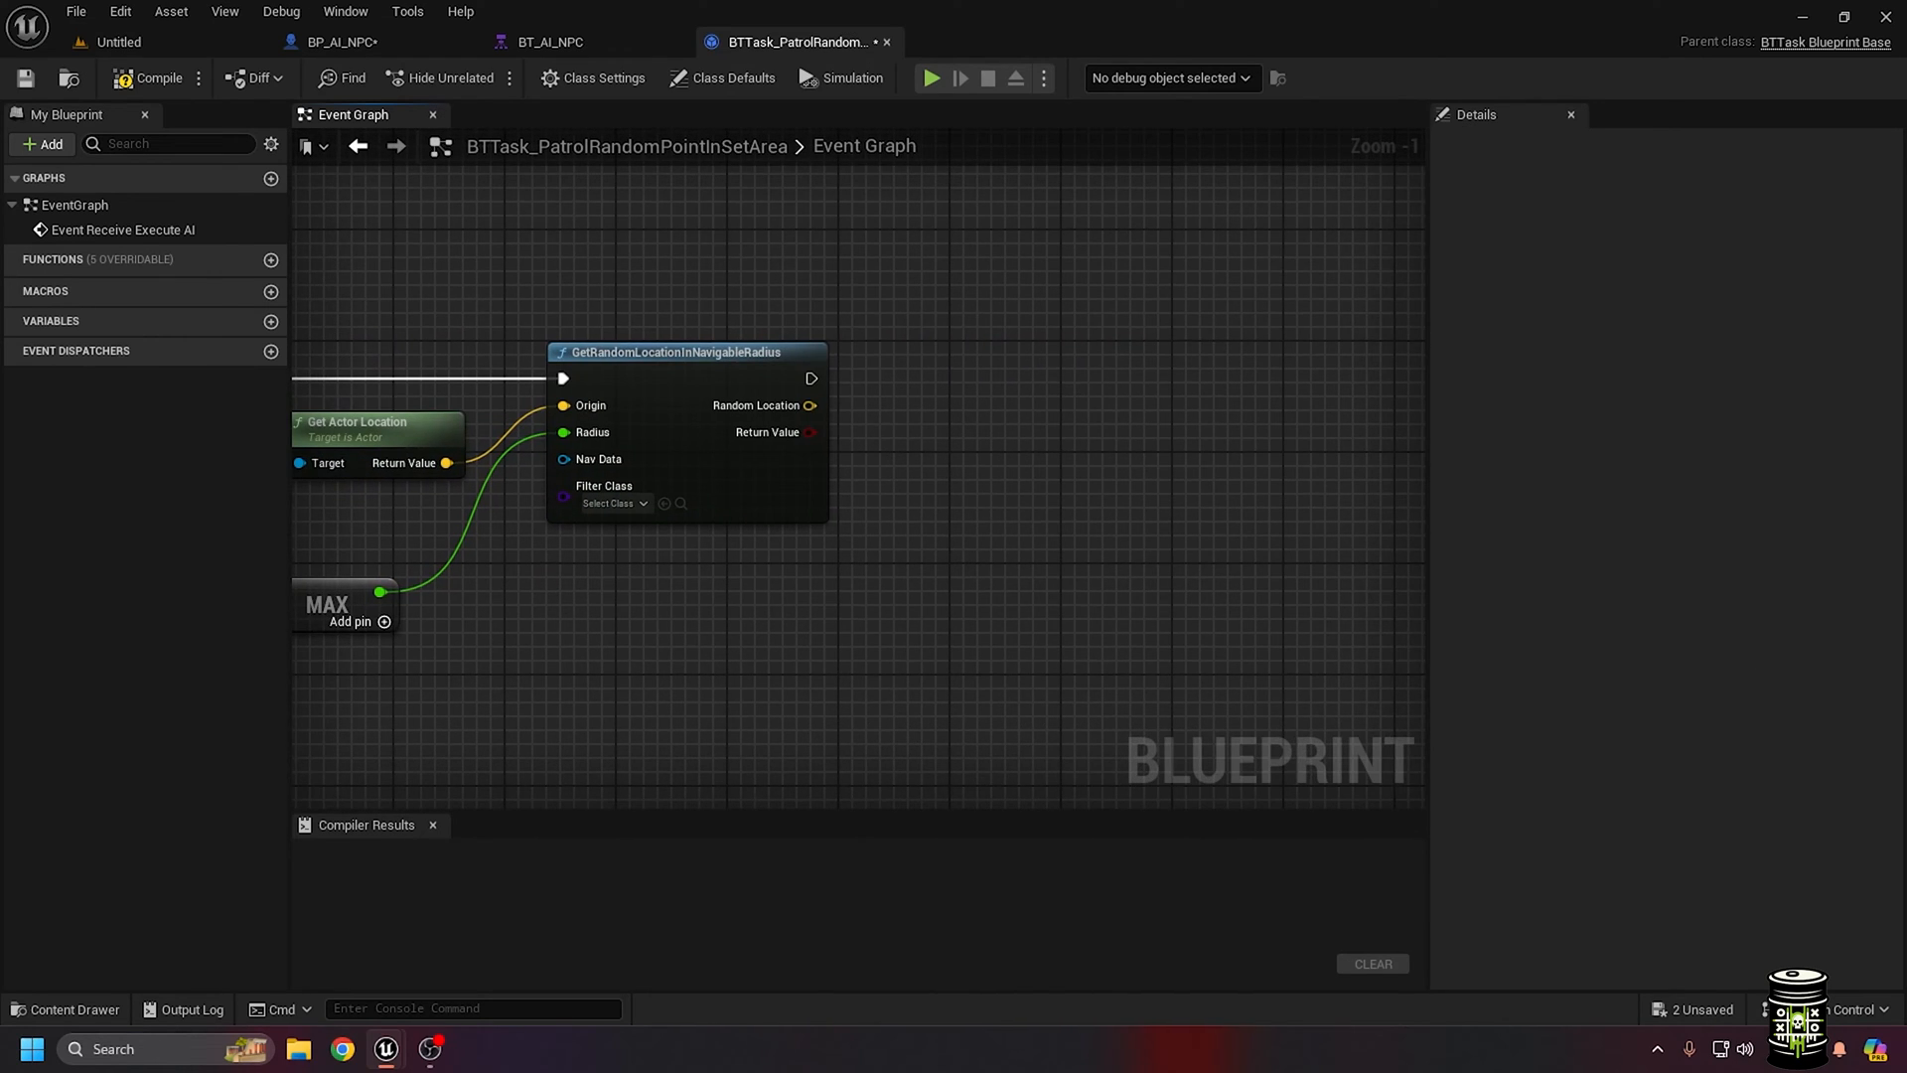
{"action": "type", "text": "spaw"}
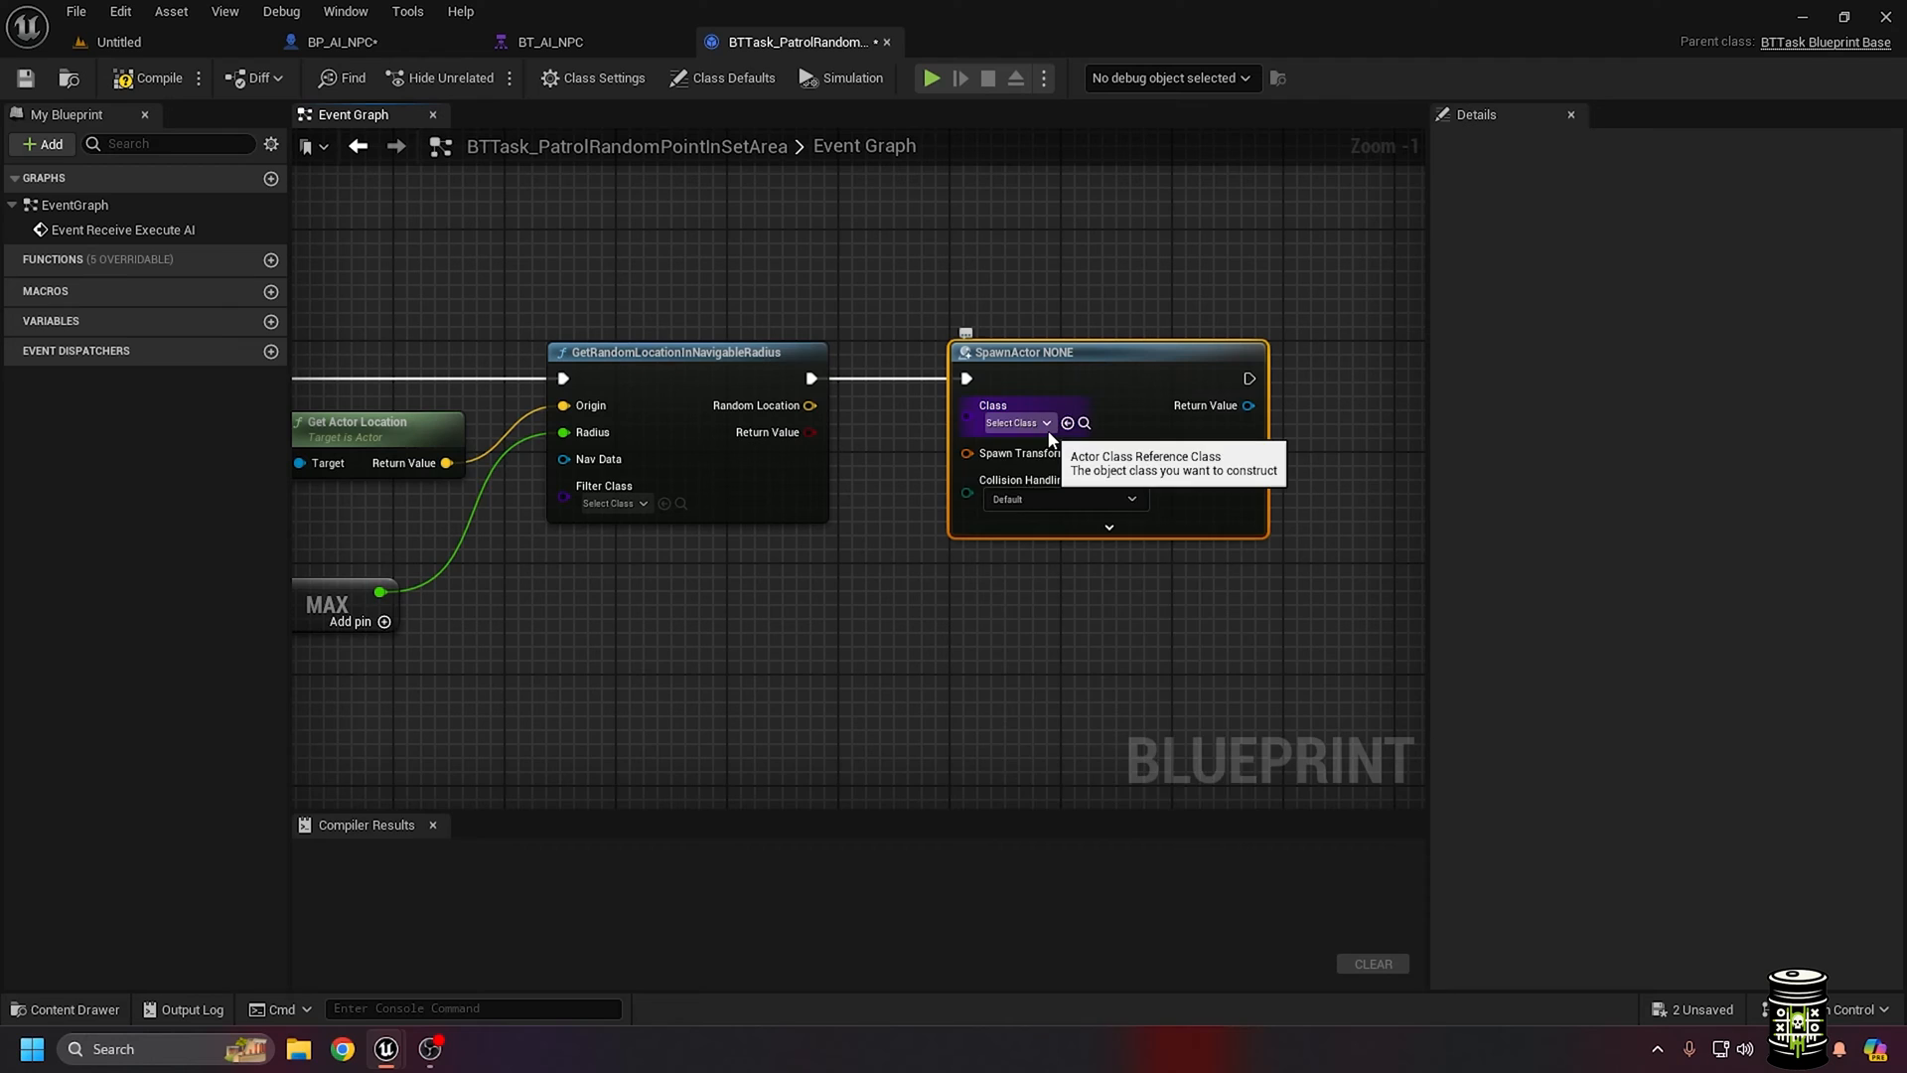
{"action": "left_click", "coordinate": [1015, 422]}
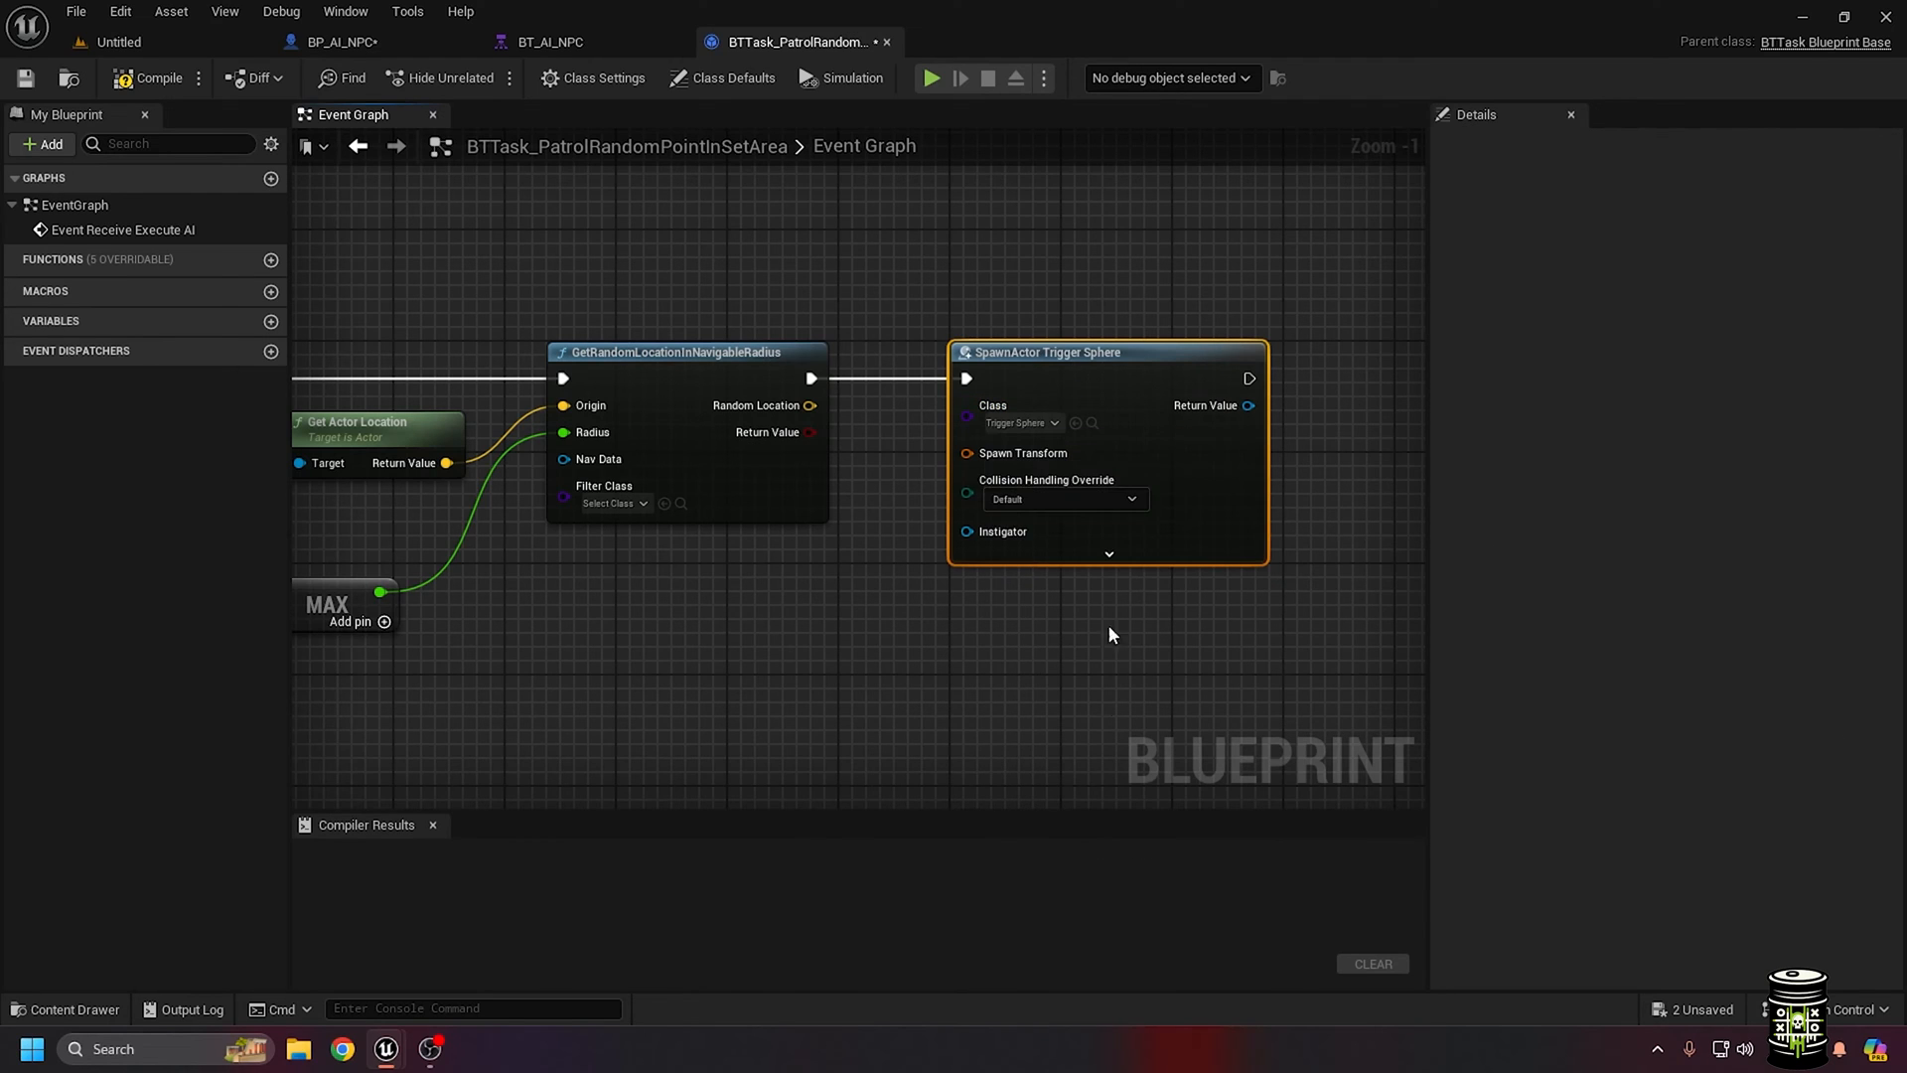
{"action": "left_click", "coordinate": [1063, 499]}
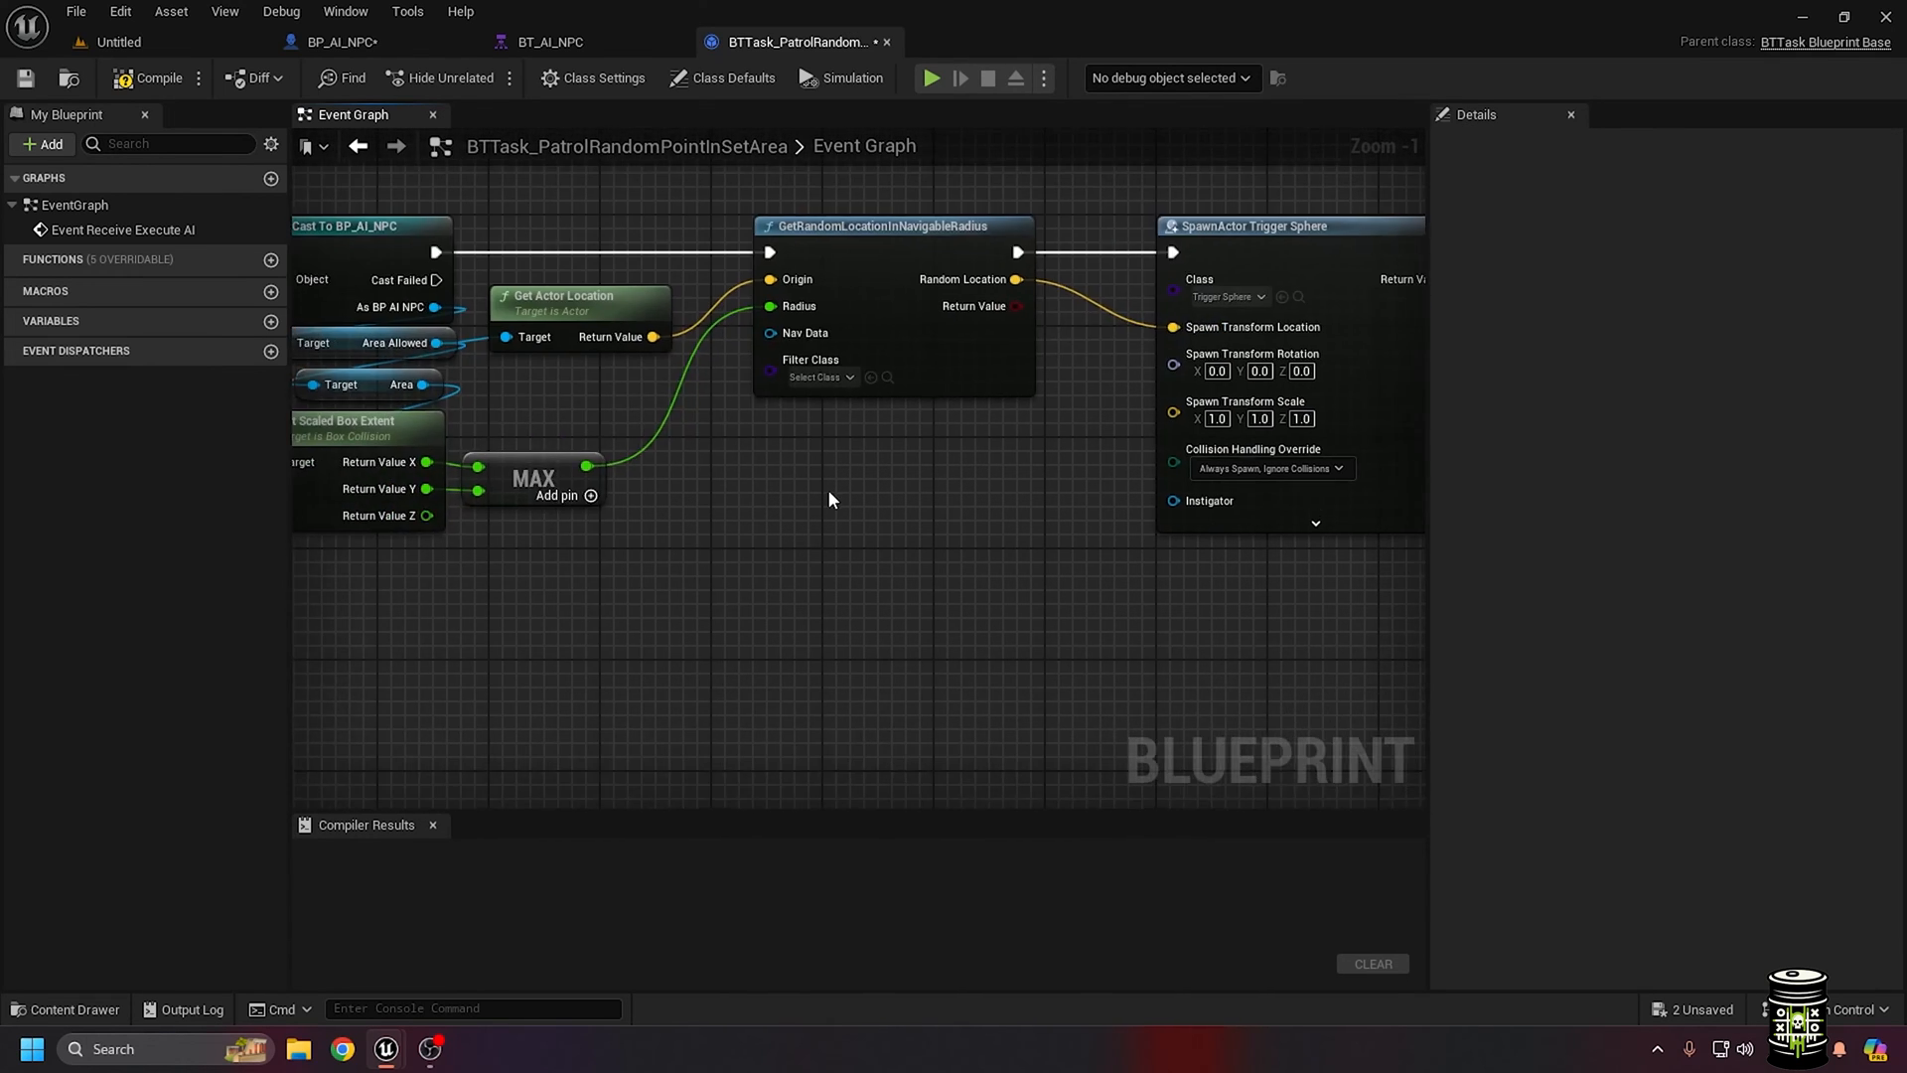
Add AI MoveTo and Finish Execute nodes to the patrol task, then return to the level
{"action": "scroll", "scroll_direction": "down", "scroll_amount": 3}
{"action": "type", "text": "ai move"}
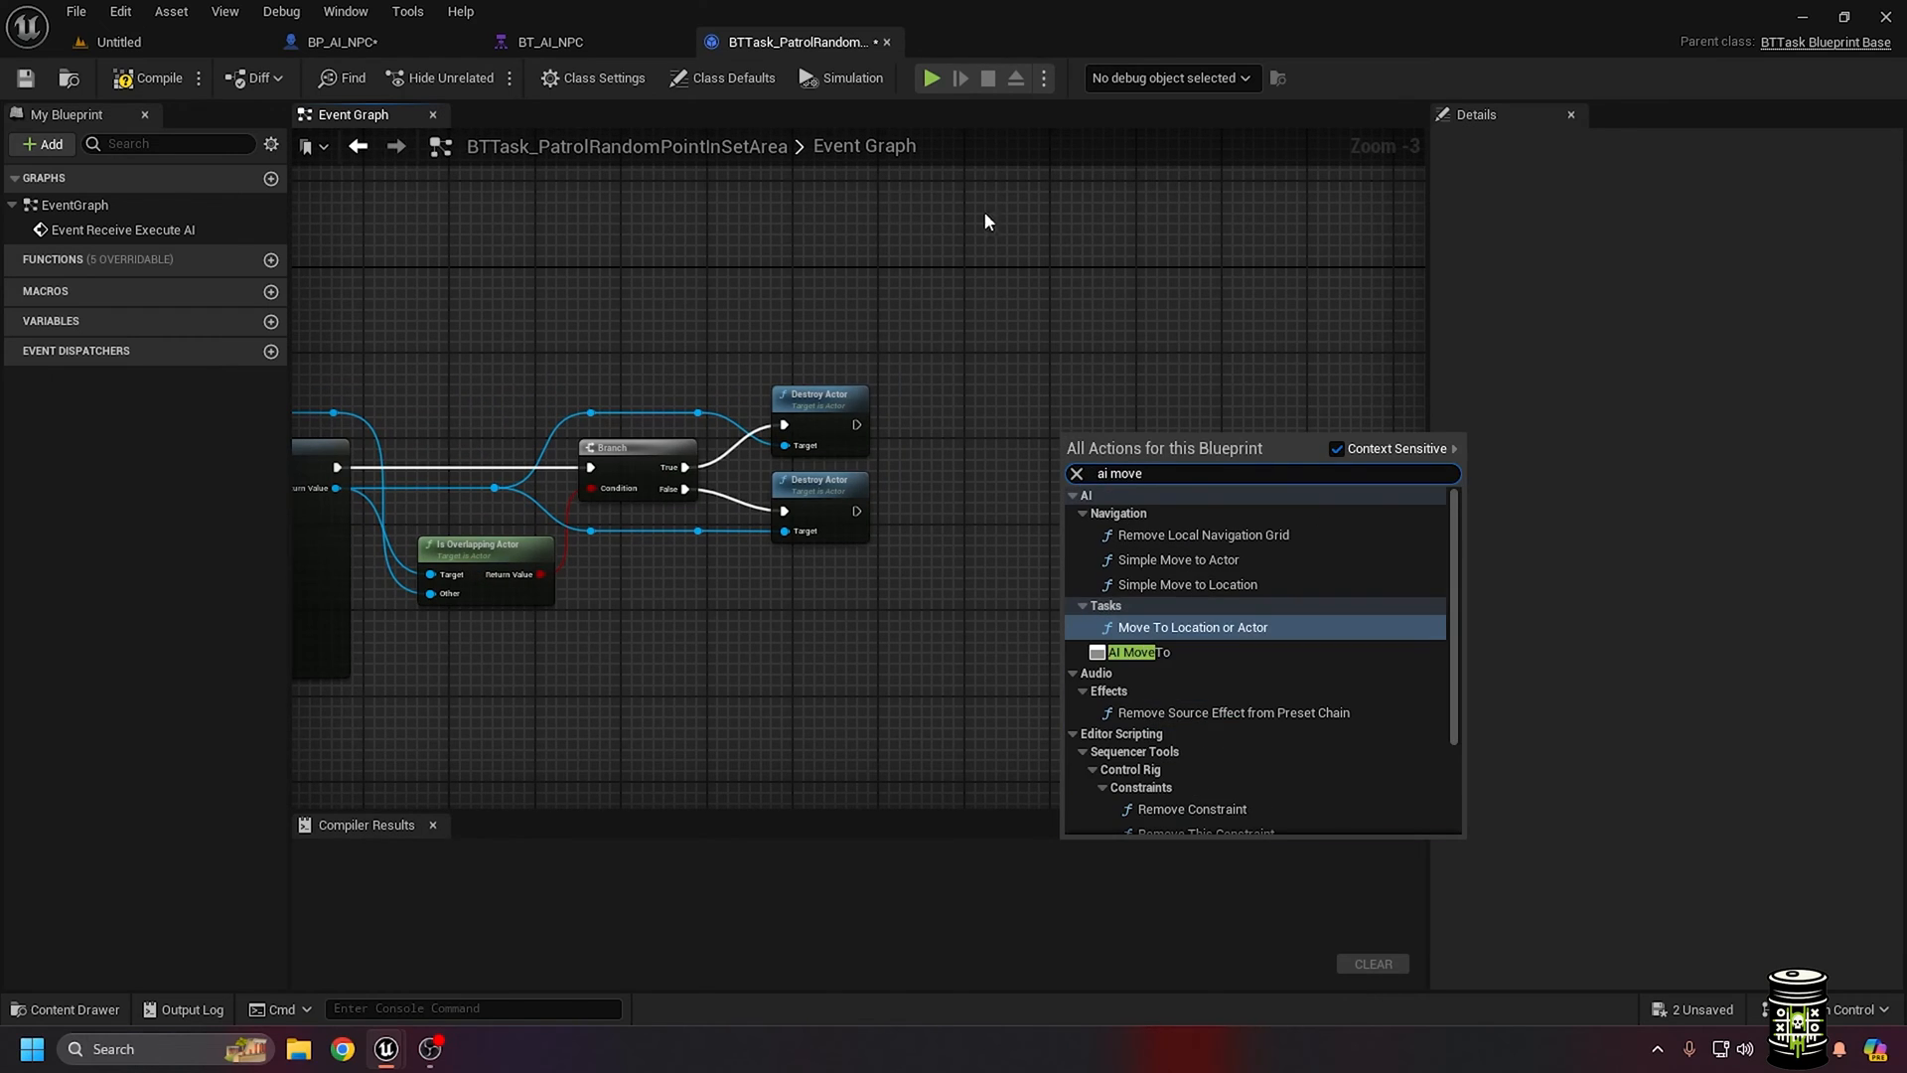
{"action": "left_click", "coordinate": [1191, 626]}
{"action": "type", "text": "finish"}
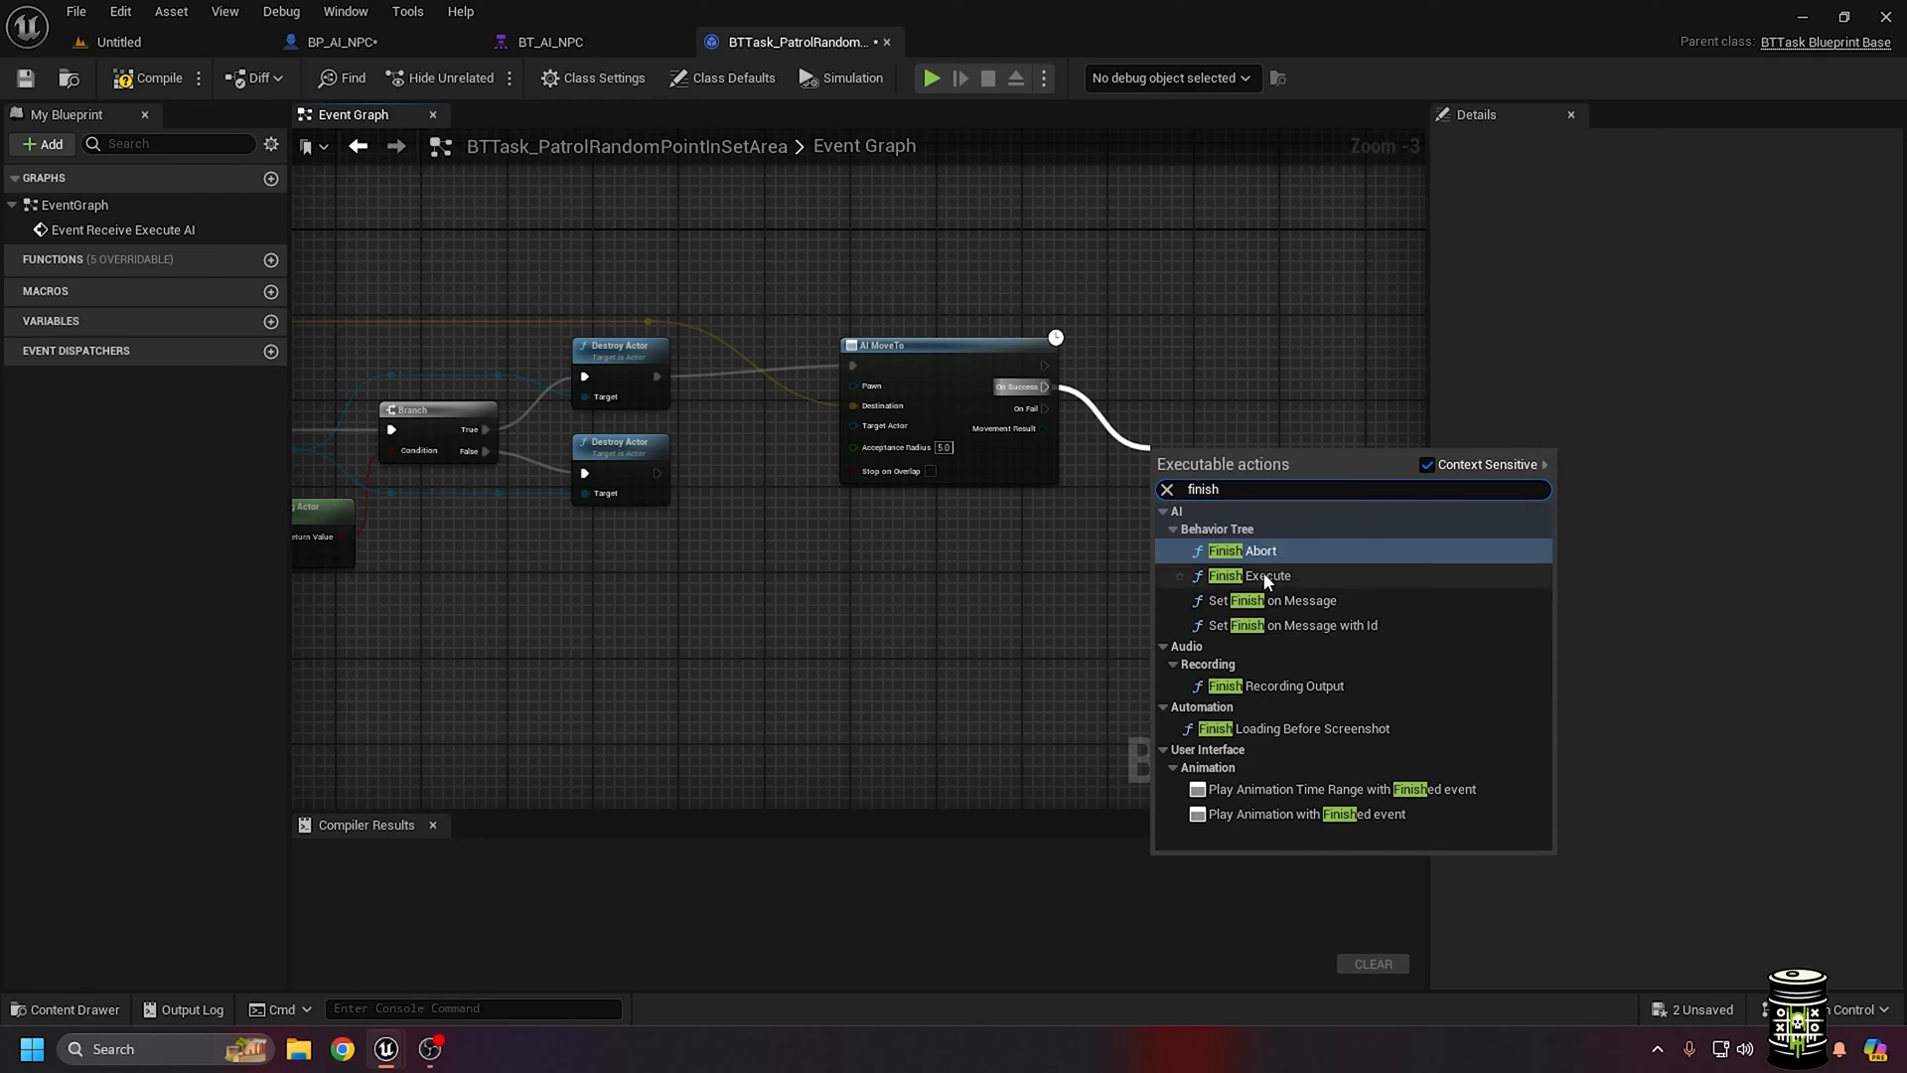
{"action": "left_click", "coordinate": [1250, 575]}
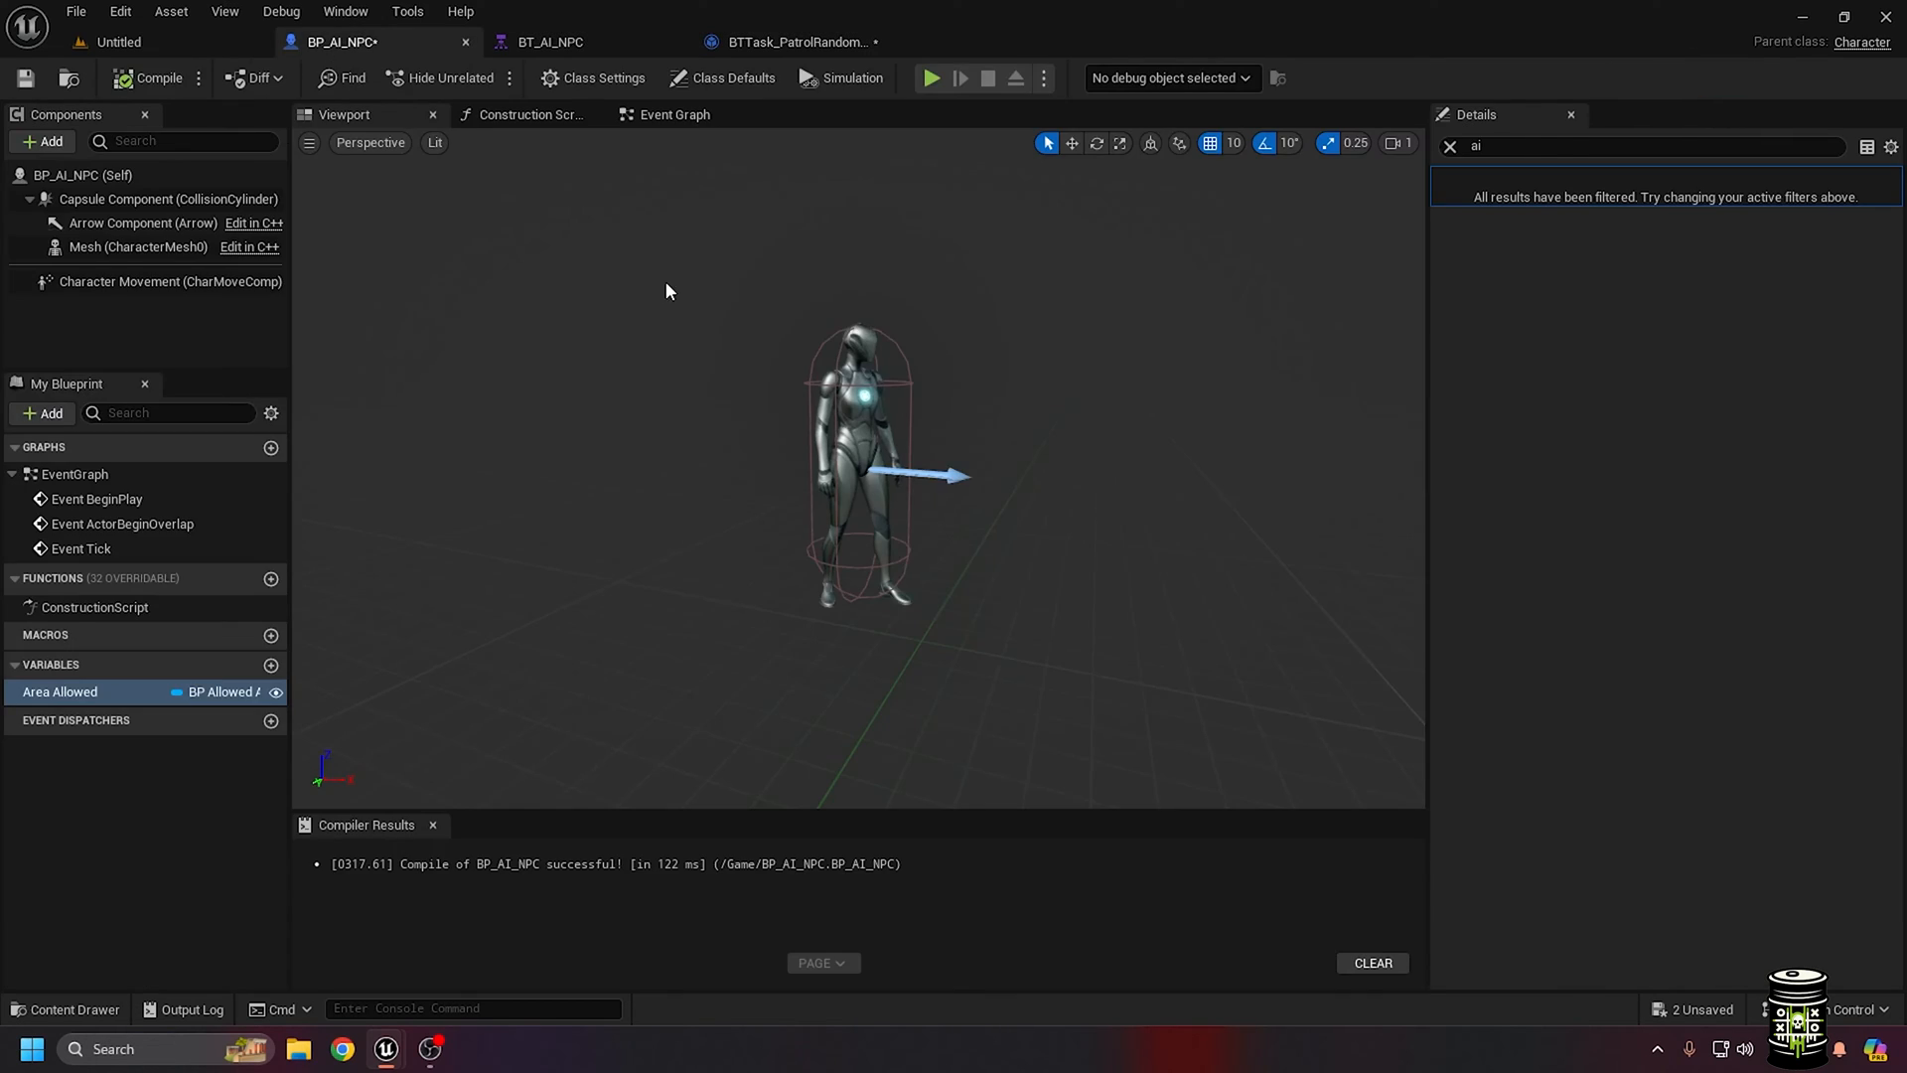
{"action": "left_click", "coordinate": [117, 41]}
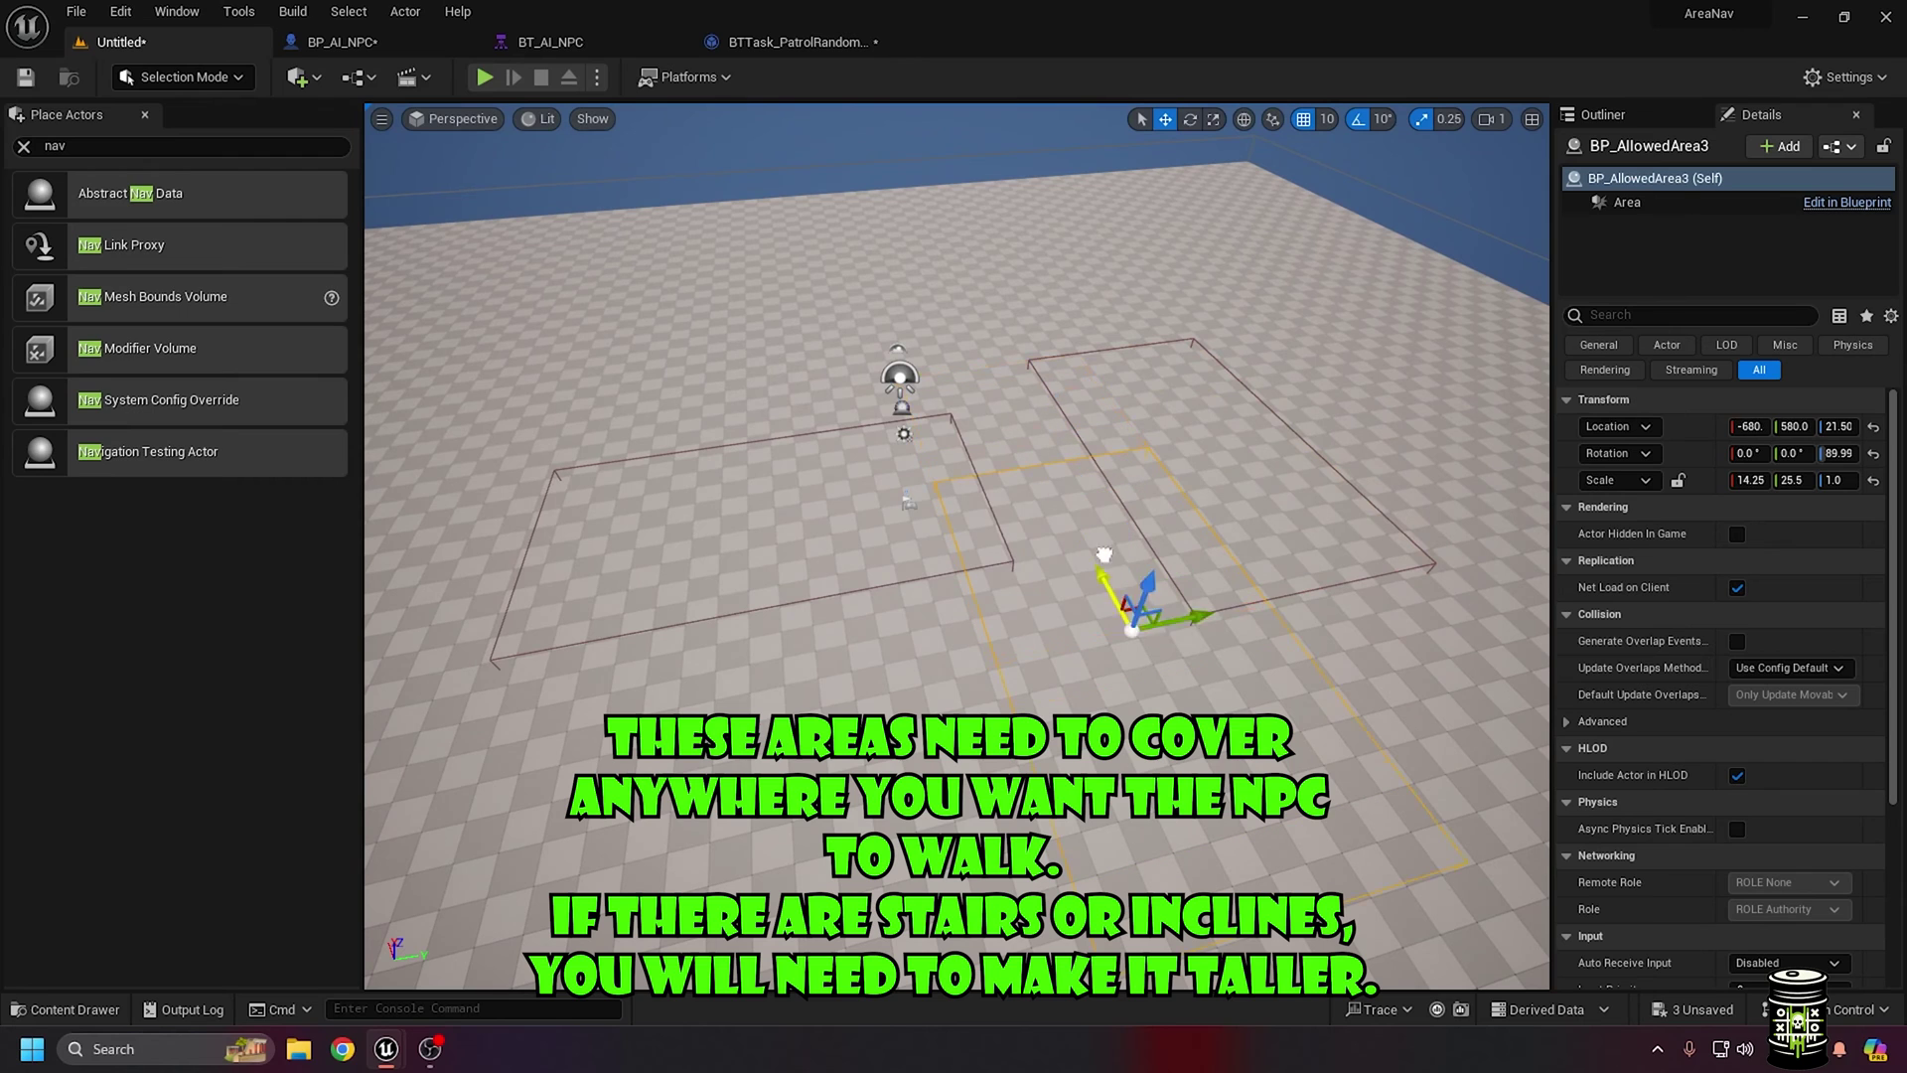
Review the placed BP_AllowedArea boxes in the Outliner
{"action": "left_click", "coordinate": [1602, 114]}
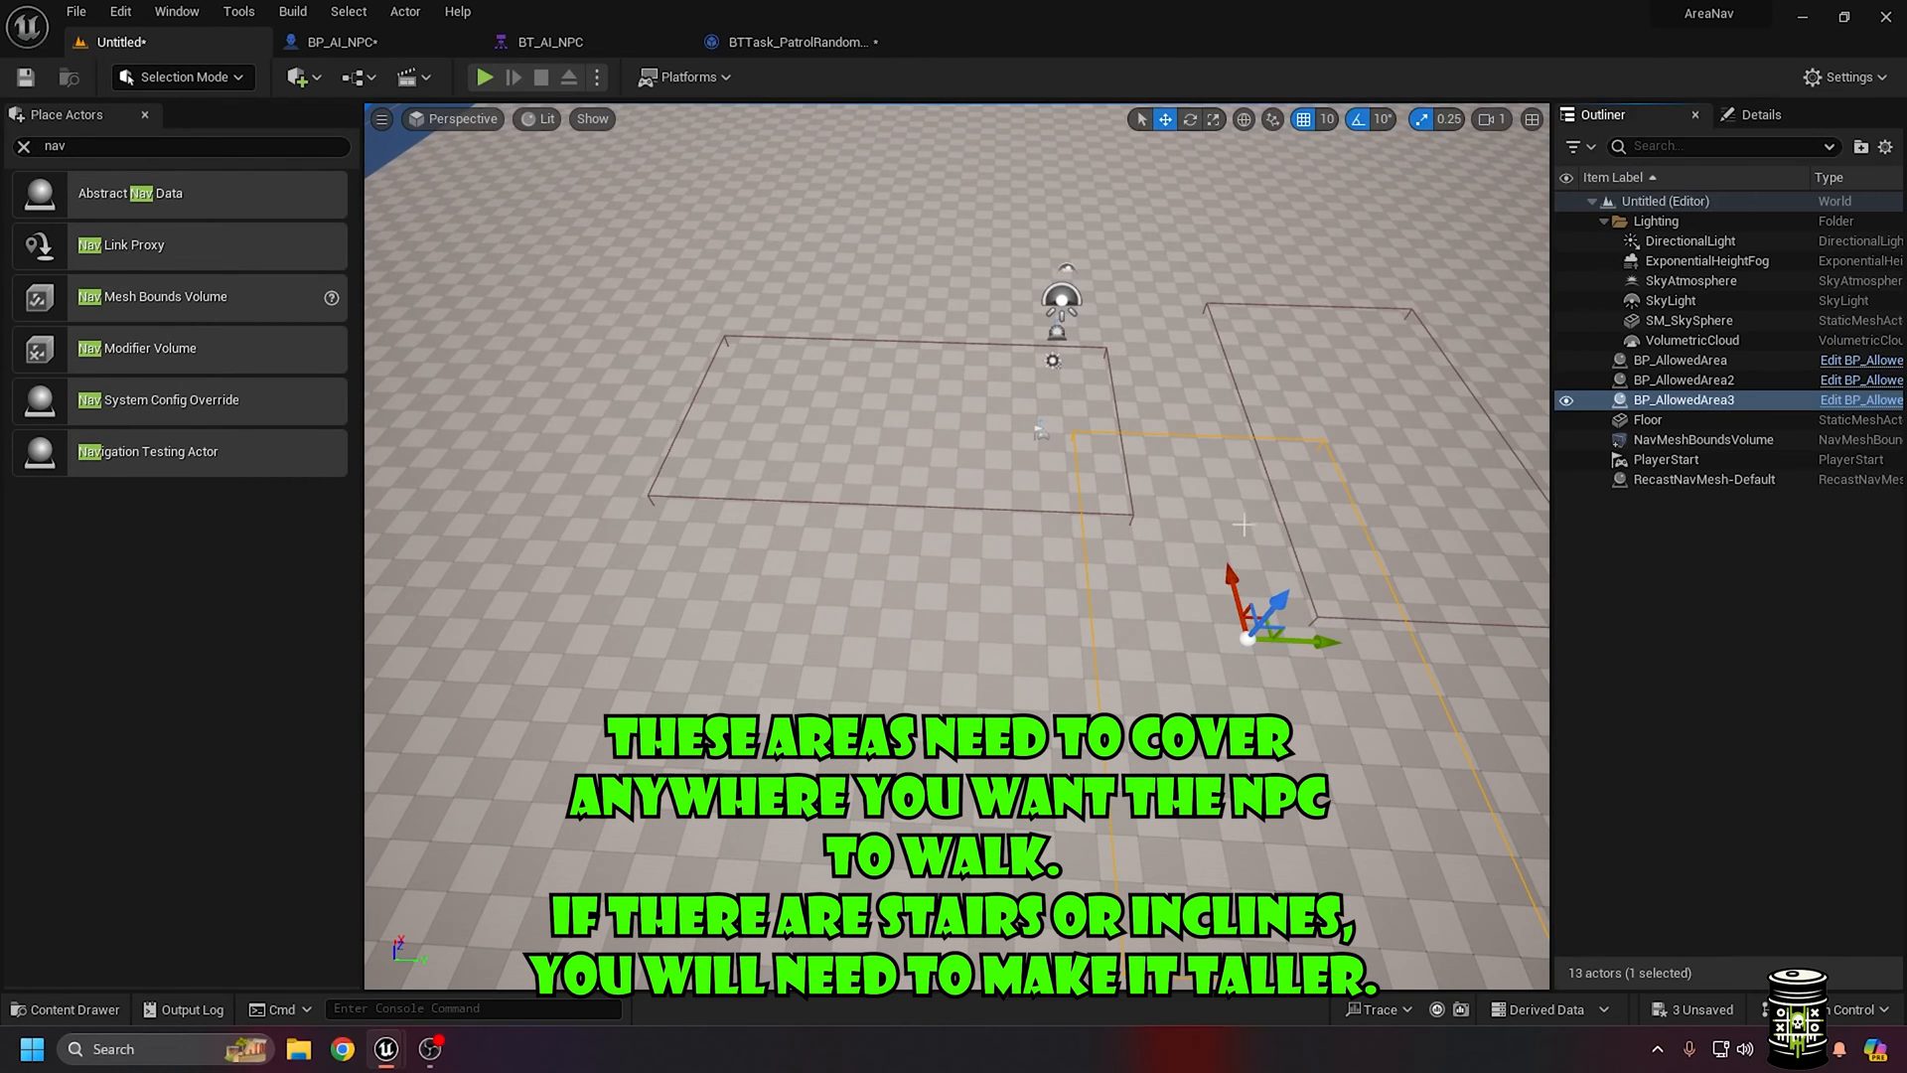
{"action": "left_click", "coordinate": [64, 1008]}
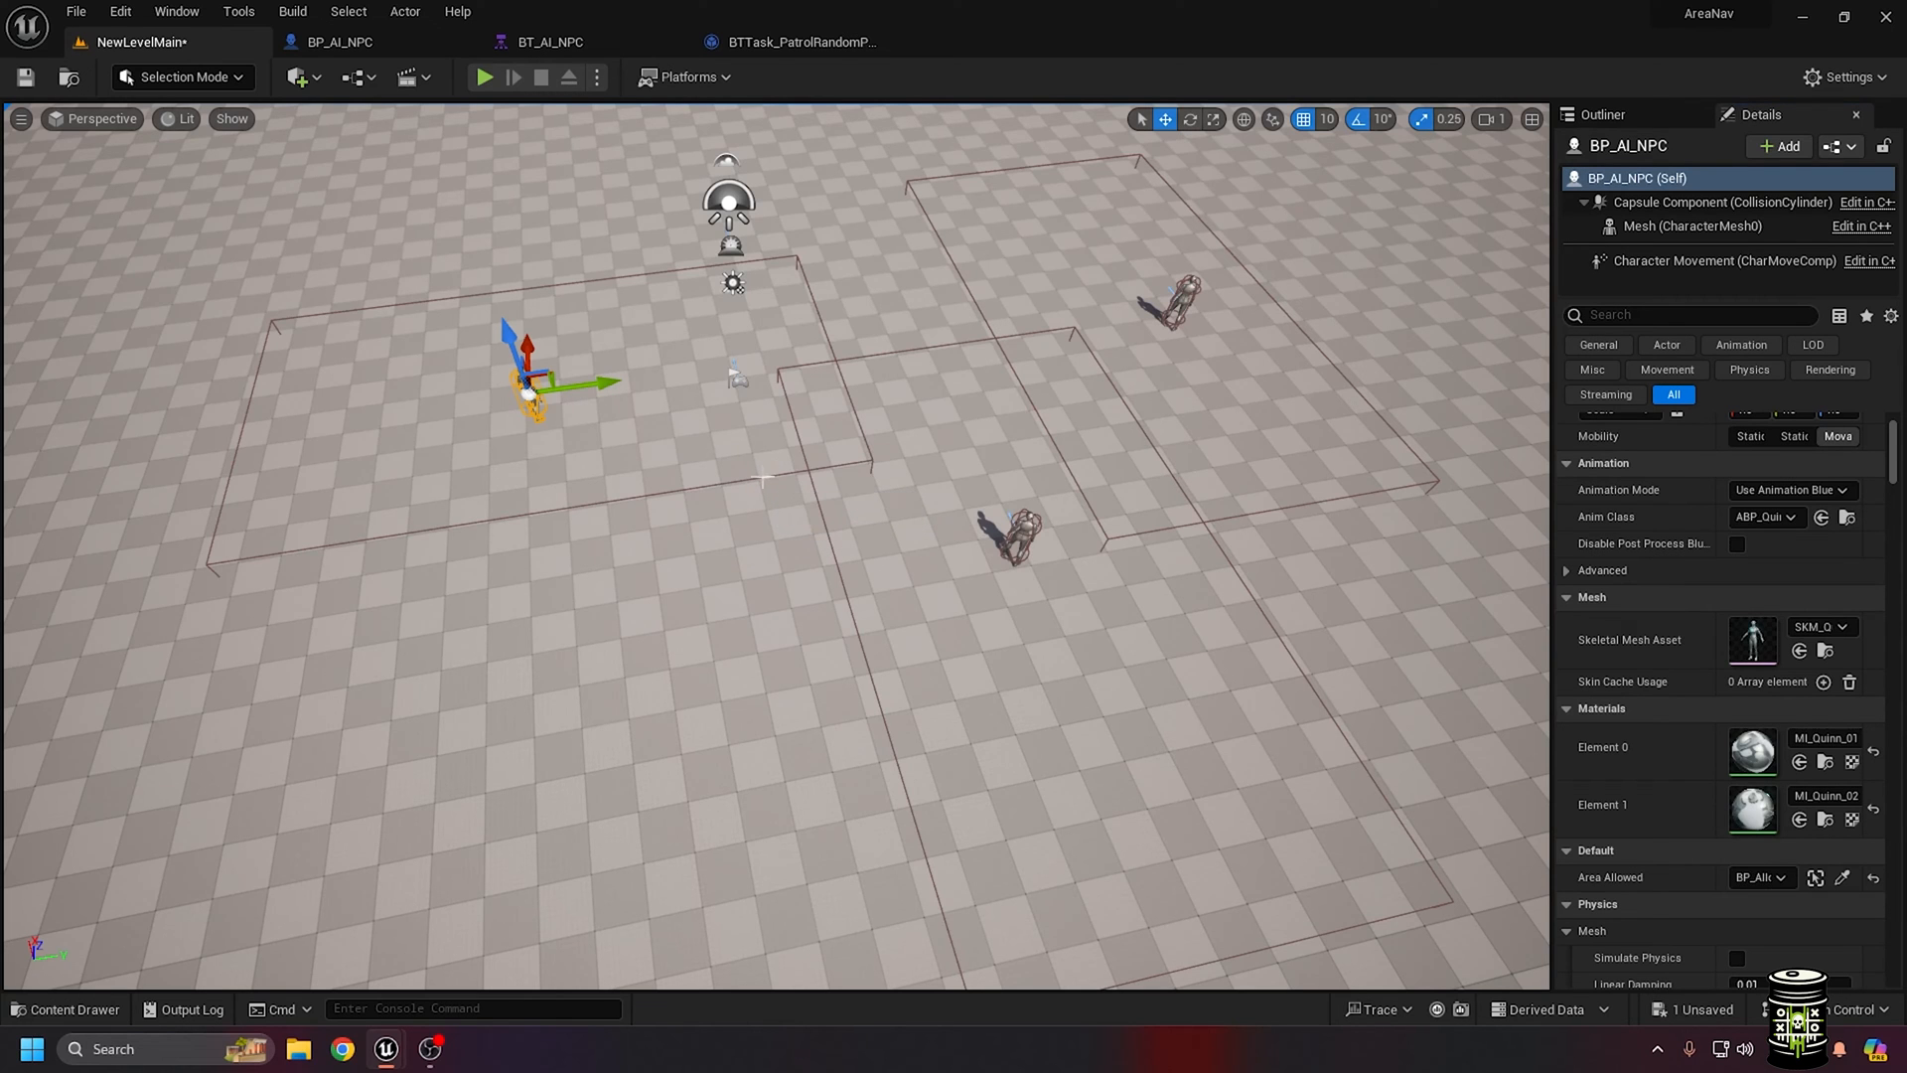
Select the NPCs and assign the upper right box as an NPC's Area Allowed
{"action": "left_click", "coordinate": [1015, 530]}
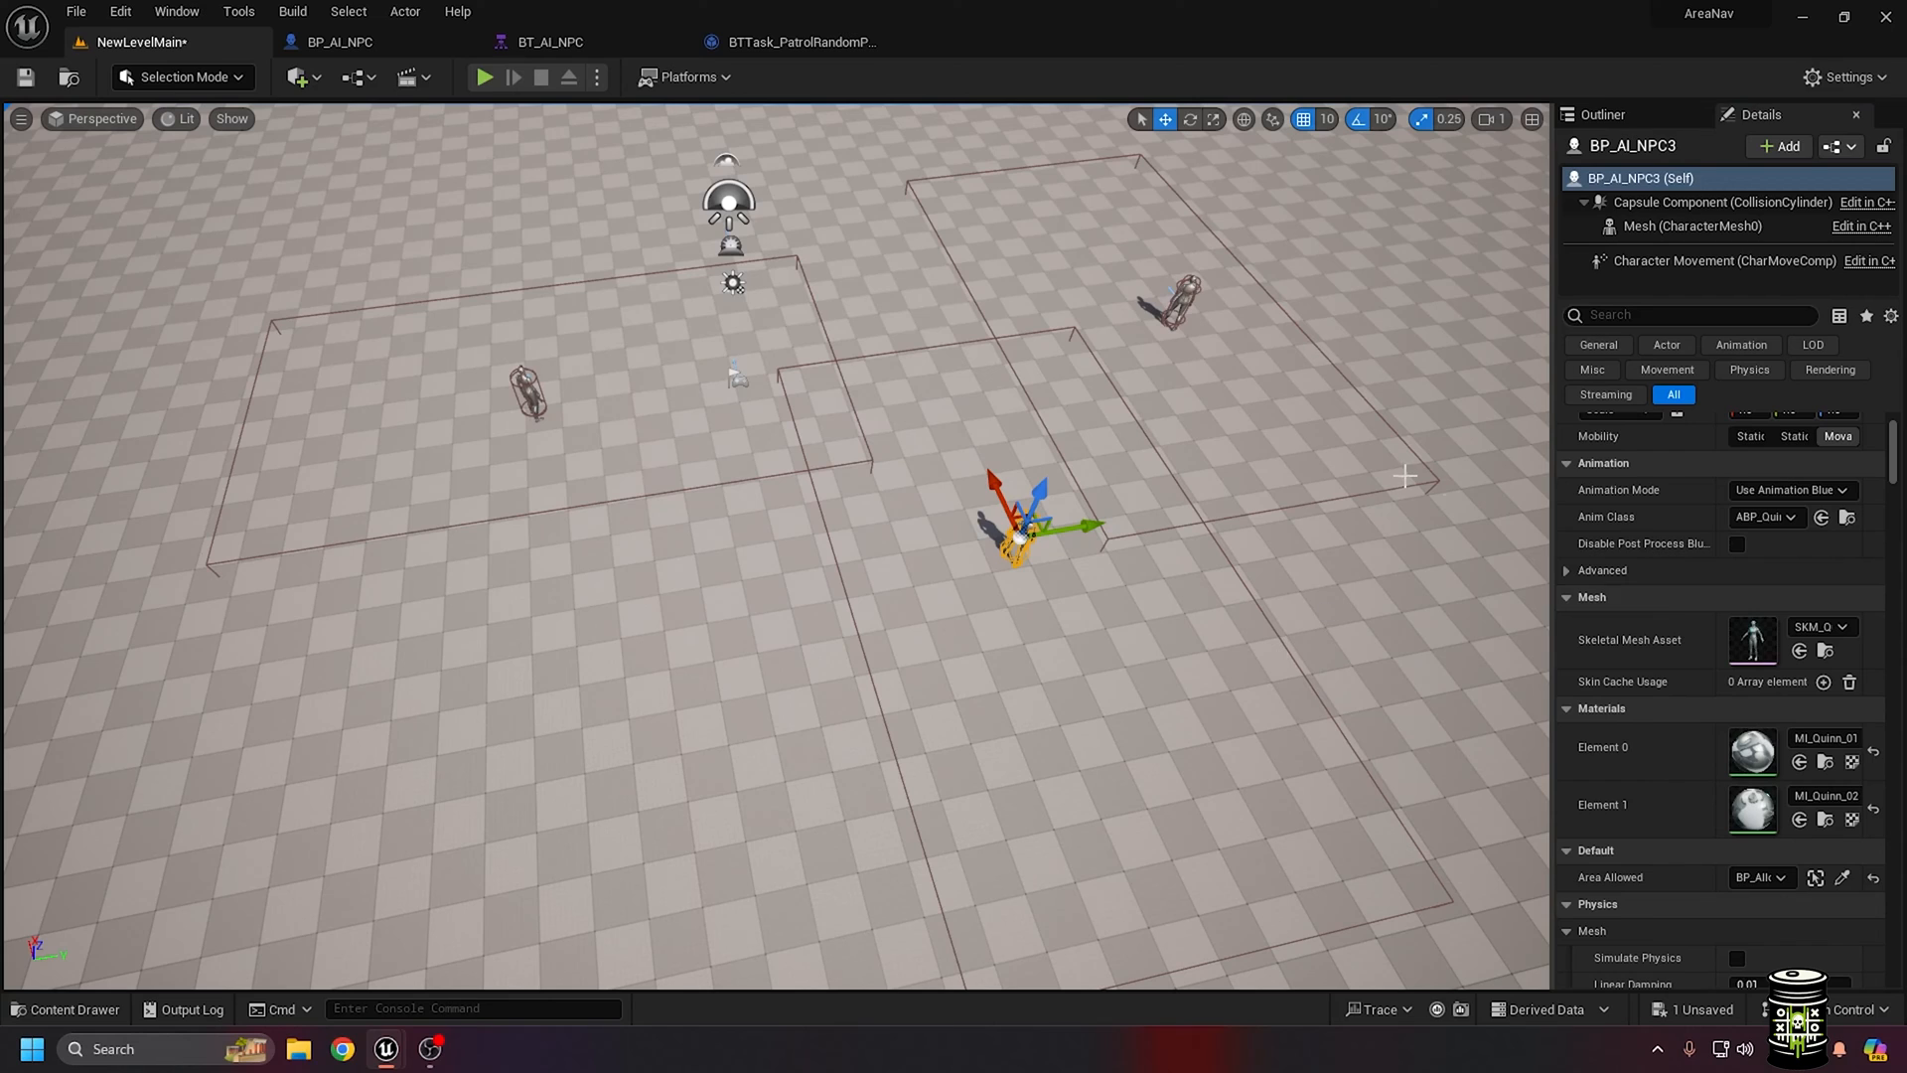
{"action": "left_click", "coordinate": [1174, 303]}
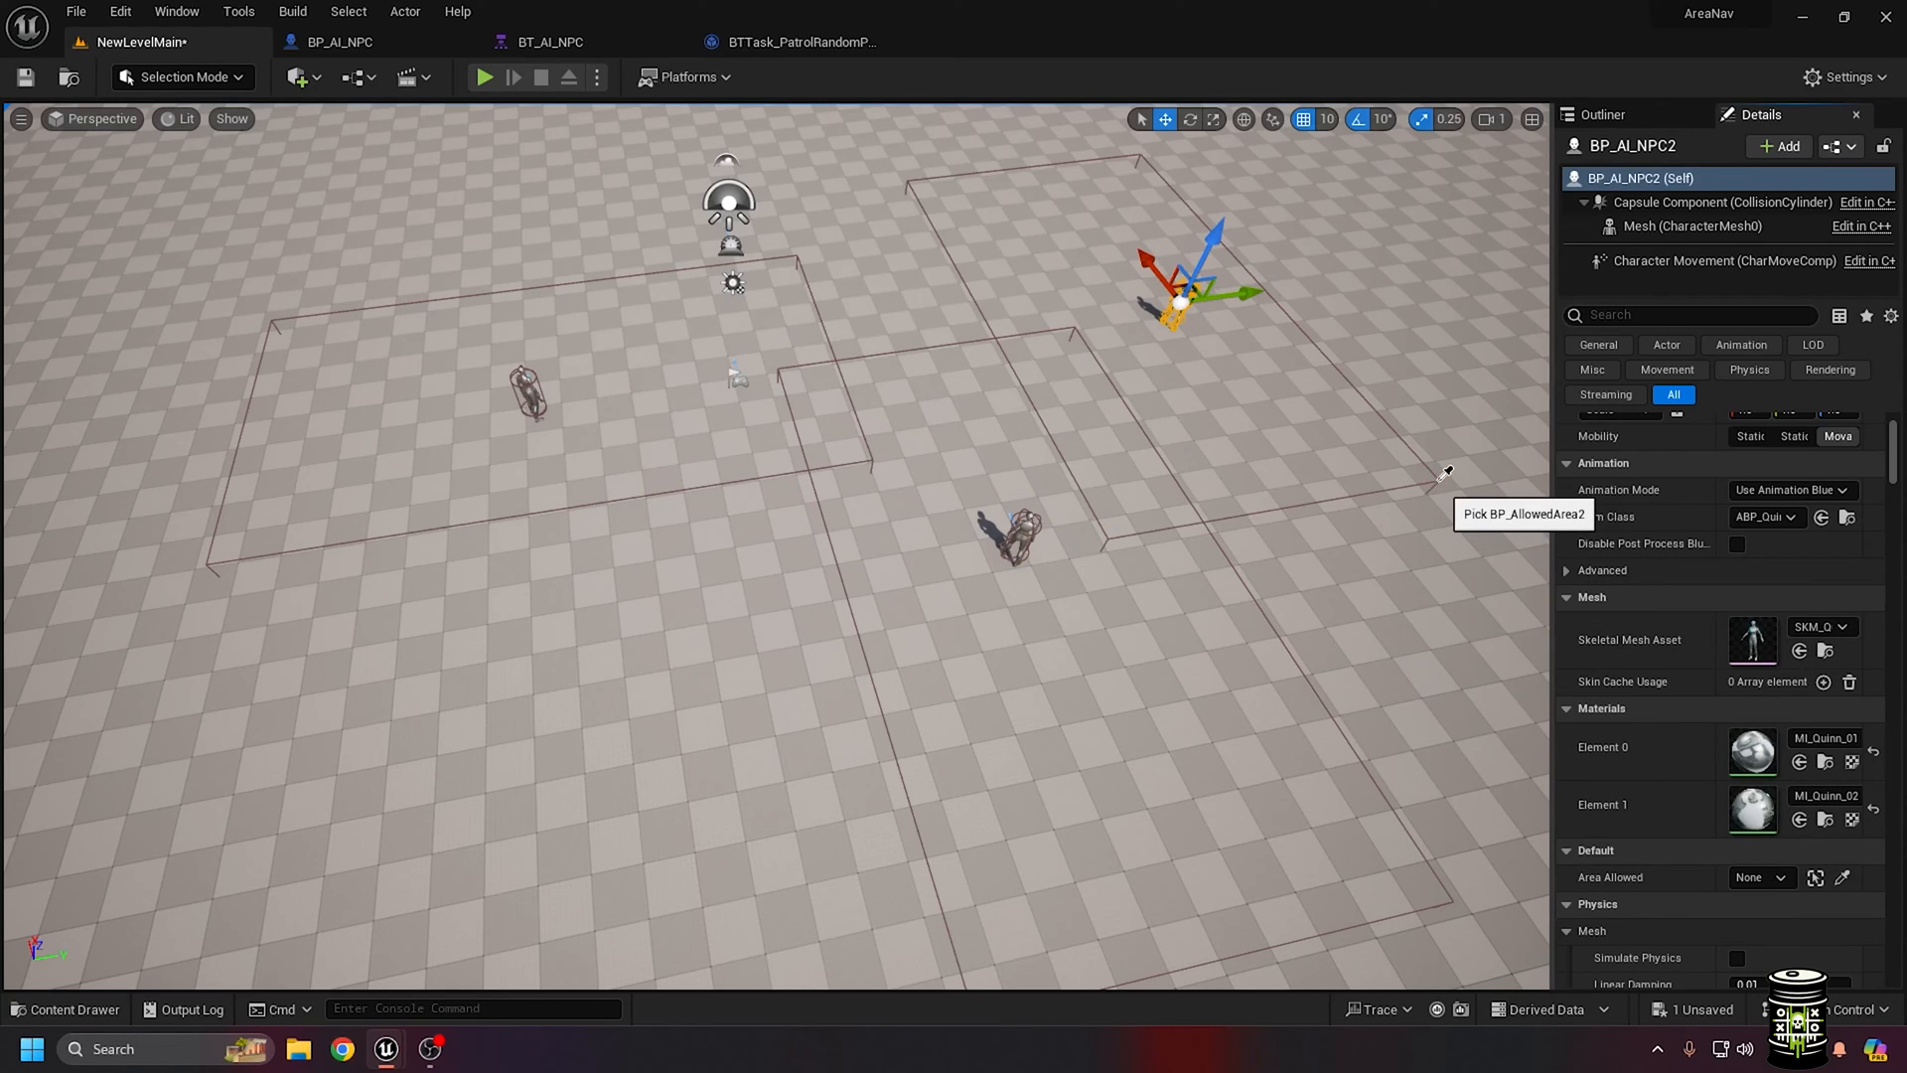
{"action": "left_click", "coordinate": [1521, 514]}
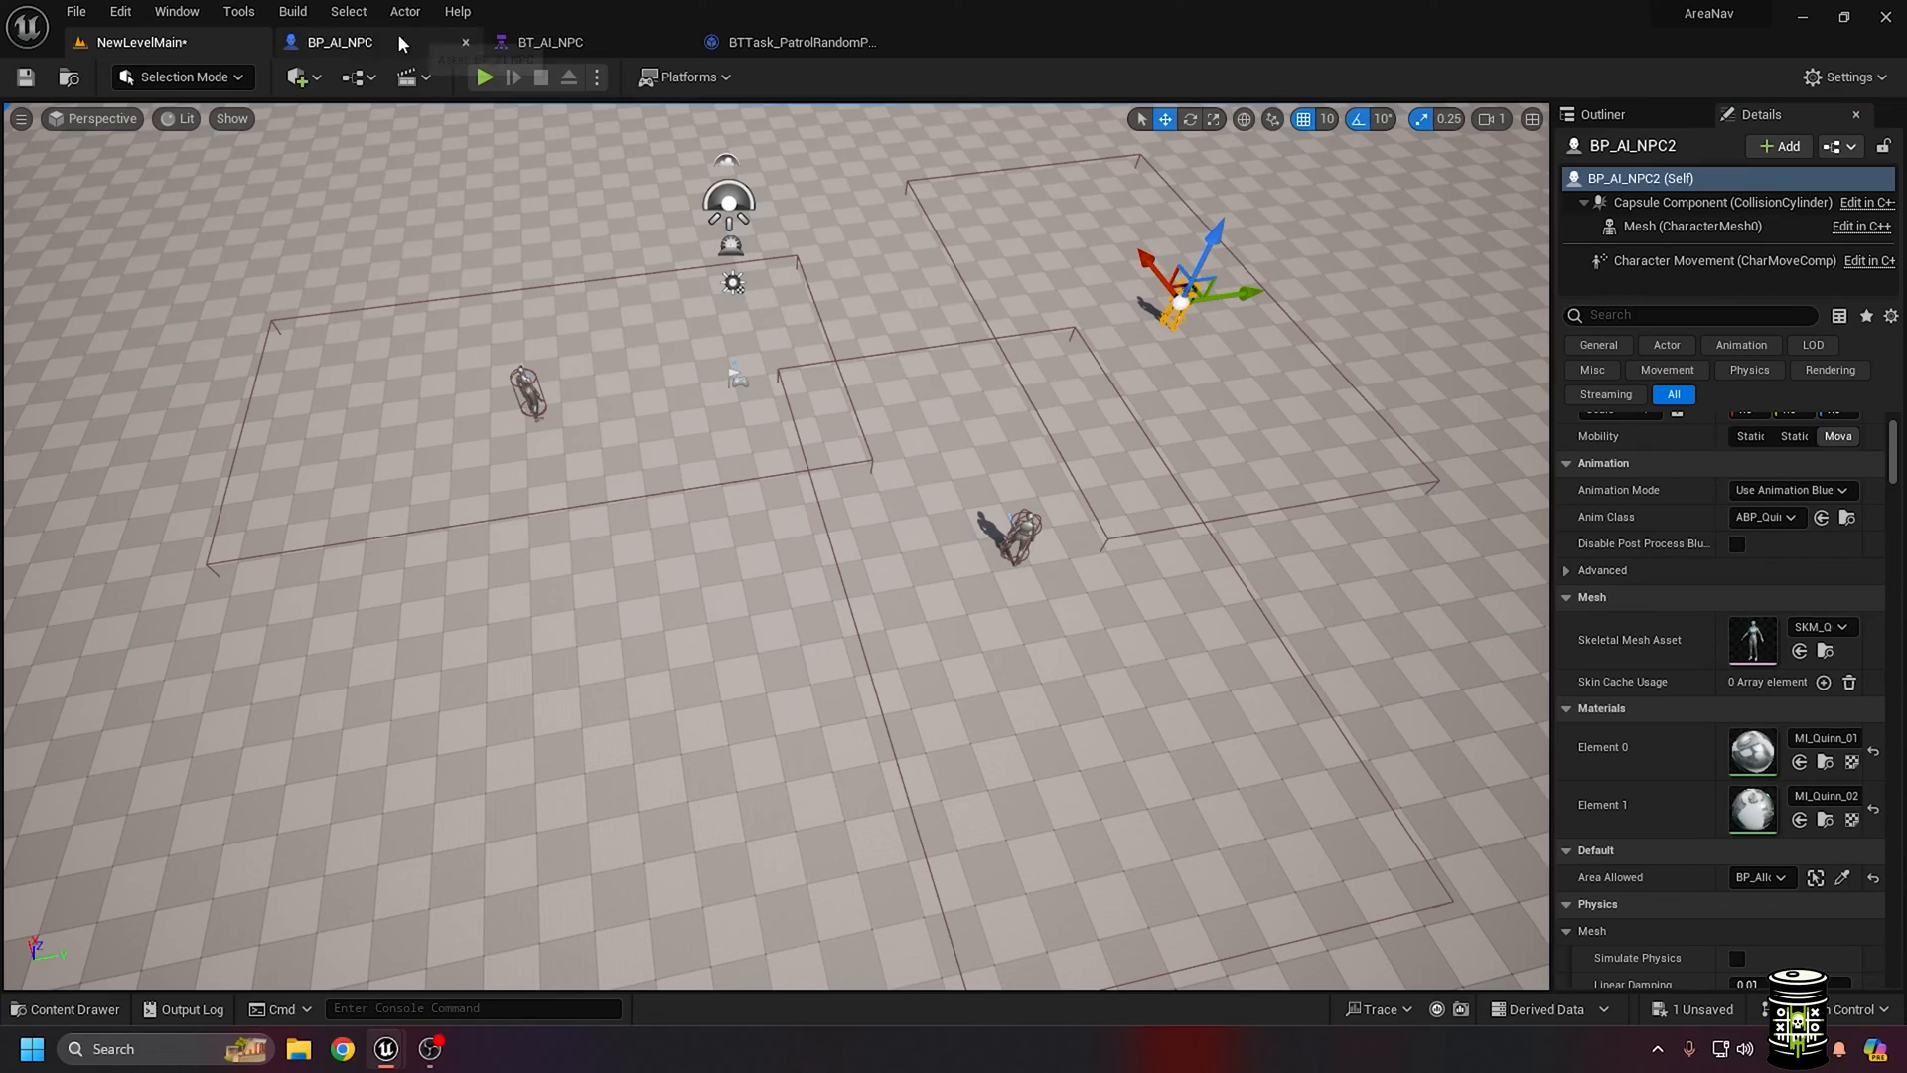
{"action": "left_click", "coordinate": [64, 1009]}
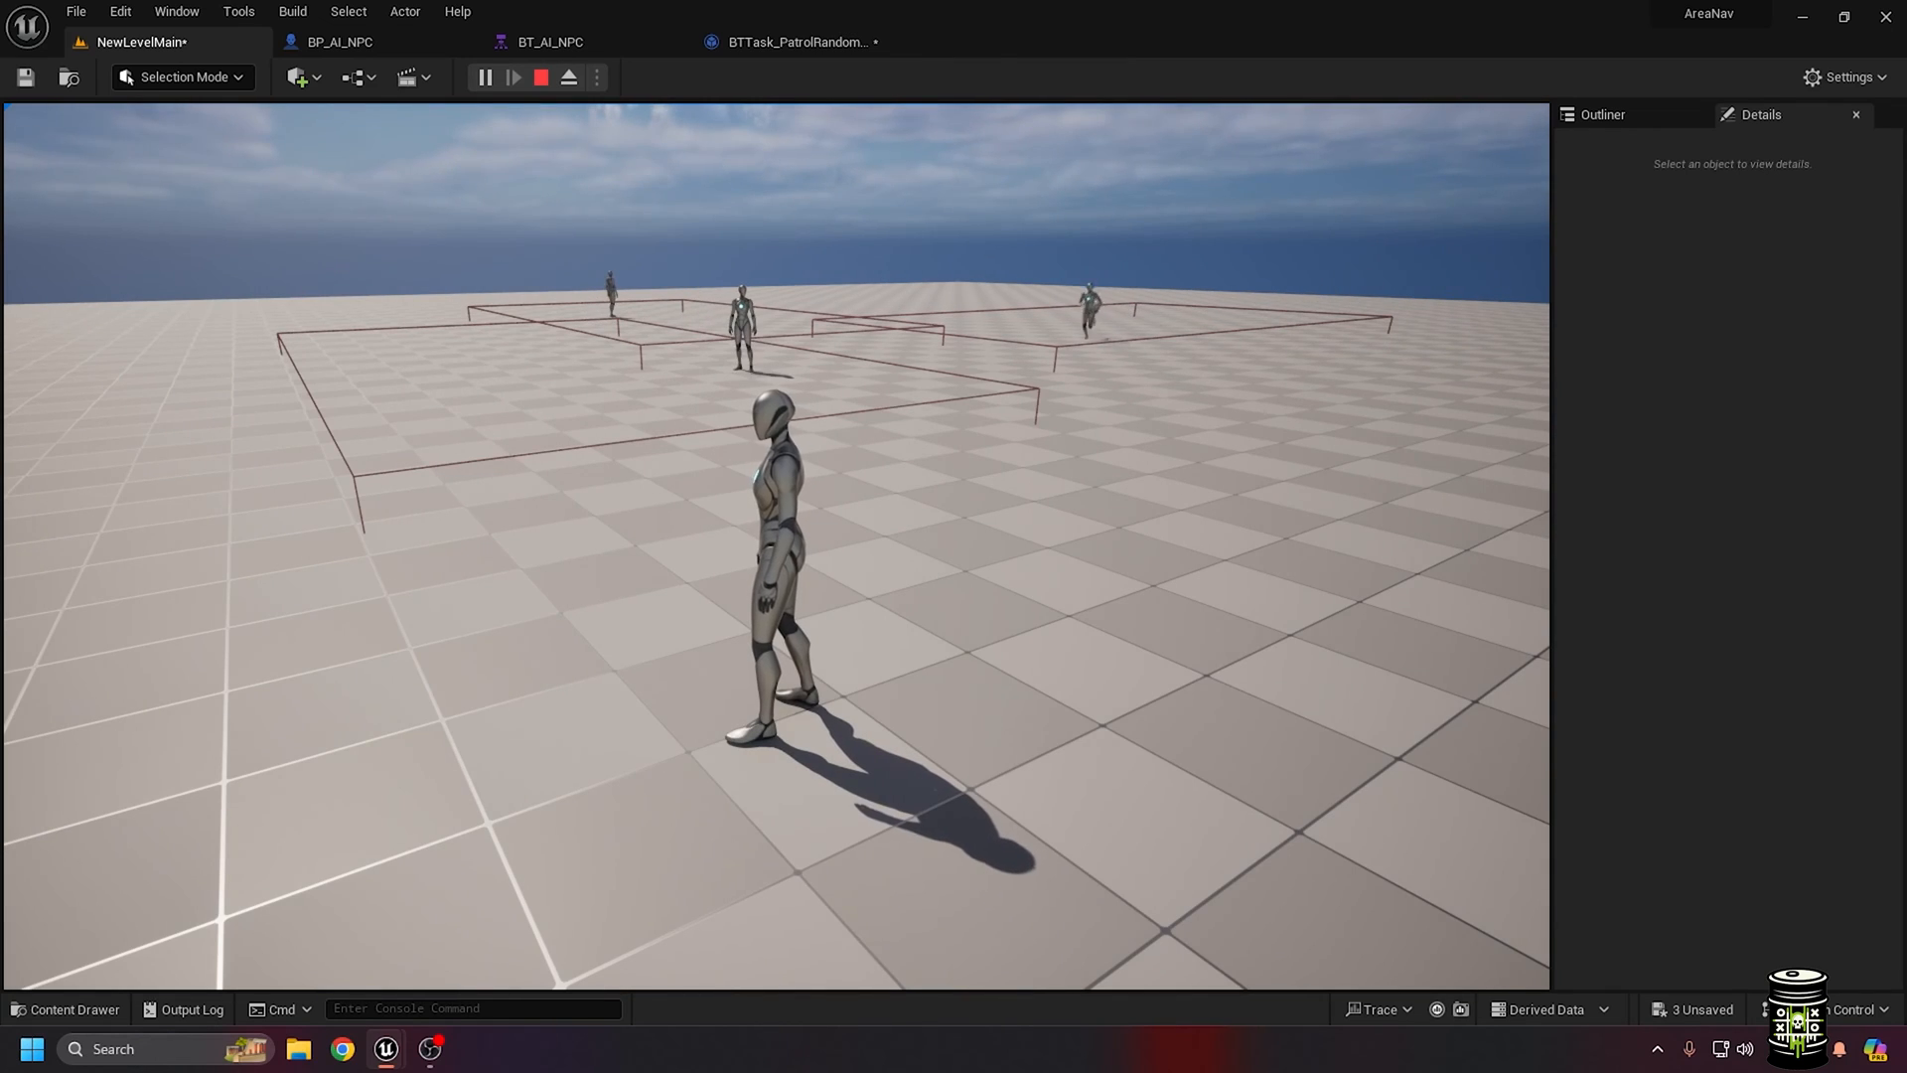
Stop the play test and return to the patrol task graph
{"action": "left_click", "coordinate": [797, 42]}
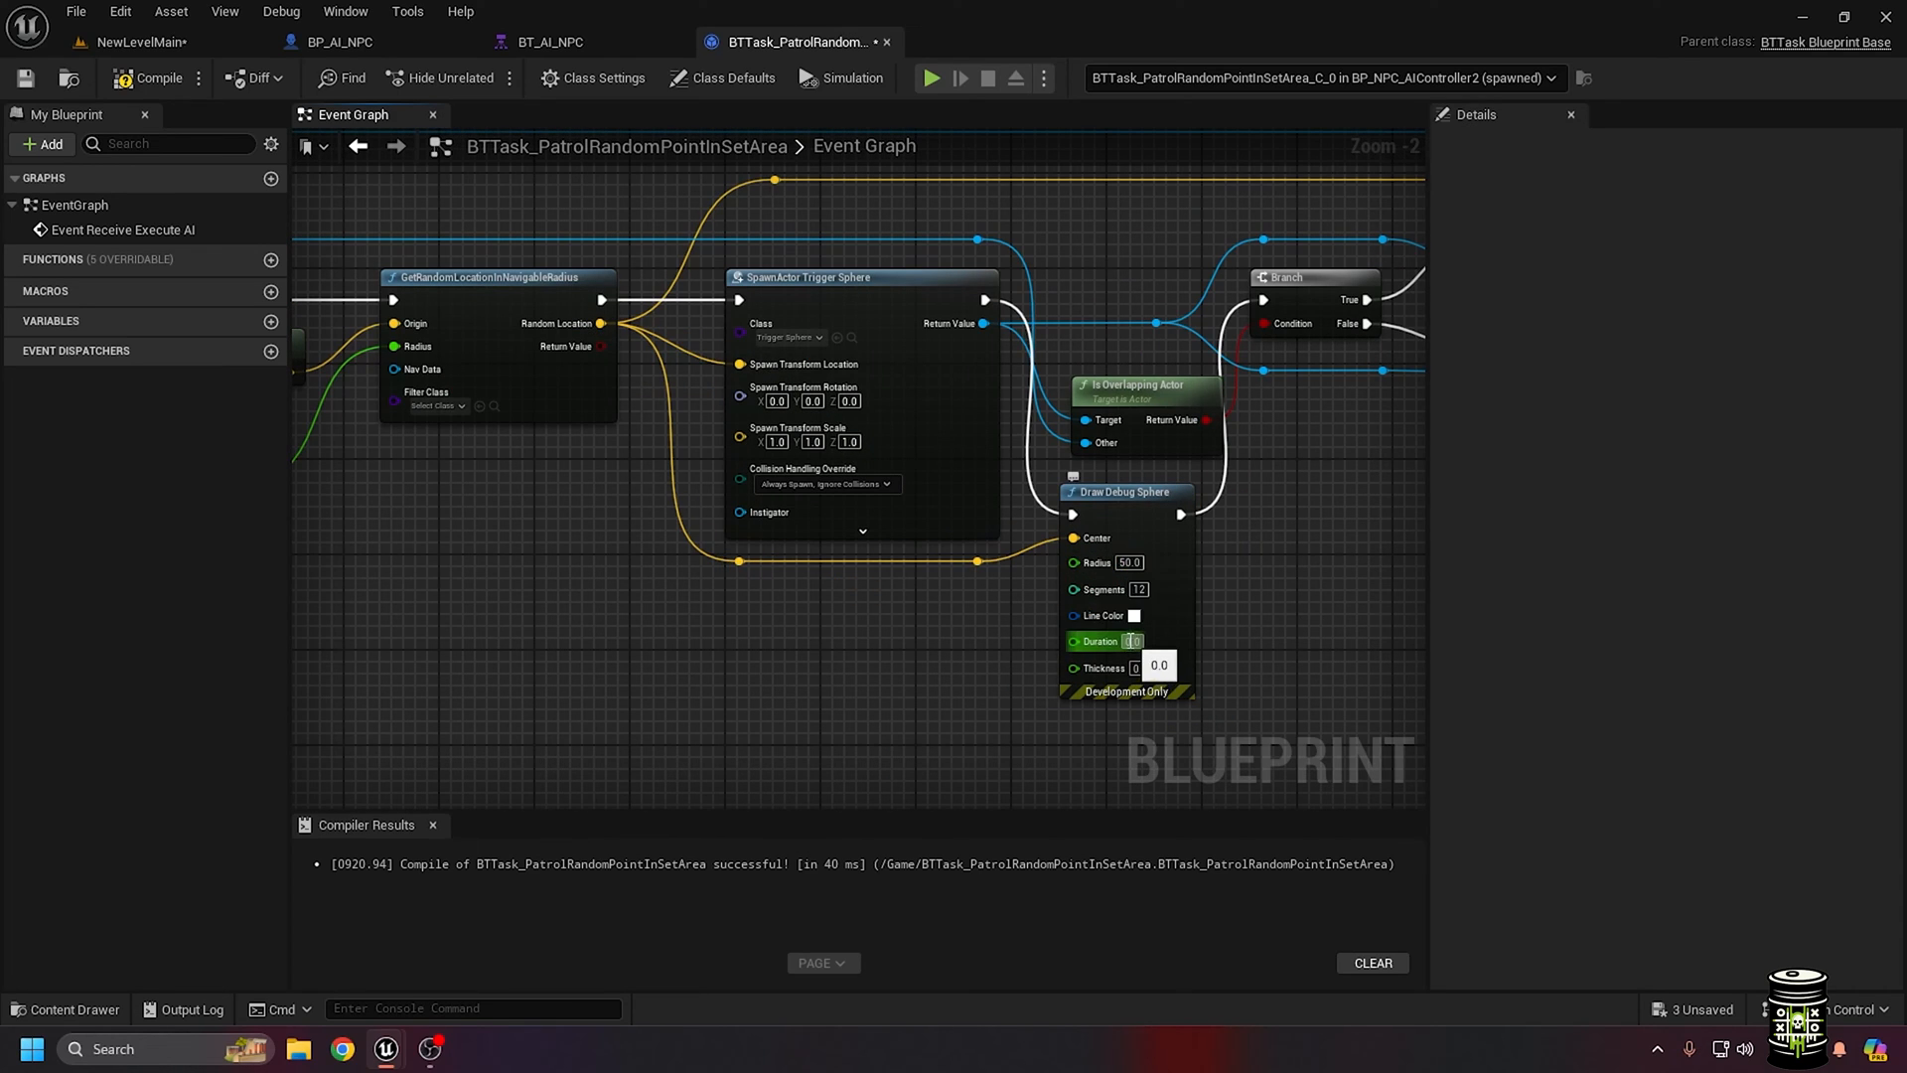
Give the debug spheres Duration and Thickness 5, red and green colours, then Simulate
{"action": "left_click", "coordinate": [1133, 613]}
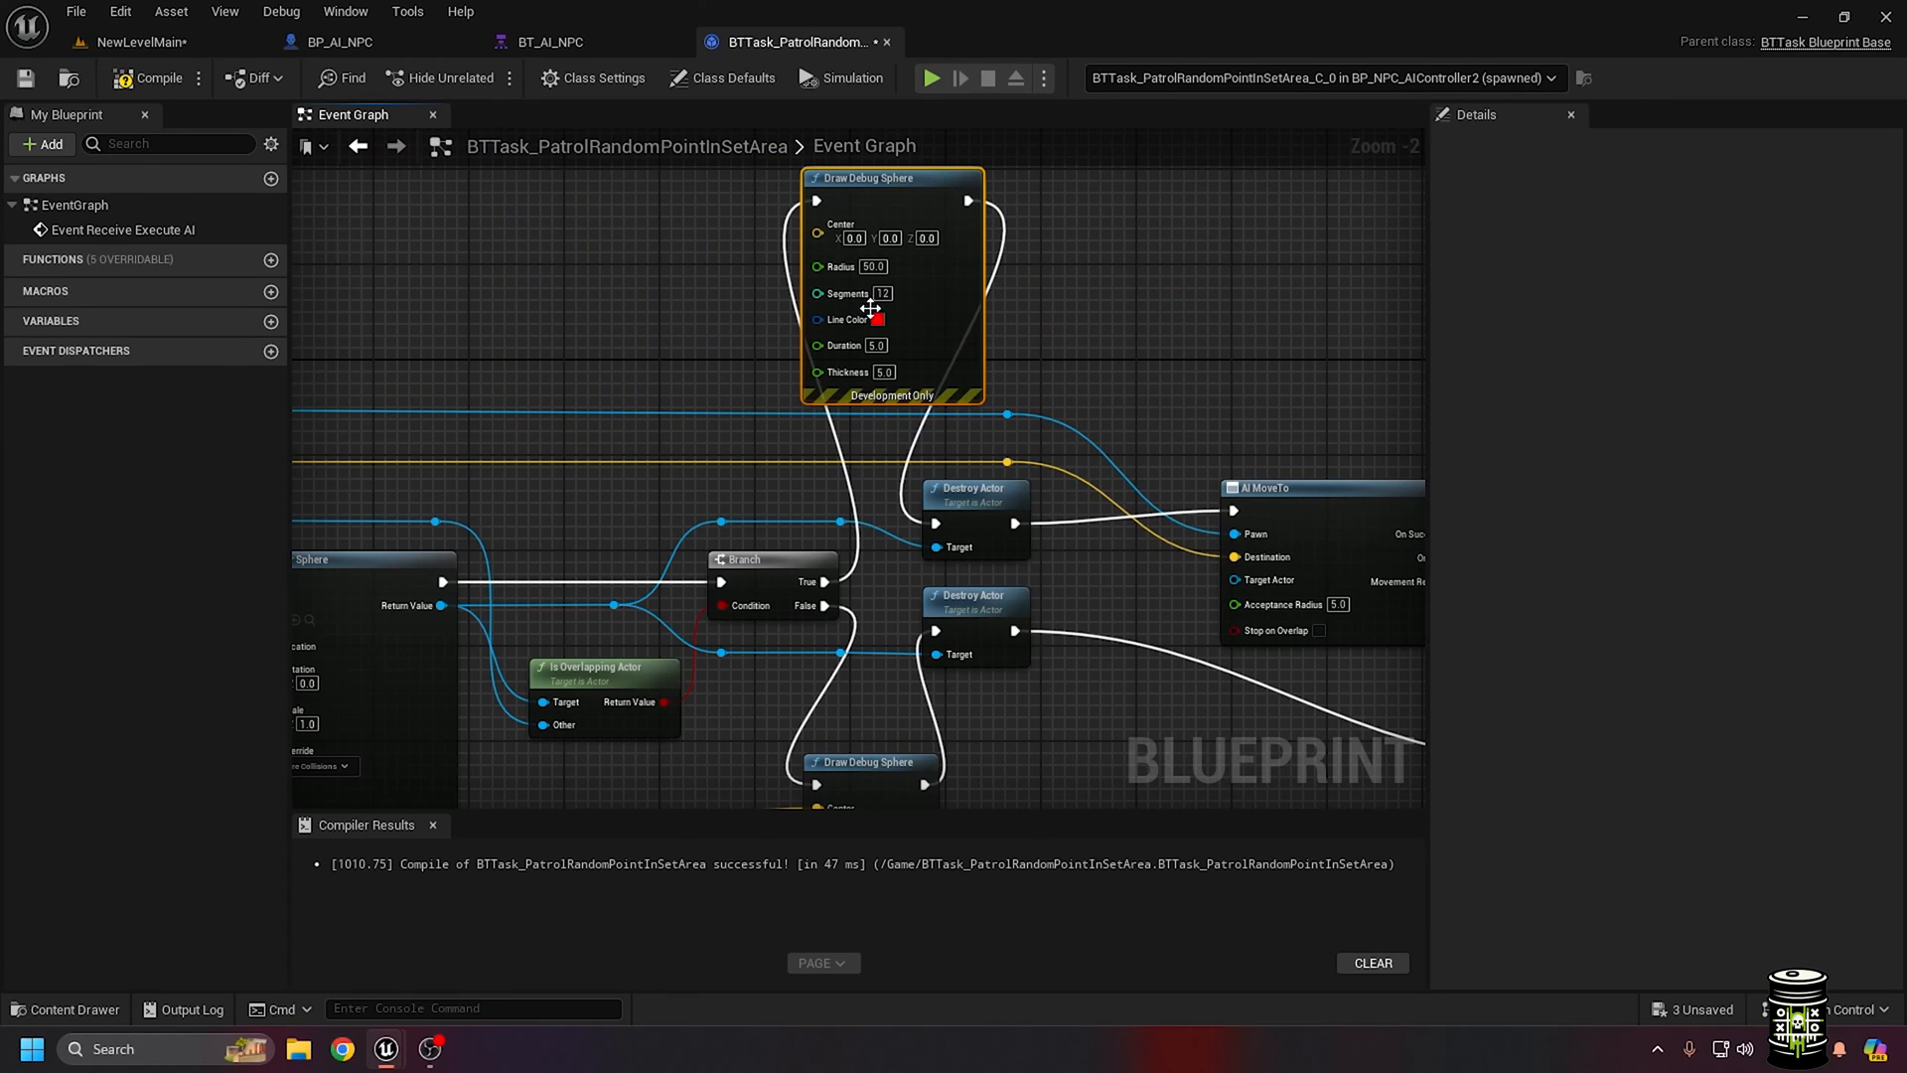
{"action": "left_click", "coordinate": [878, 320]}
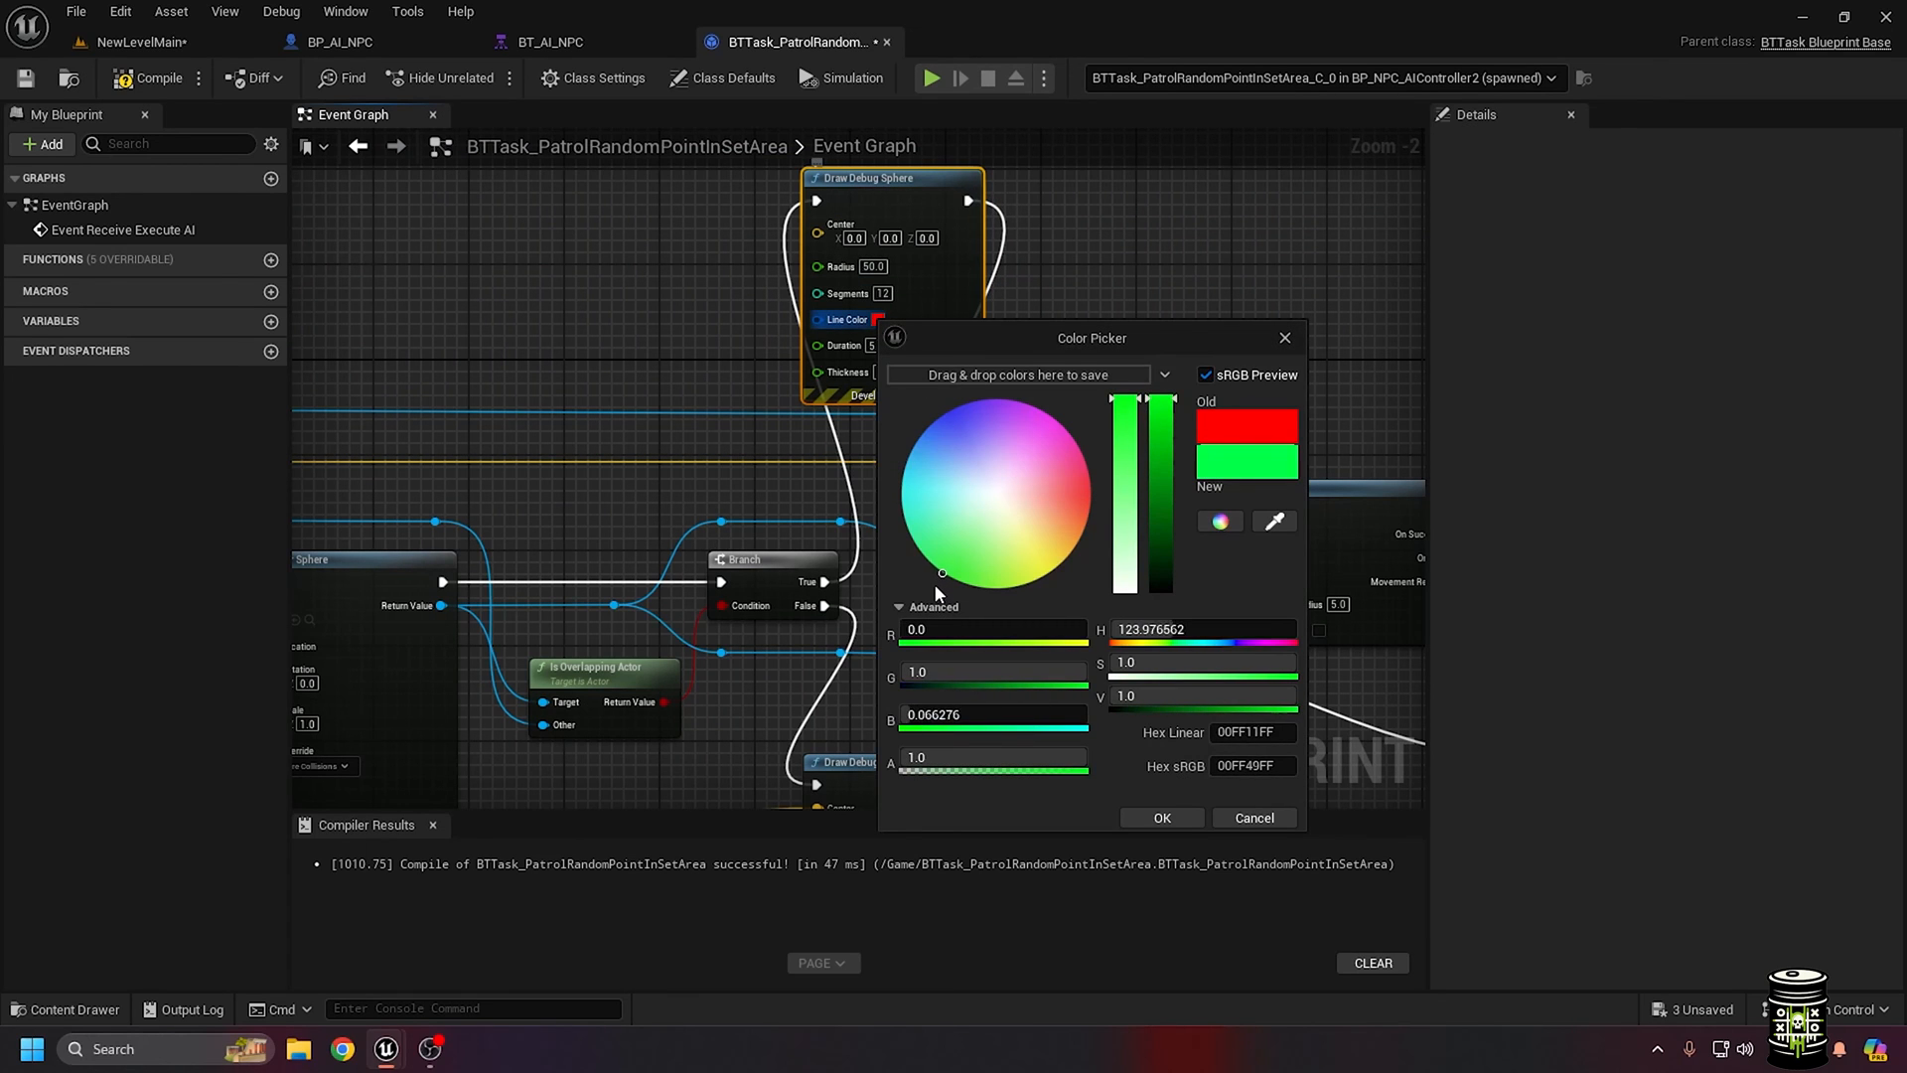
{"action": "left_click", "coordinate": [1252, 818]}
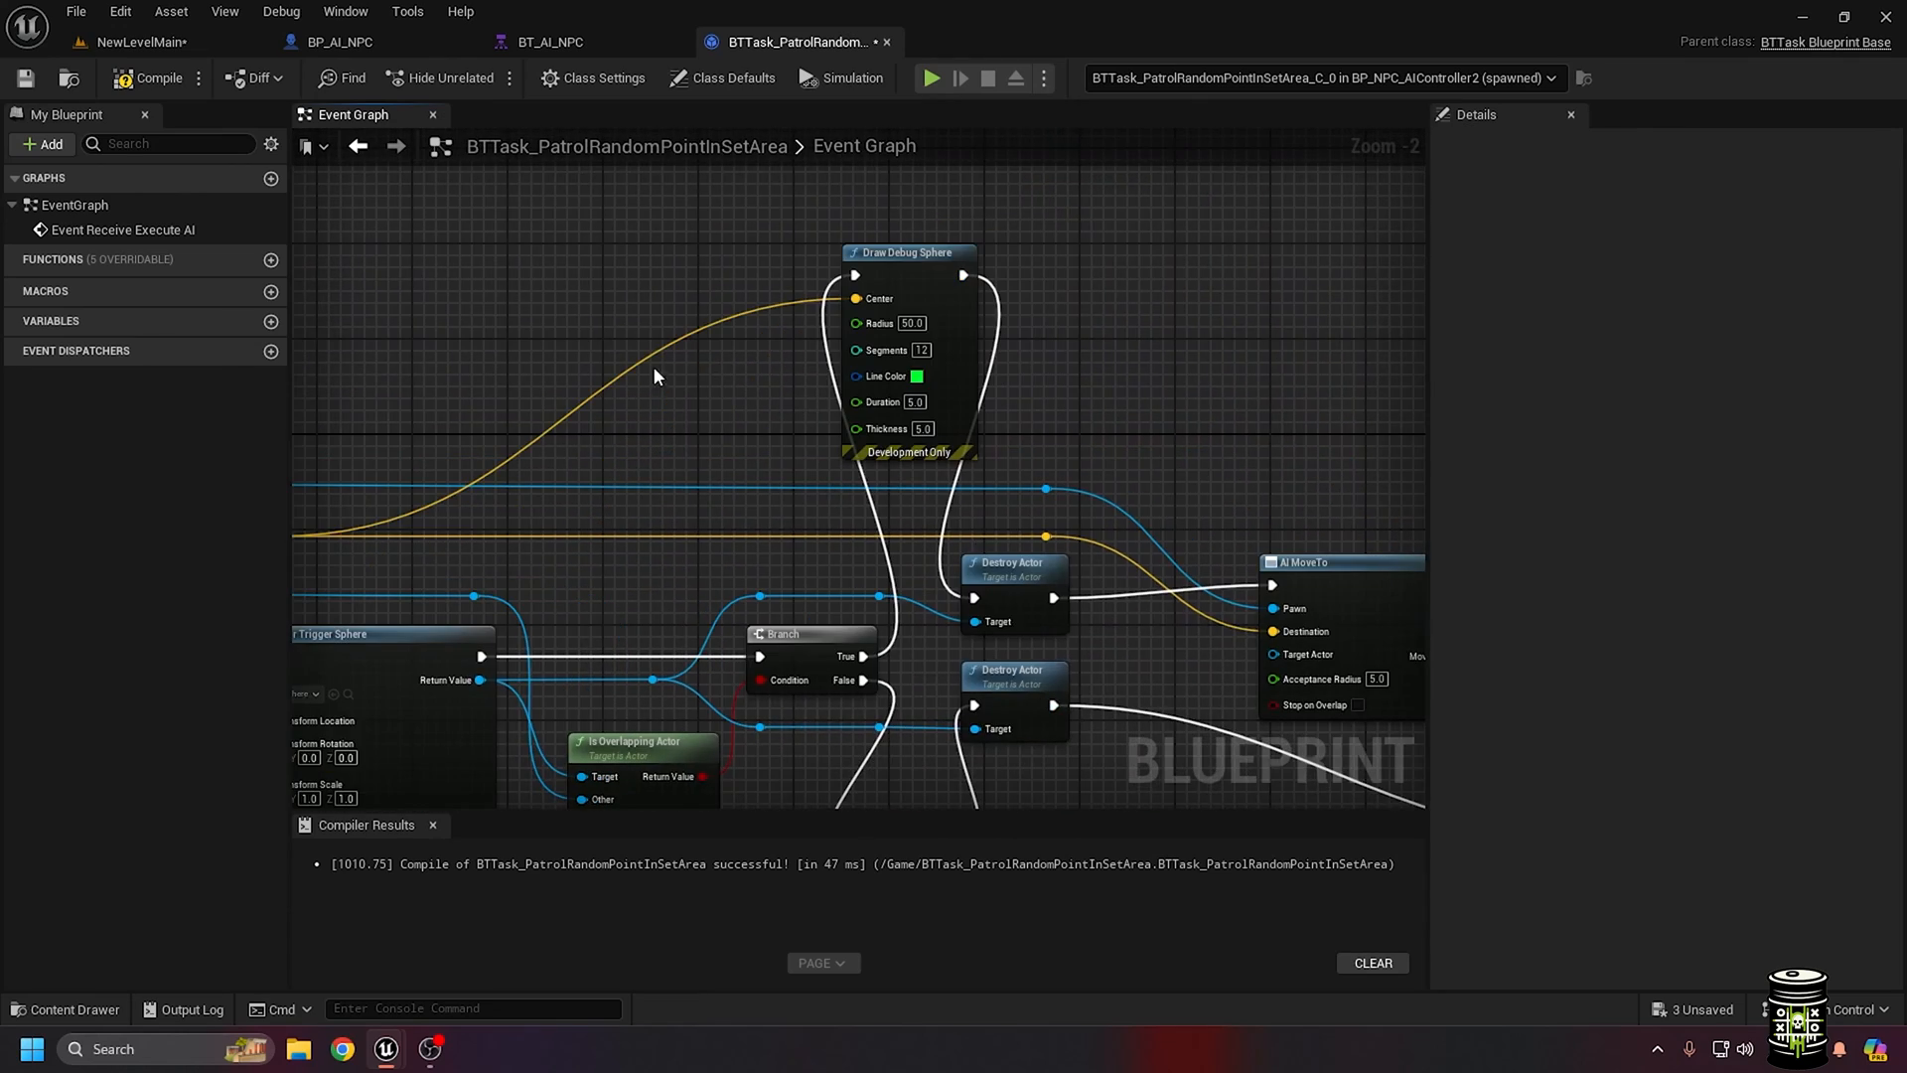
{"action": "left_click", "coordinate": [931, 78]}
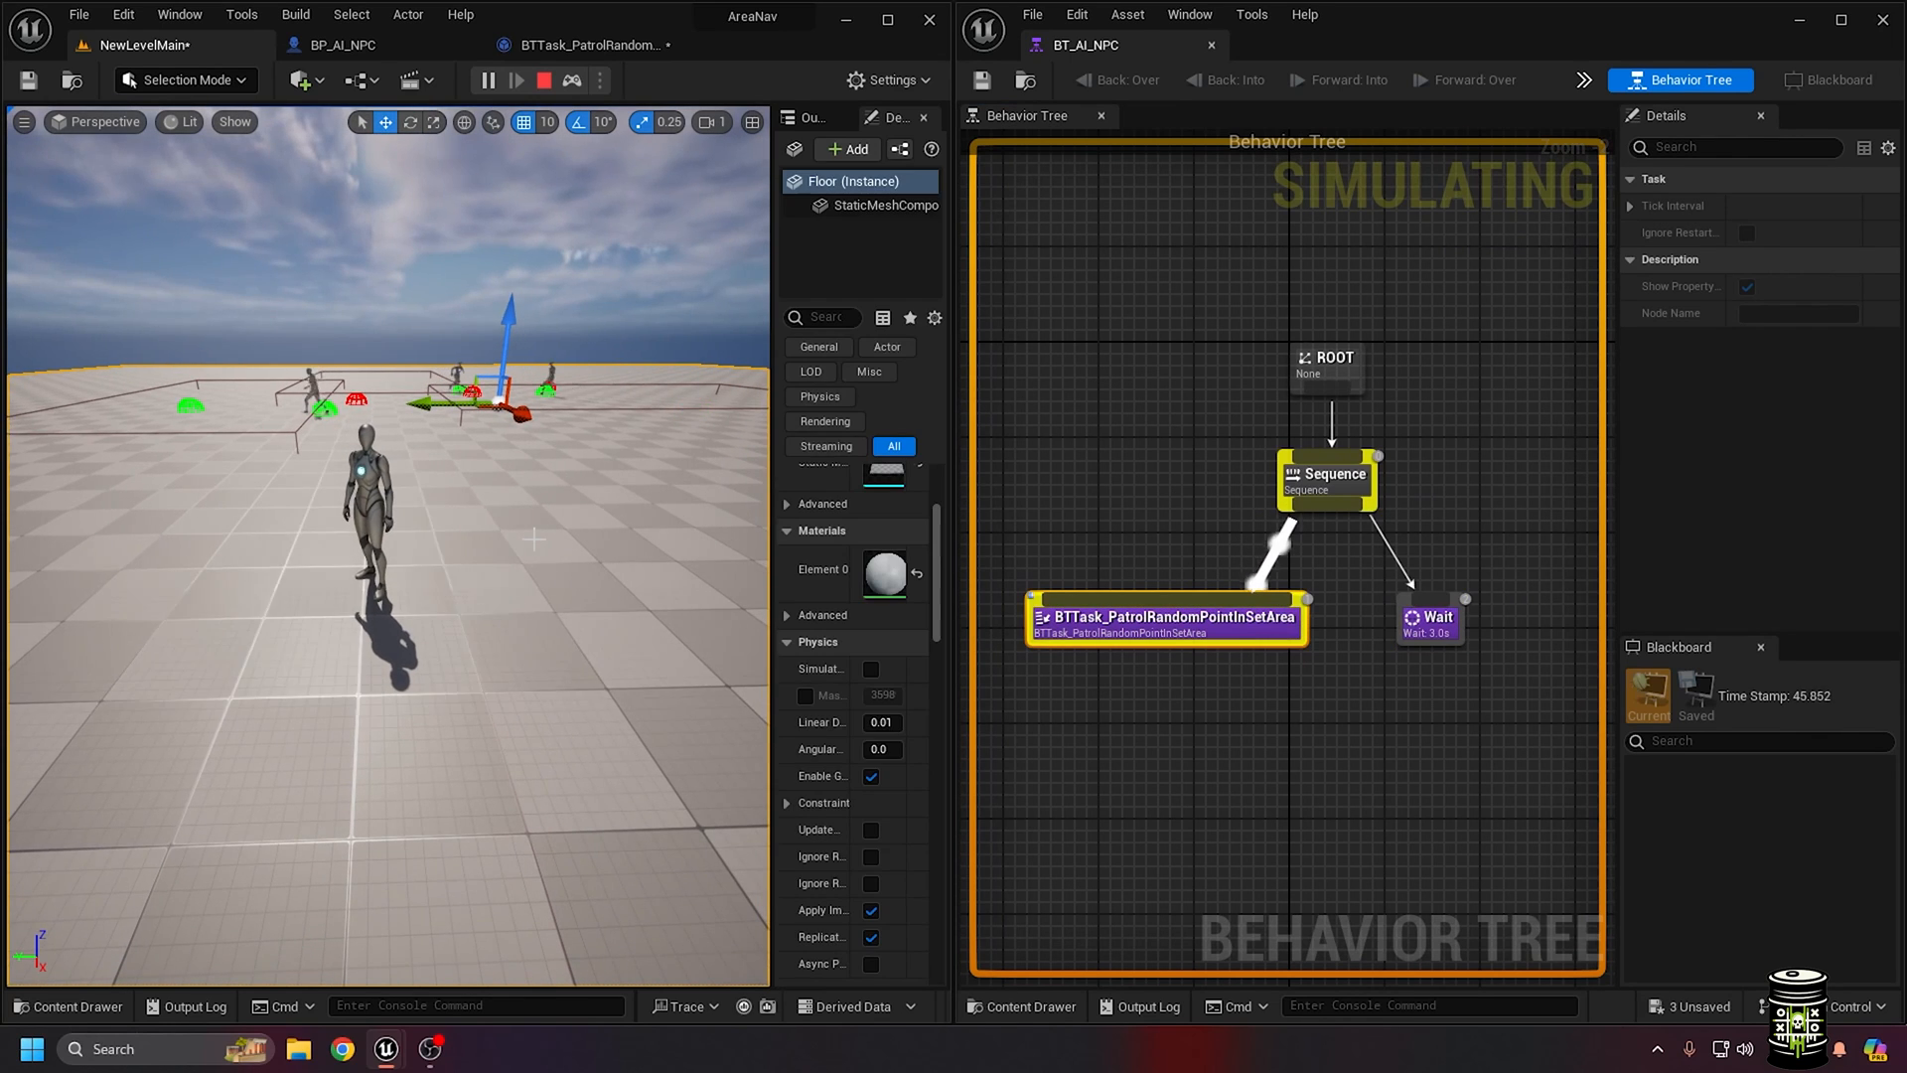
Close the Outliner panel to widen the simulation viewport
{"action": "left_click", "coordinate": [822, 118]}
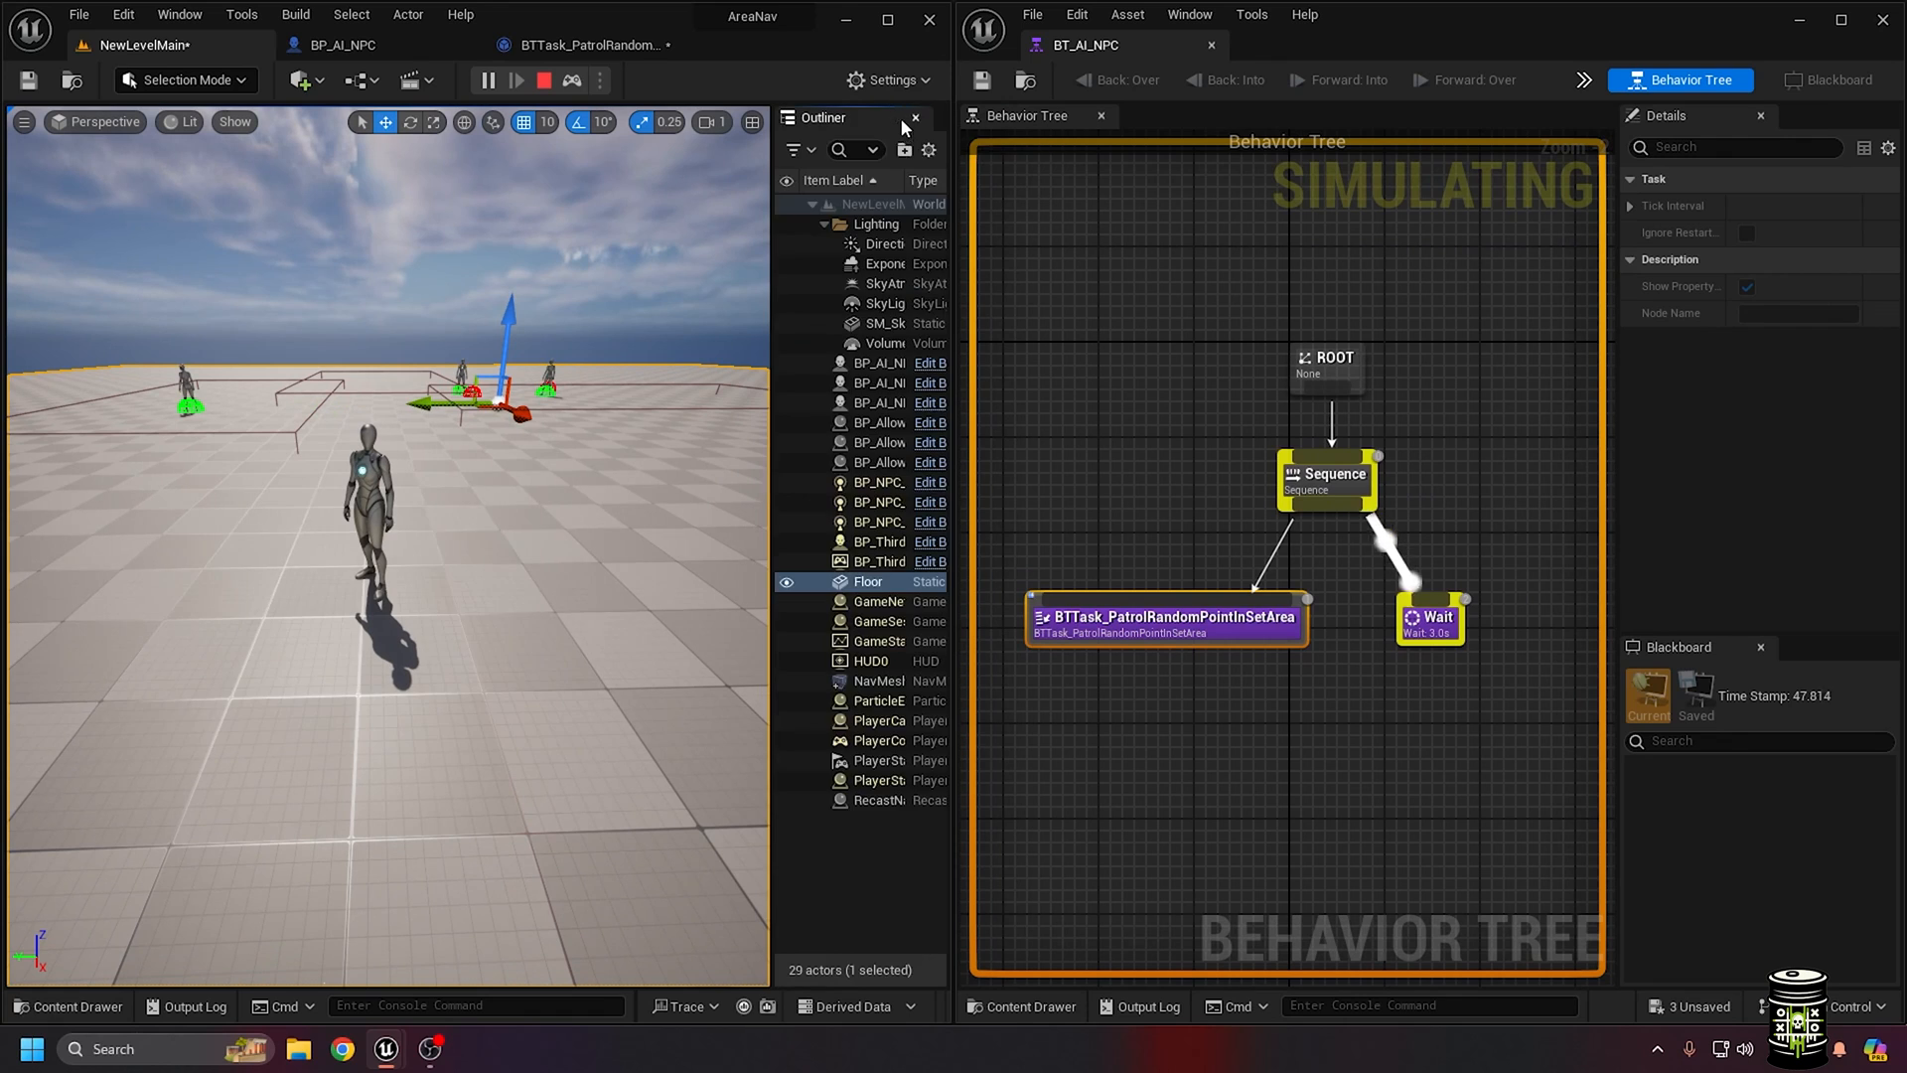
{"action": "left_click", "coordinate": [915, 119]}
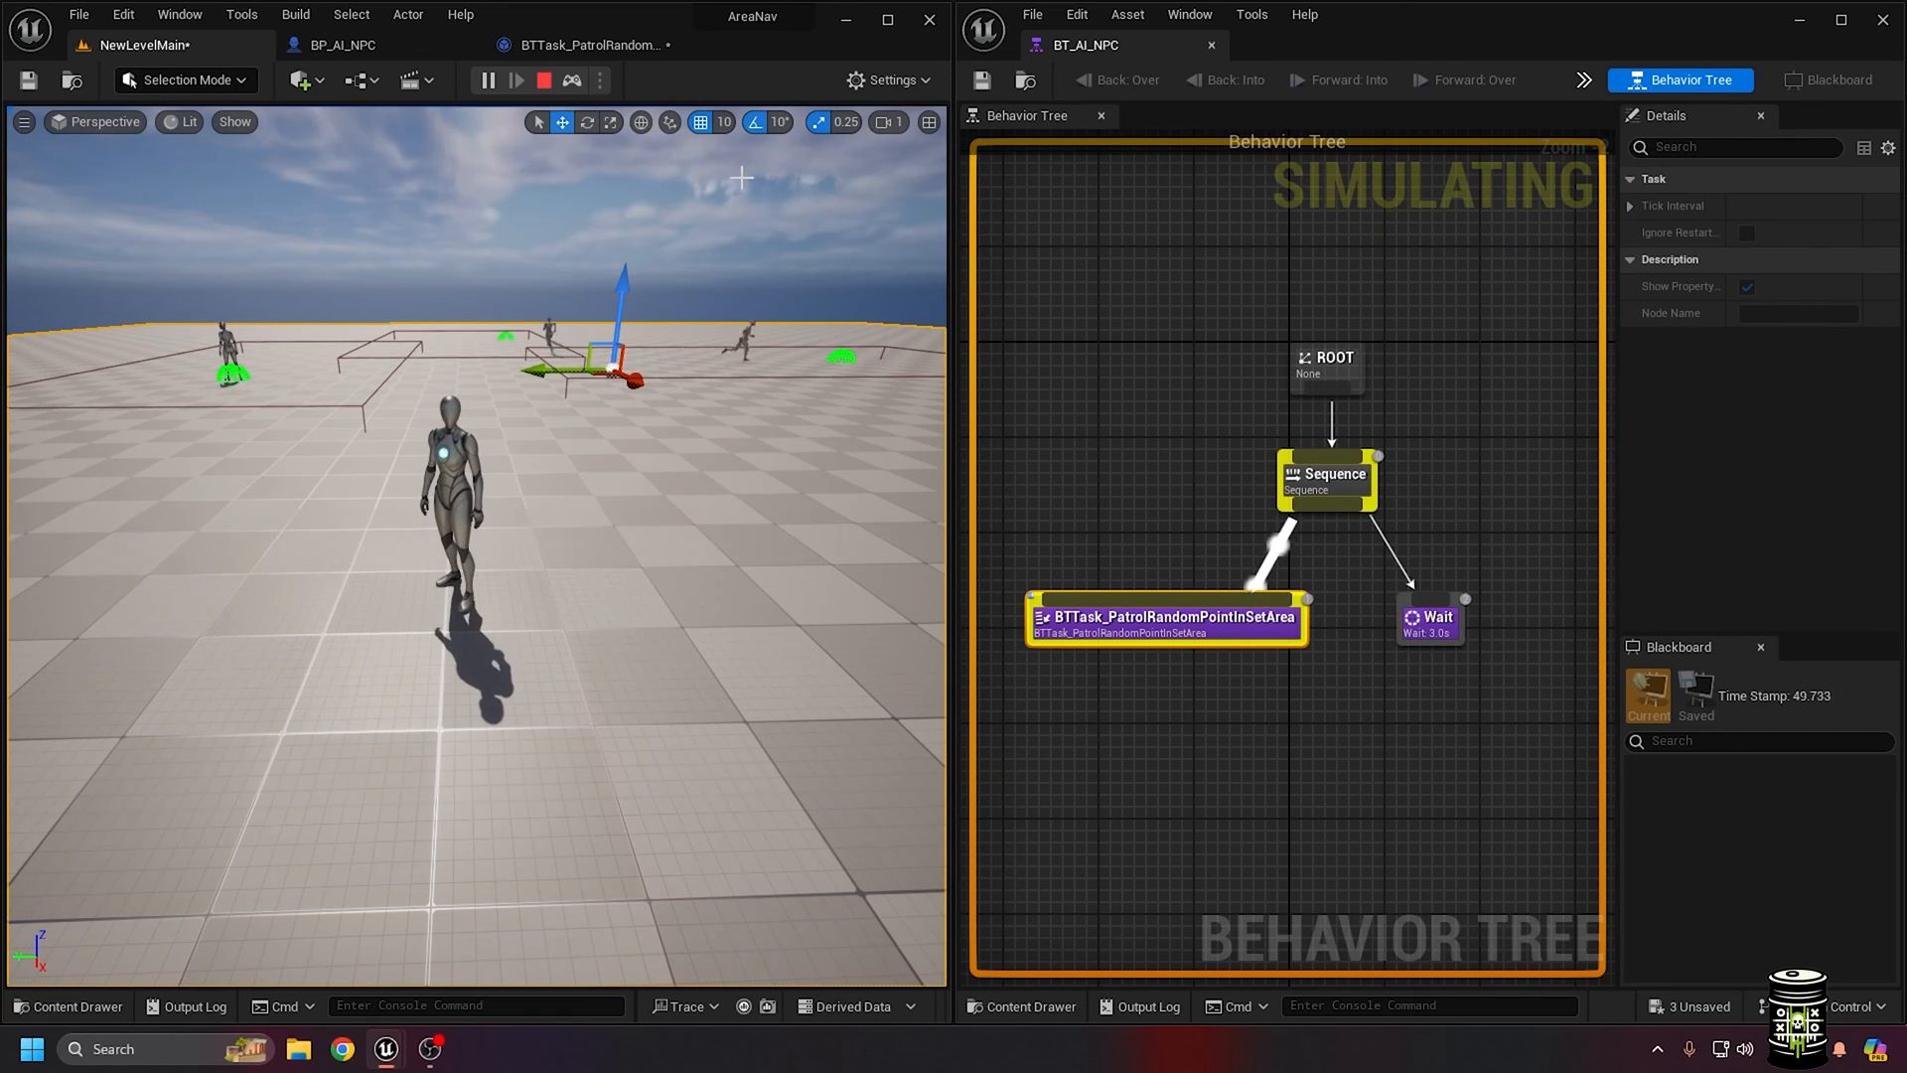